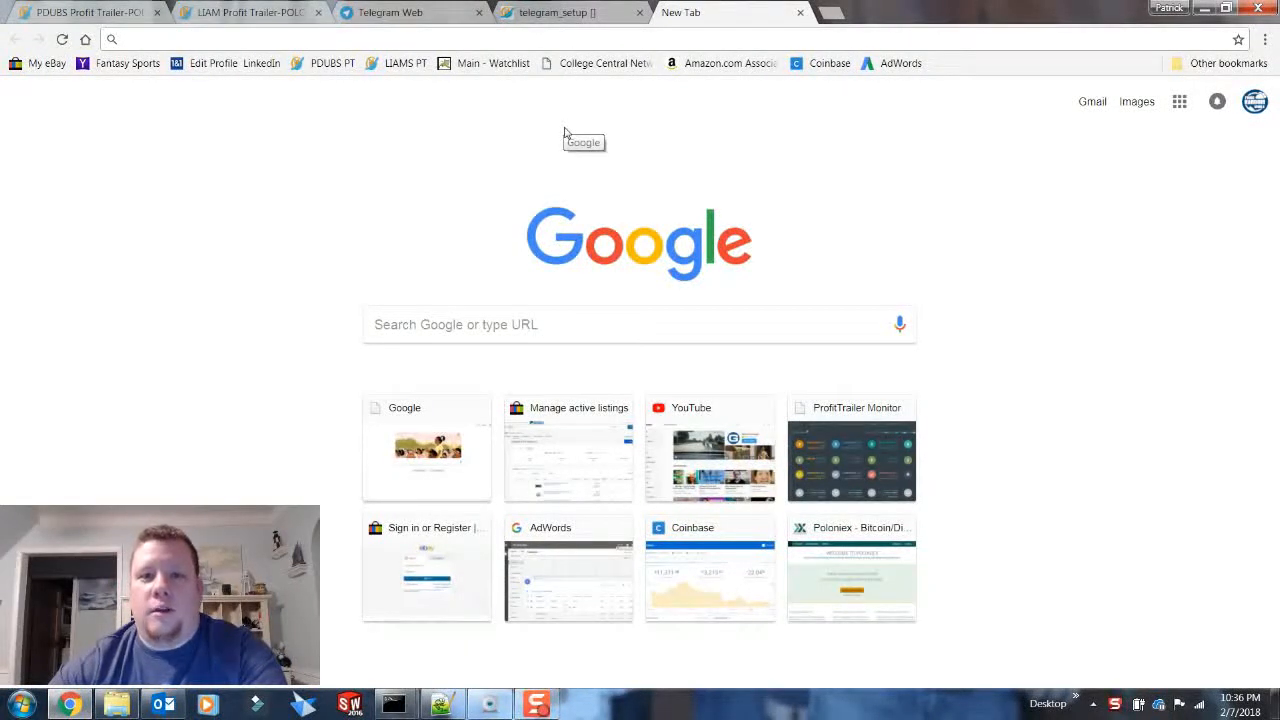
pyautogui.moveTo(576, 128)
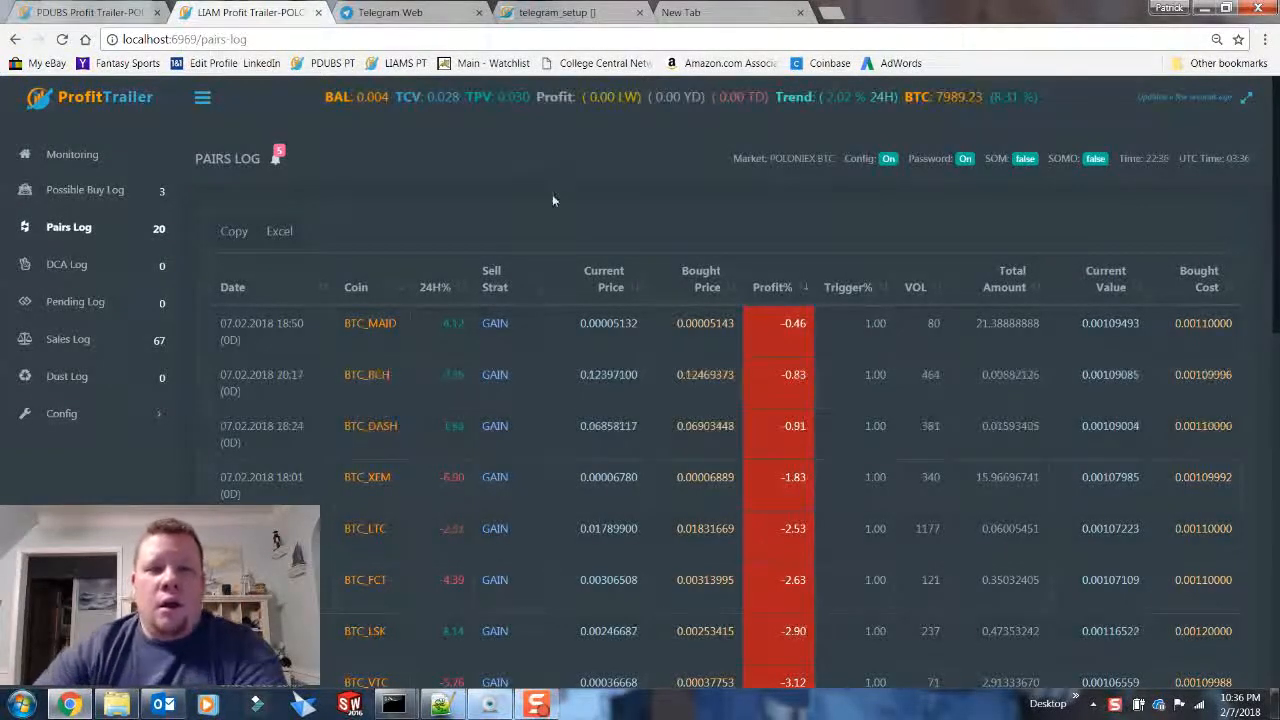
# - Switch to the ProfitTrailer wiki tab with the Telegram setup guide
pyautogui.click(550, 12)
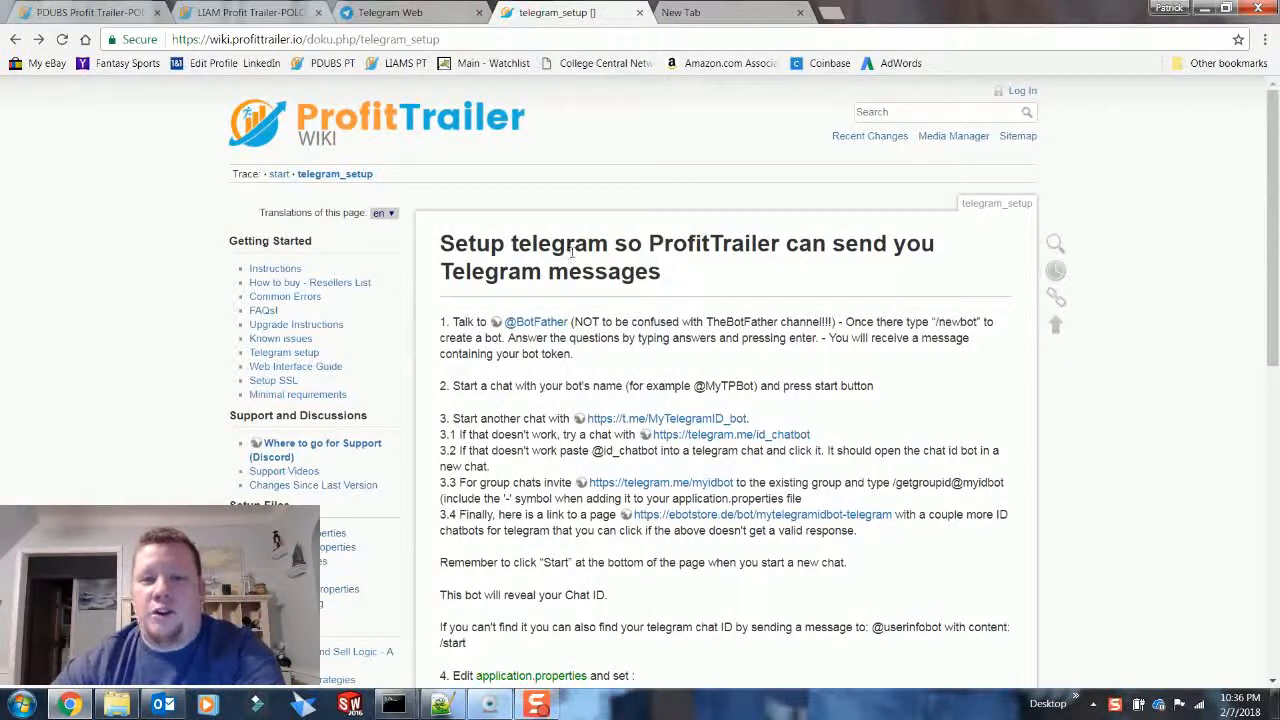
pyautogui.moveTo(650, 316)
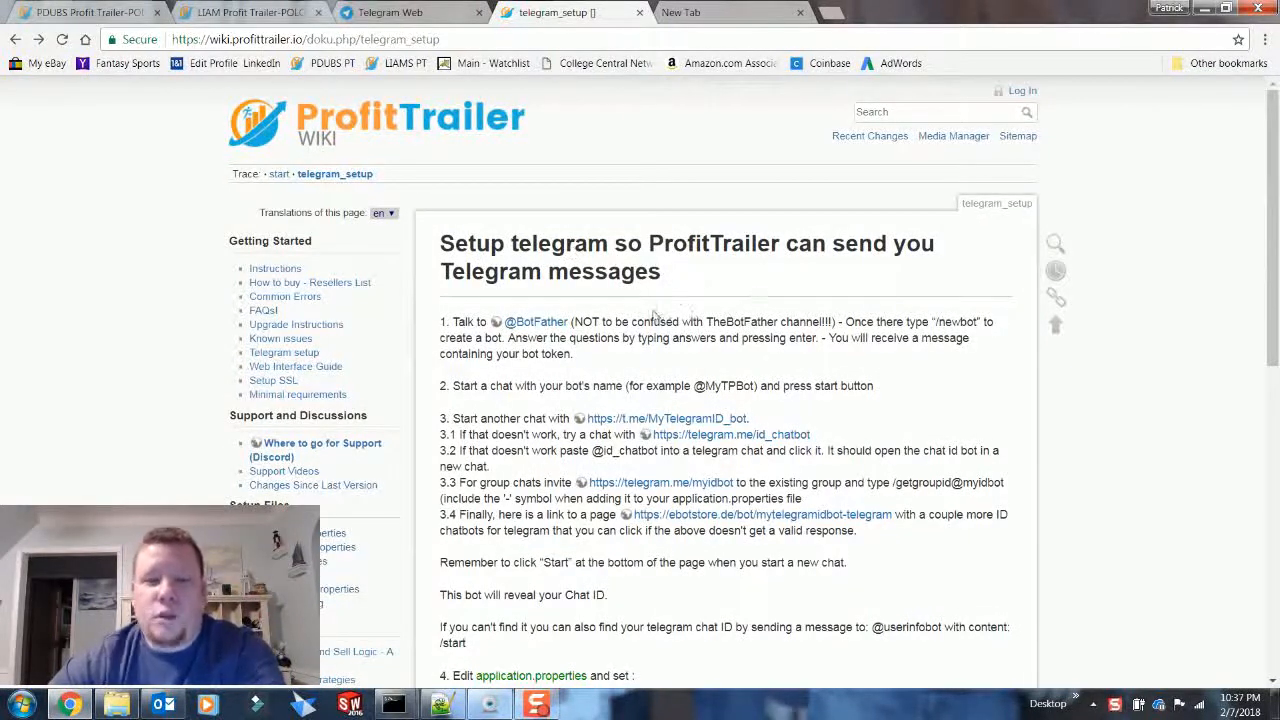
pyautogui.moveTo(716, 352)
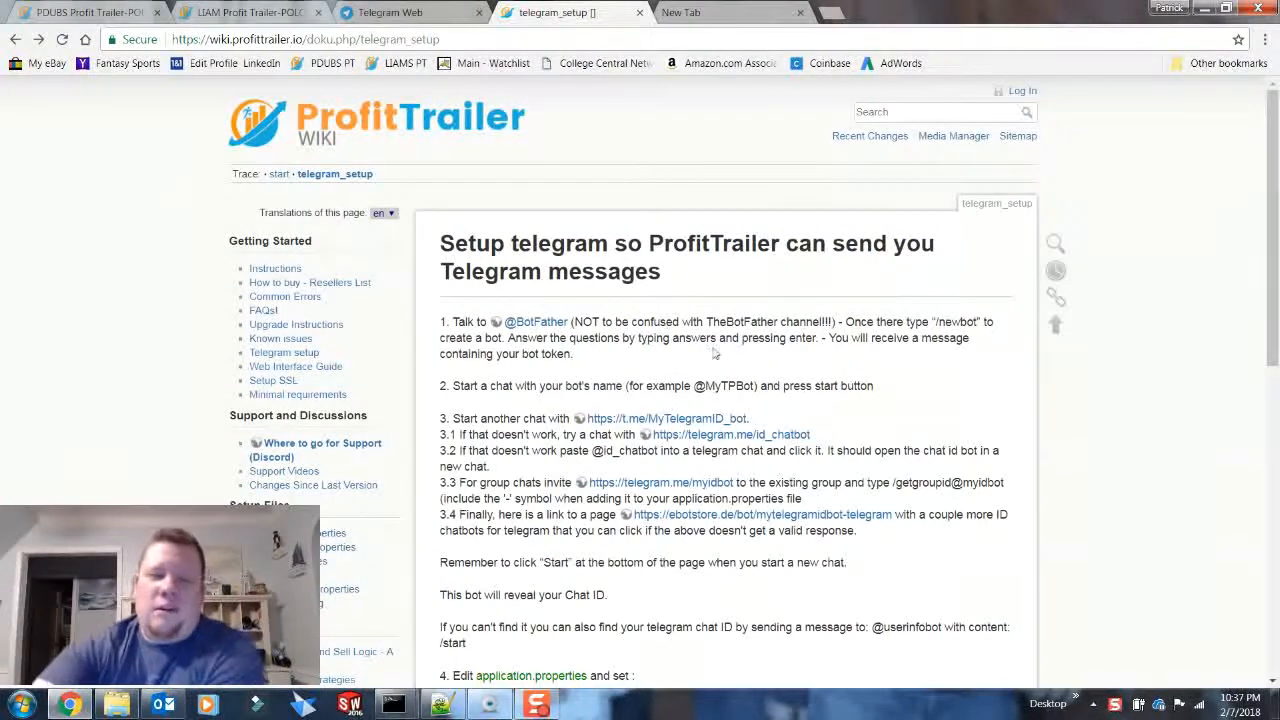
pyautogui.moveTo(410, 12)
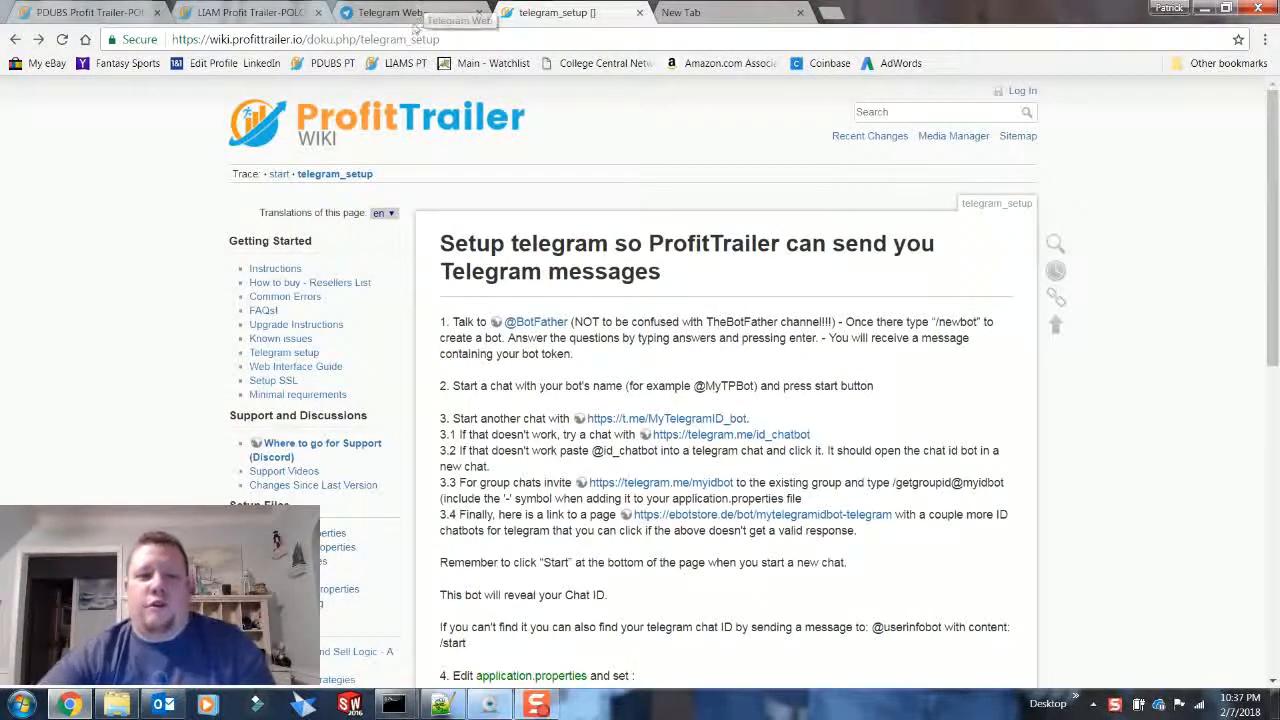
pyautogui.click(384, 12)
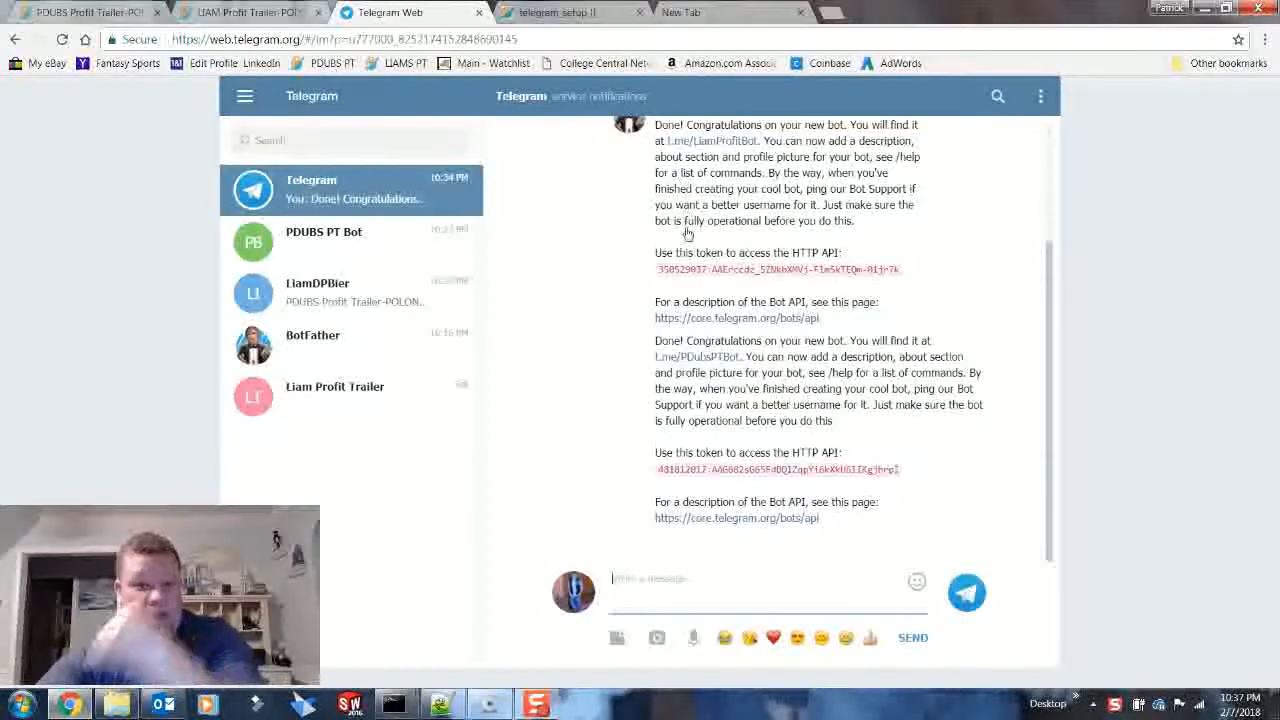
pyautogui.scroll(3)
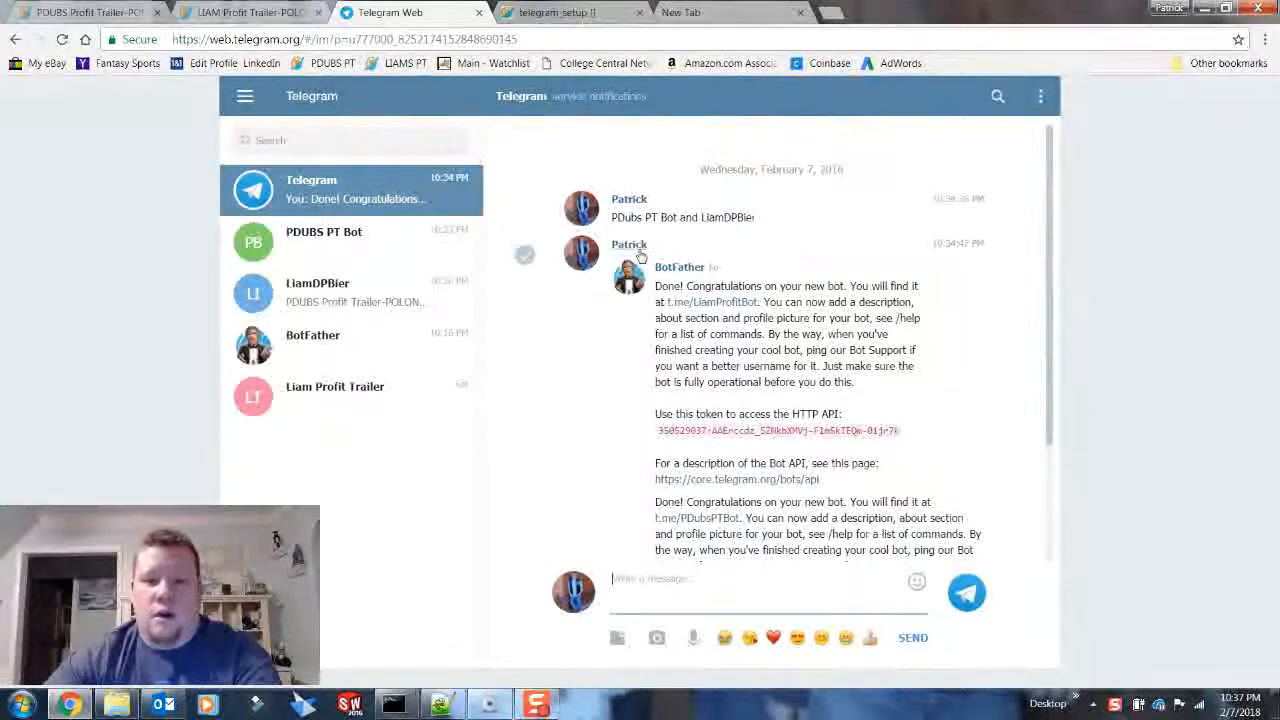
pyautogui.click(324, 242)
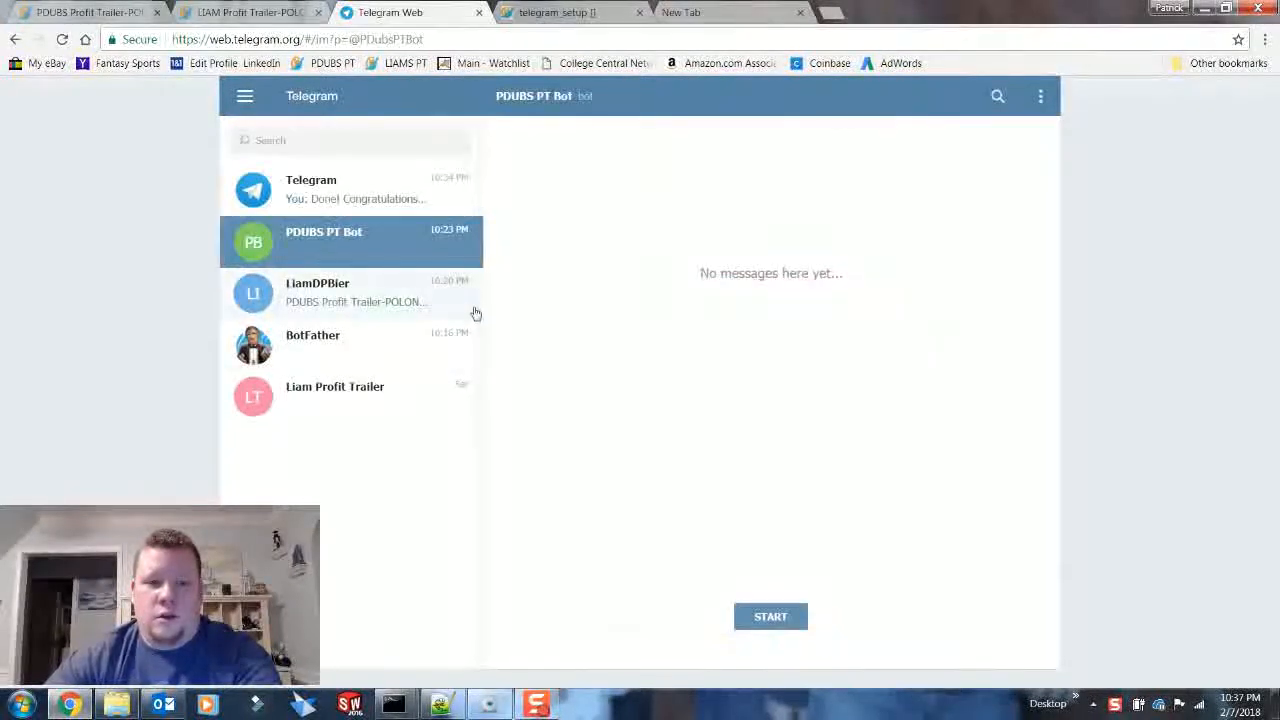
pyautogui.moveTo(336, 340)
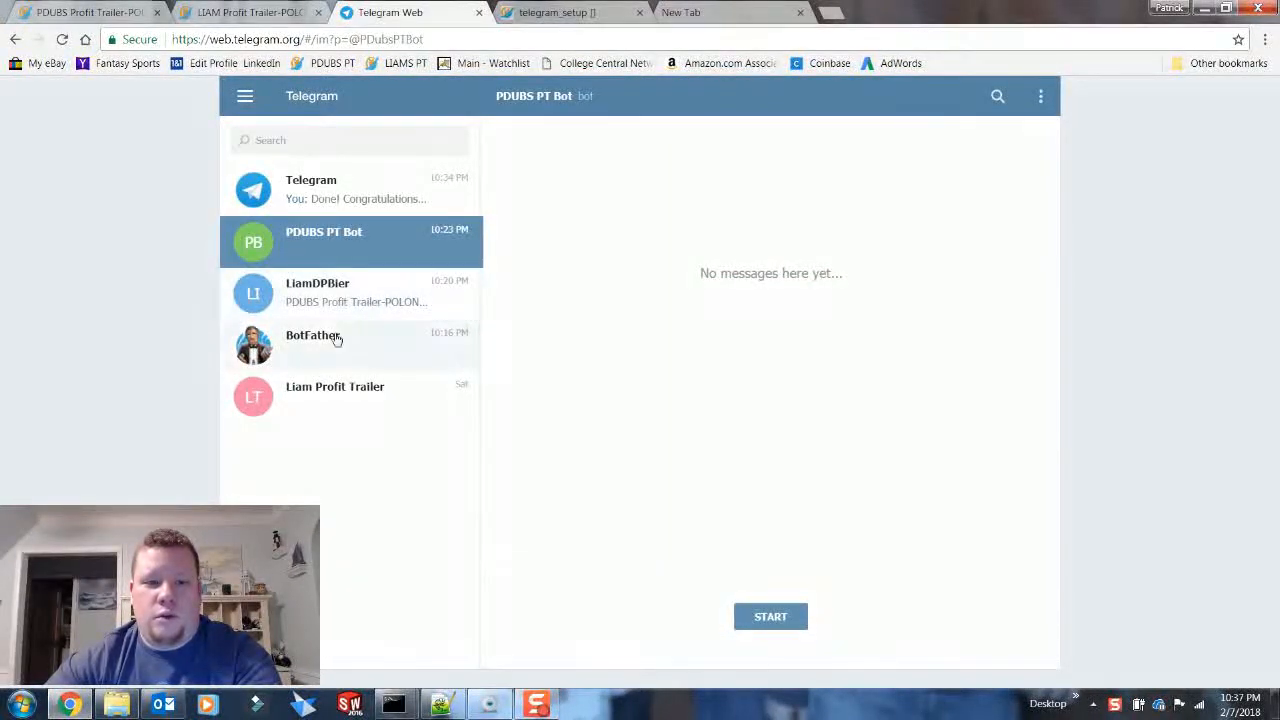
pyautogui.click(314, 336)
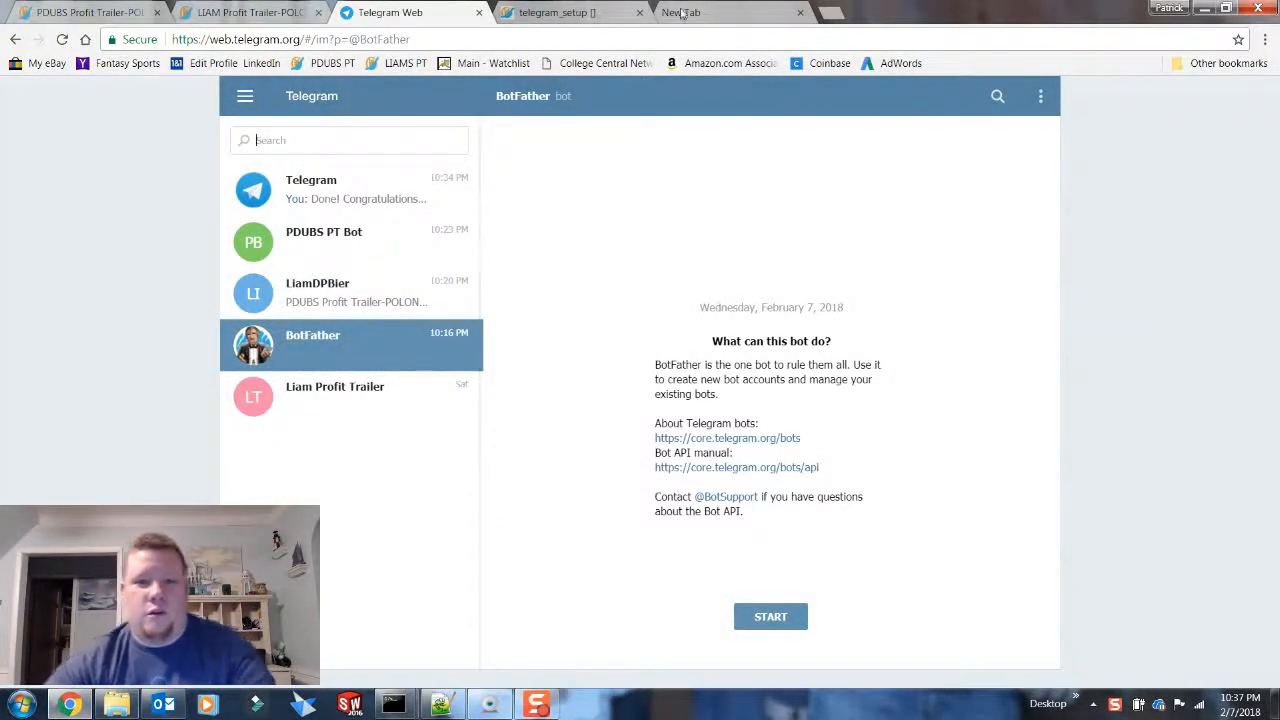
pyautogui.click(570, 12)
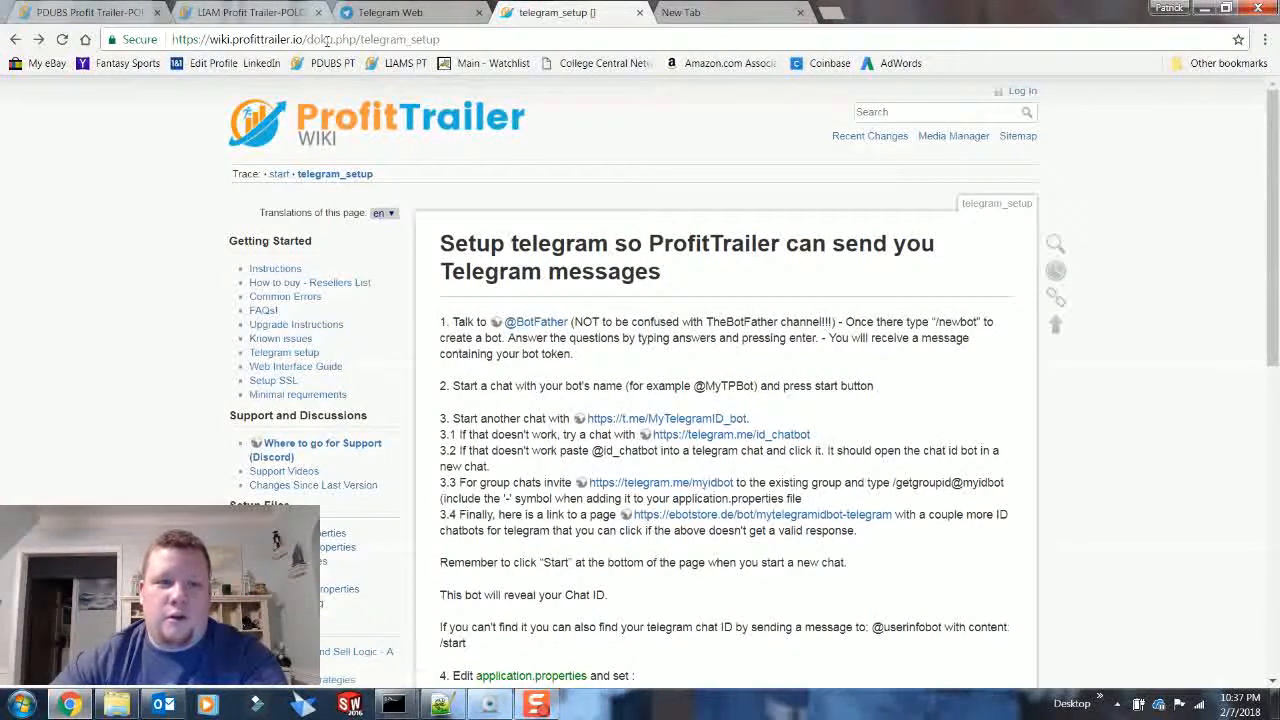
pyautogui.moveTo(410, 12)
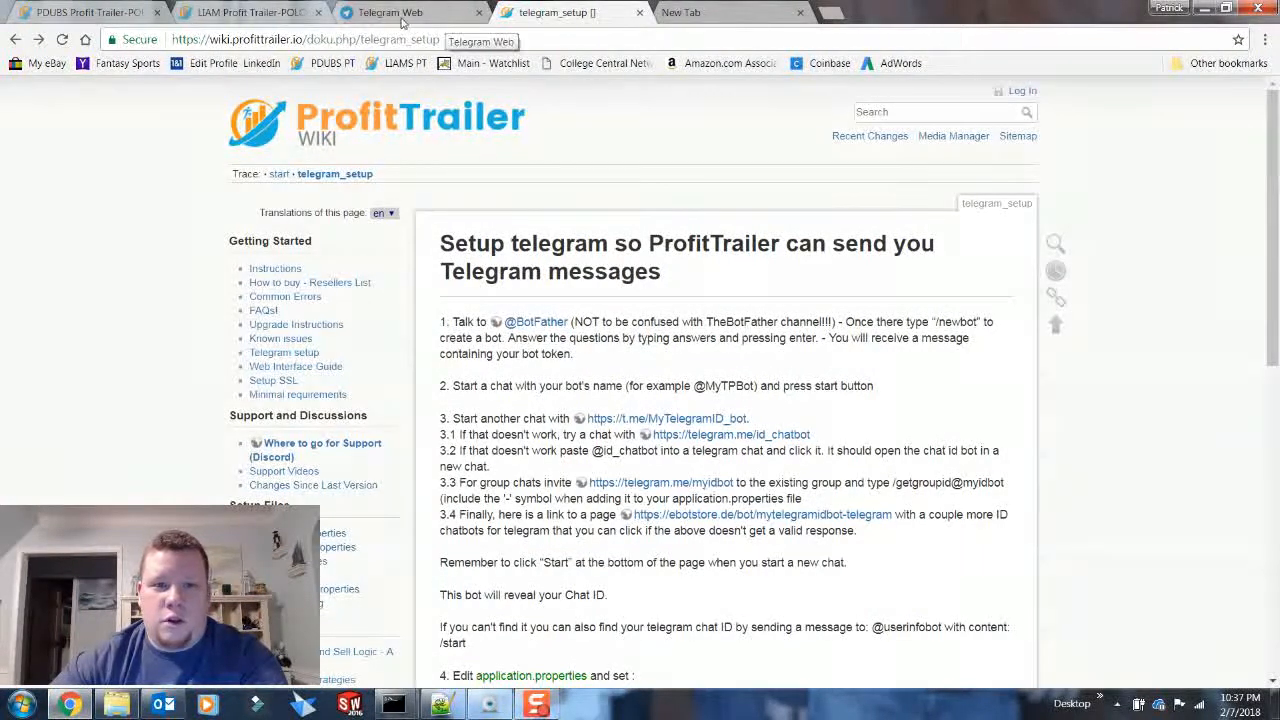
pyautogui.click(400, 12)
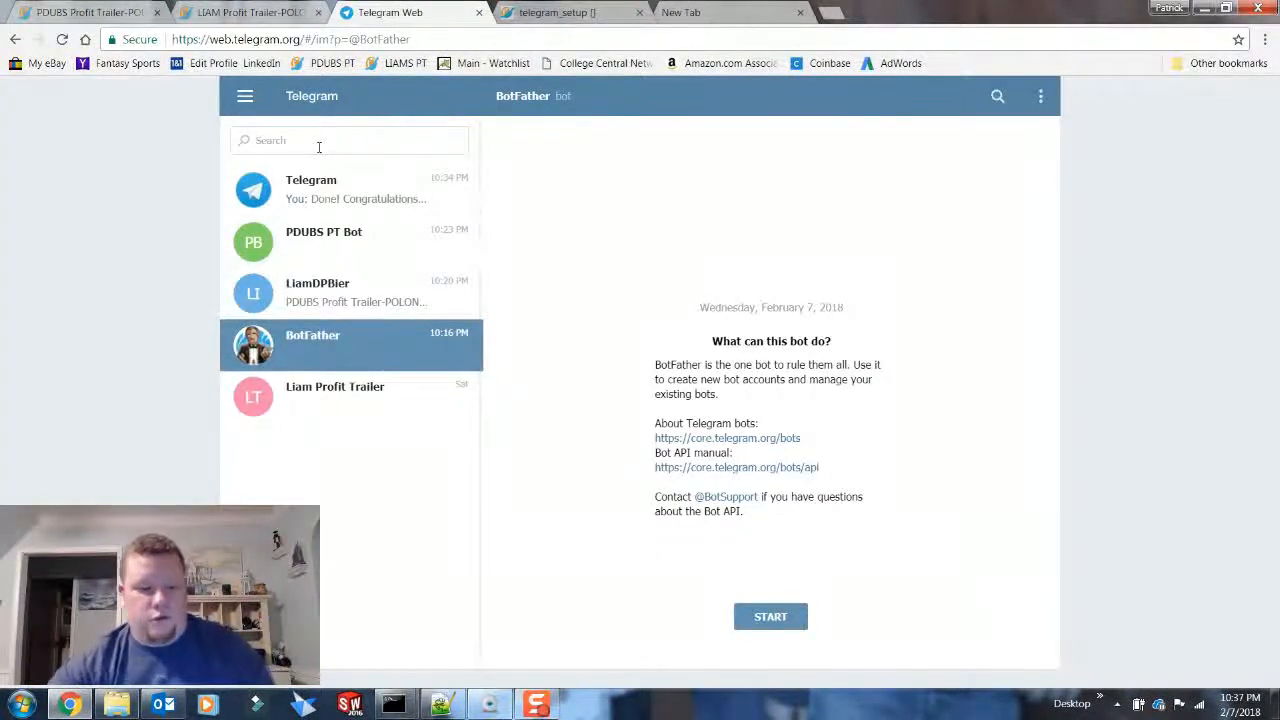
pyautogui.write('@b')
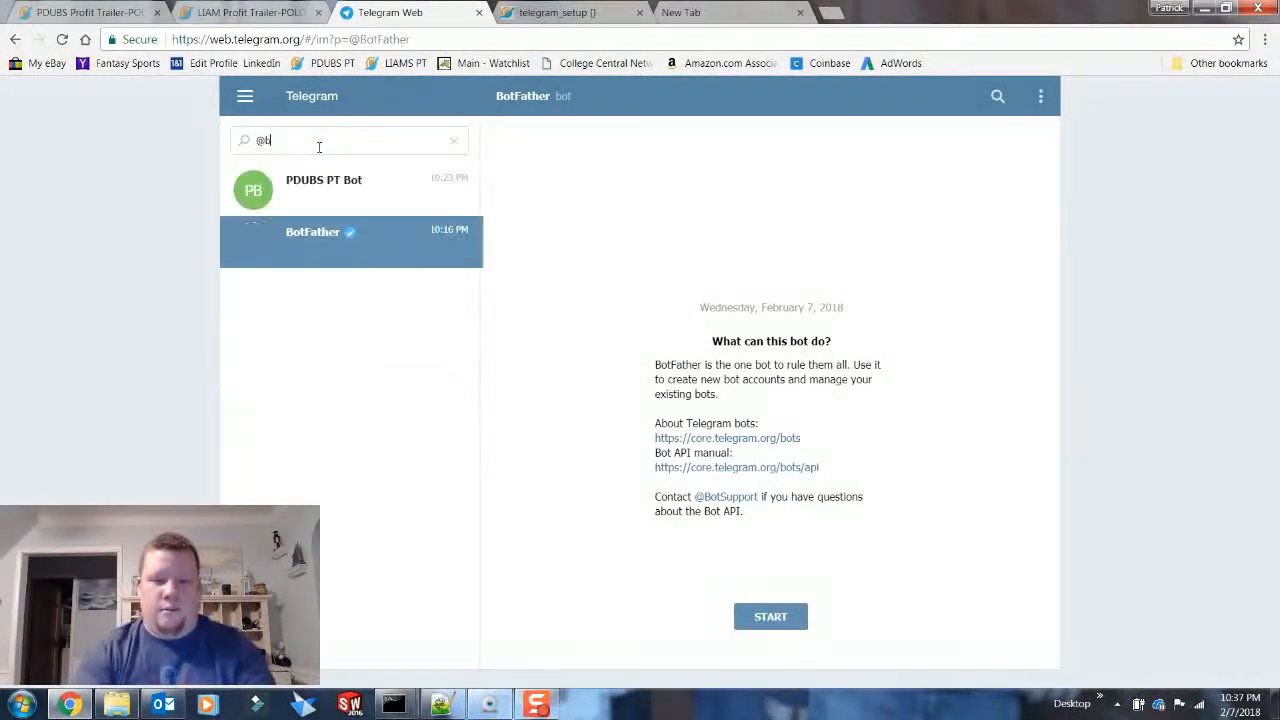
pyautogui.write('otfather')
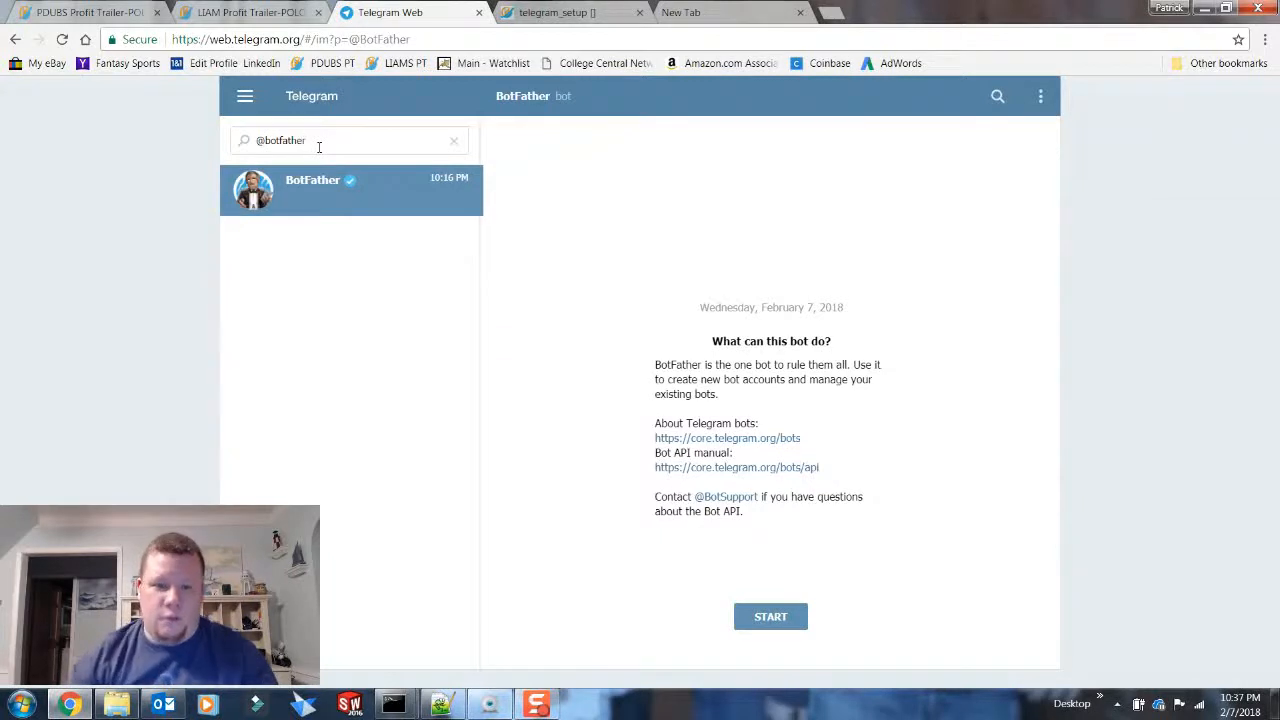
pyautogui.click(454, 140)
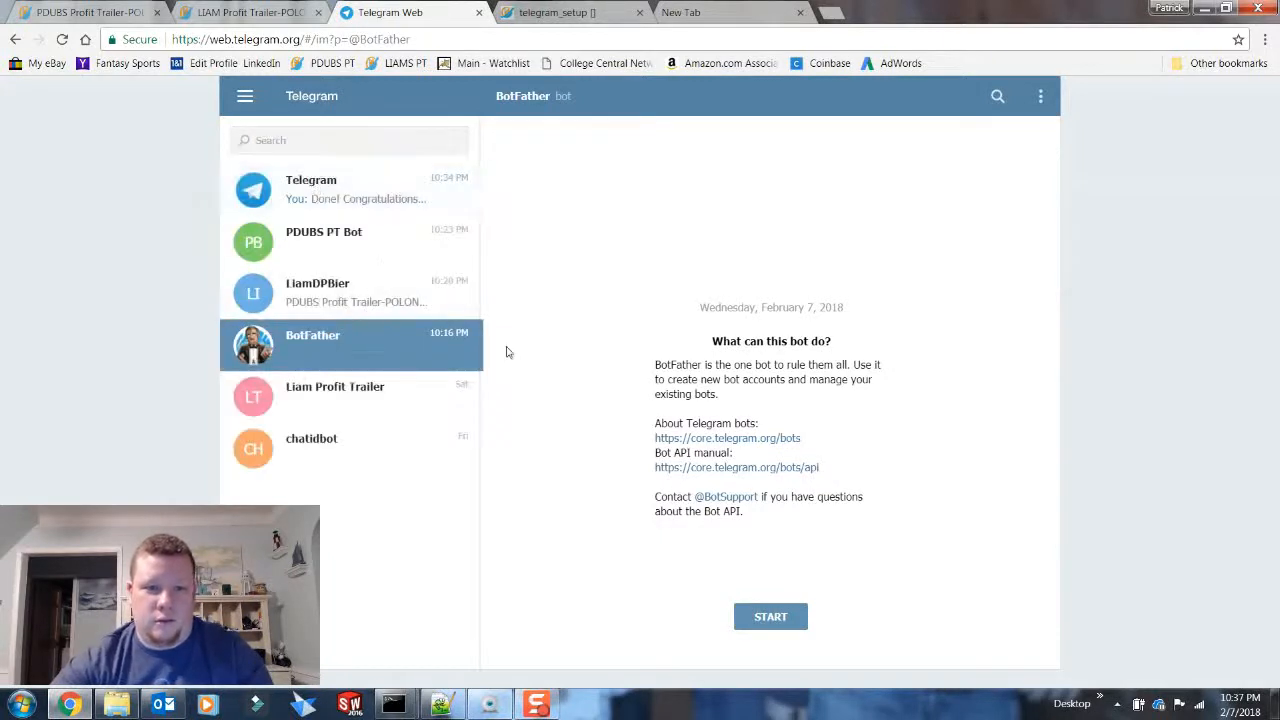
pyautogui.moveTo(570, 12)
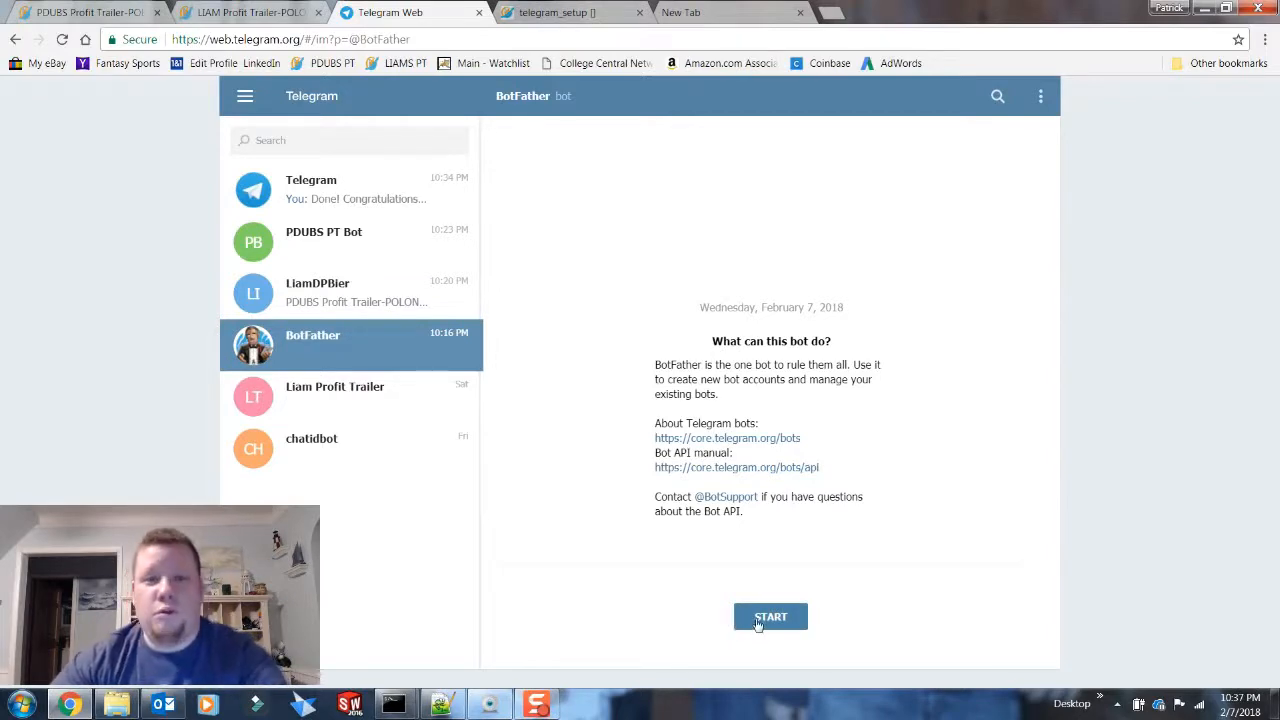
pyautogui.click(770, 616)
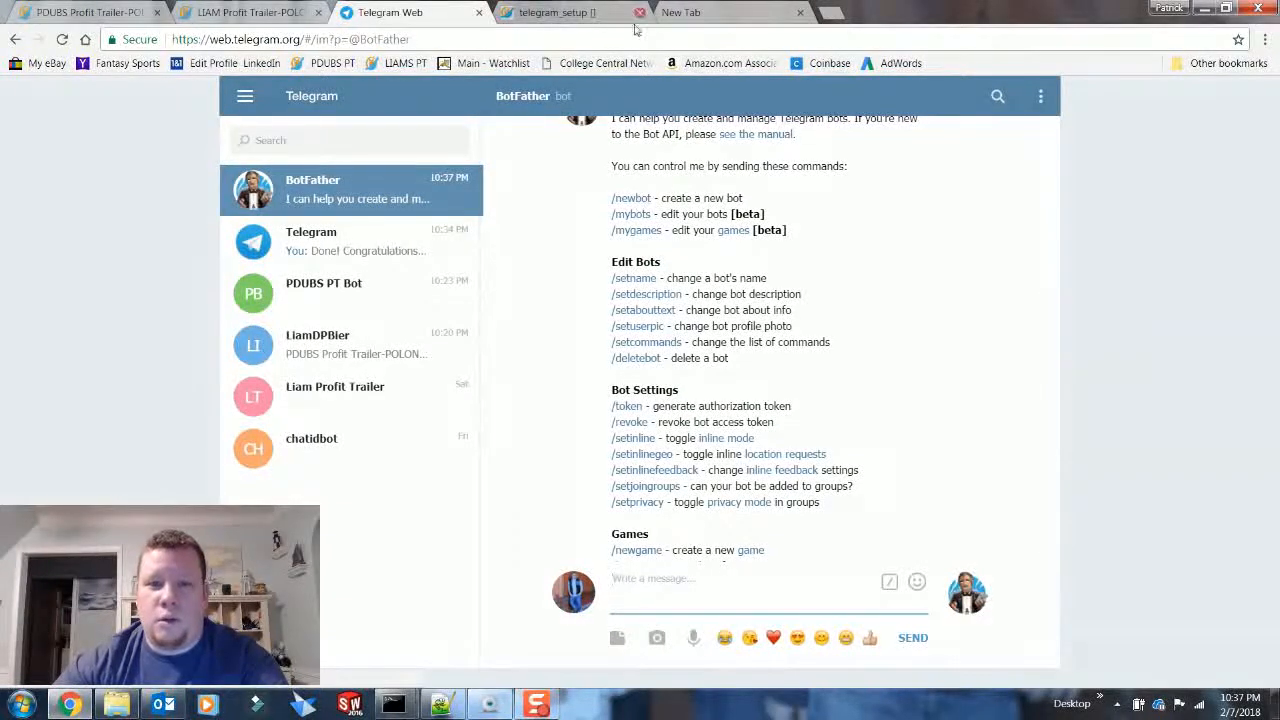
pyautogui.click(570, 12)
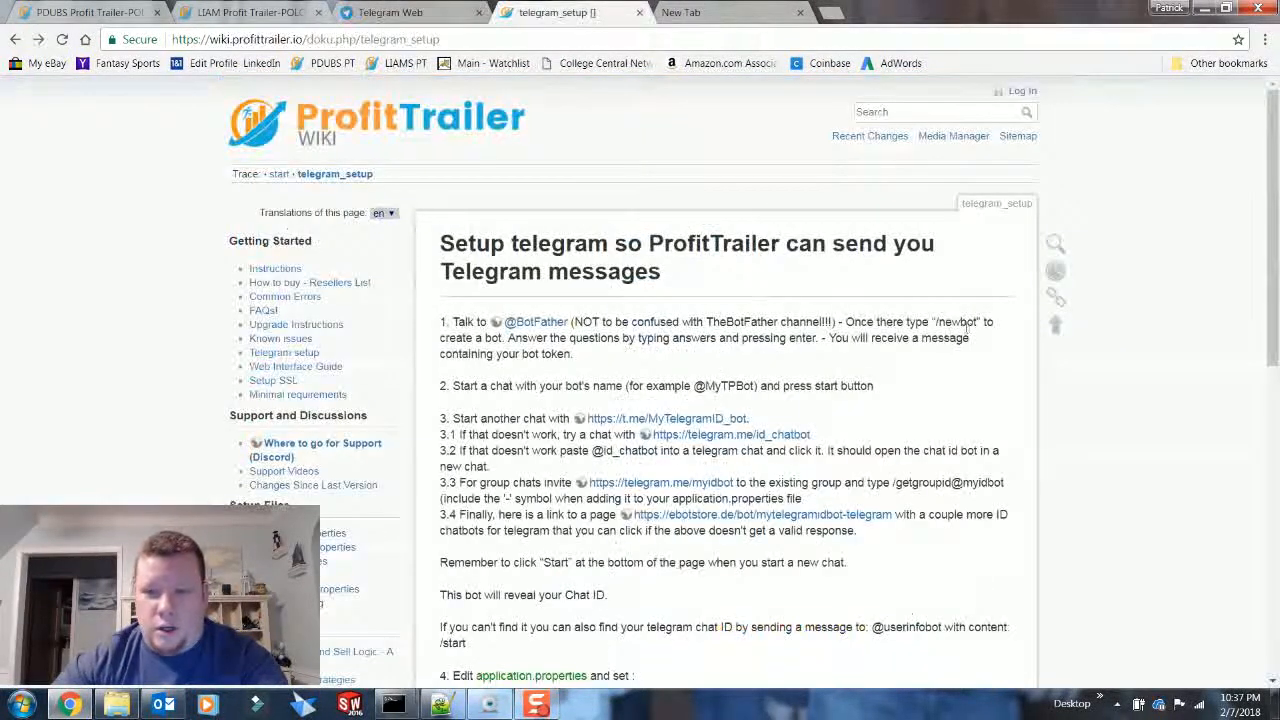
pyautogui.moveTo(756, 80)
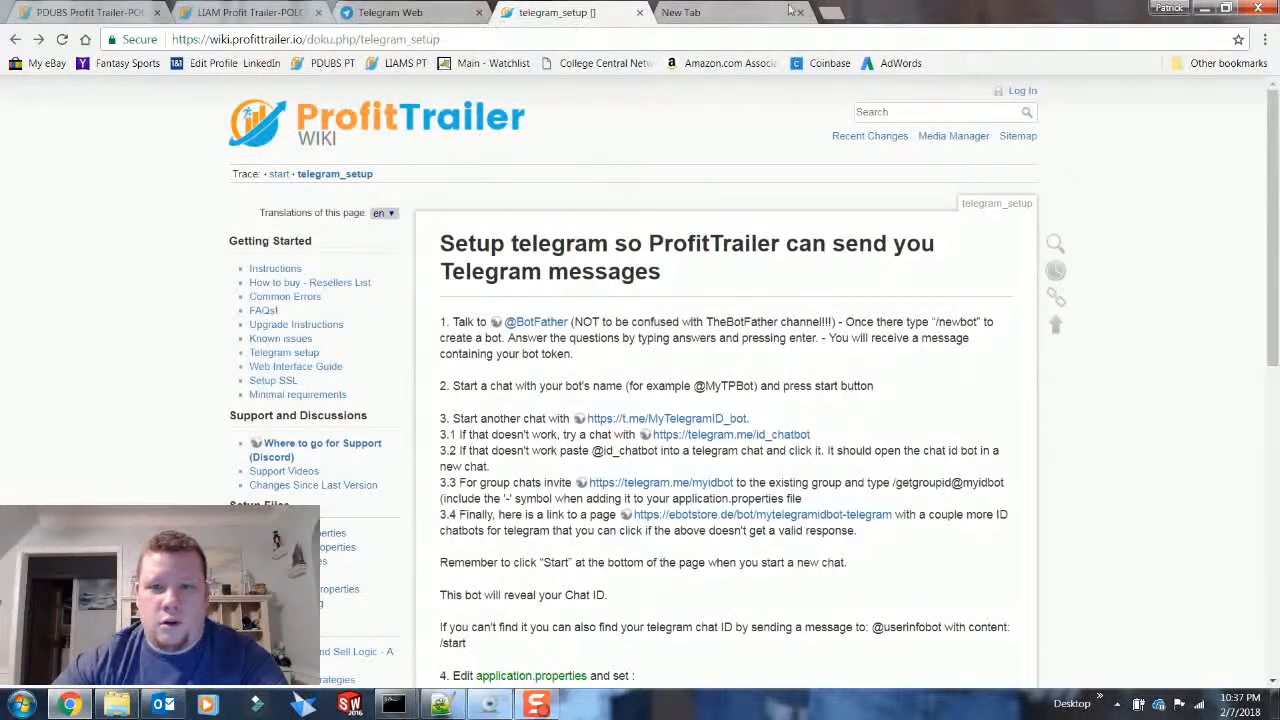
# - Ask BotFather for a new bot named LiamPTBot with username LiamPTBot
pyautogui.click(410, 12)
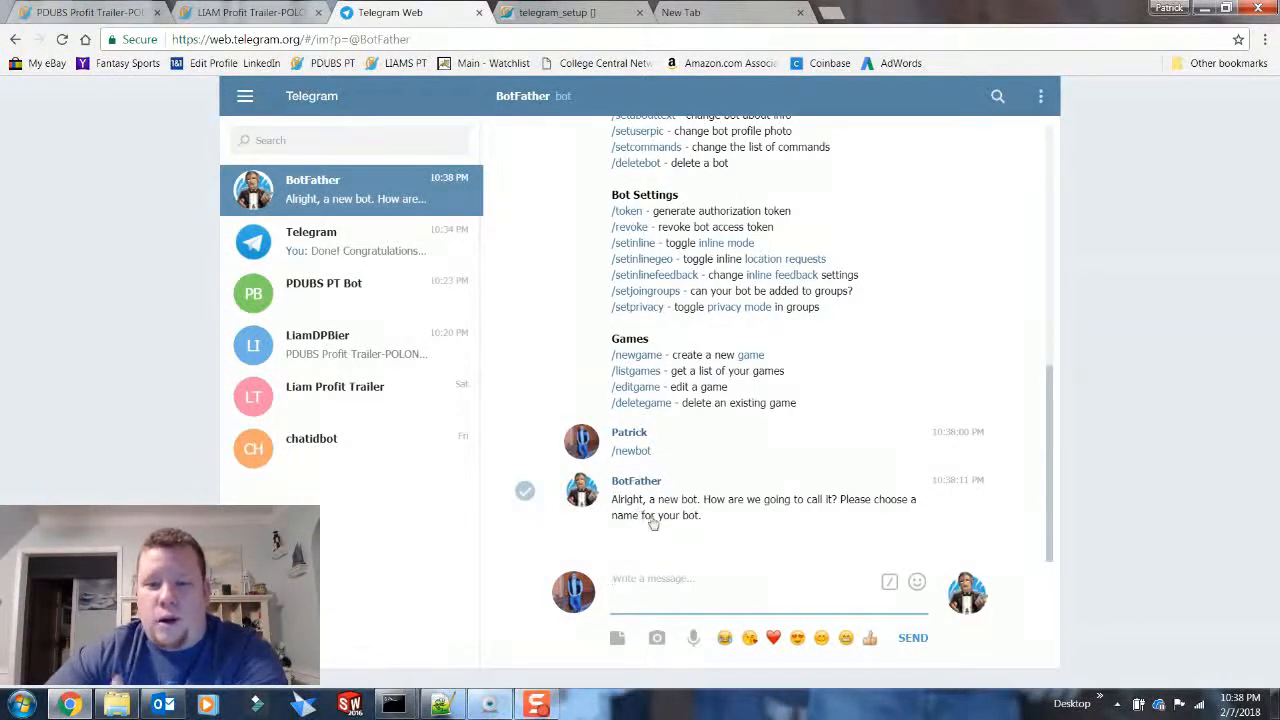
pyautogui.moveTo(760, 532)
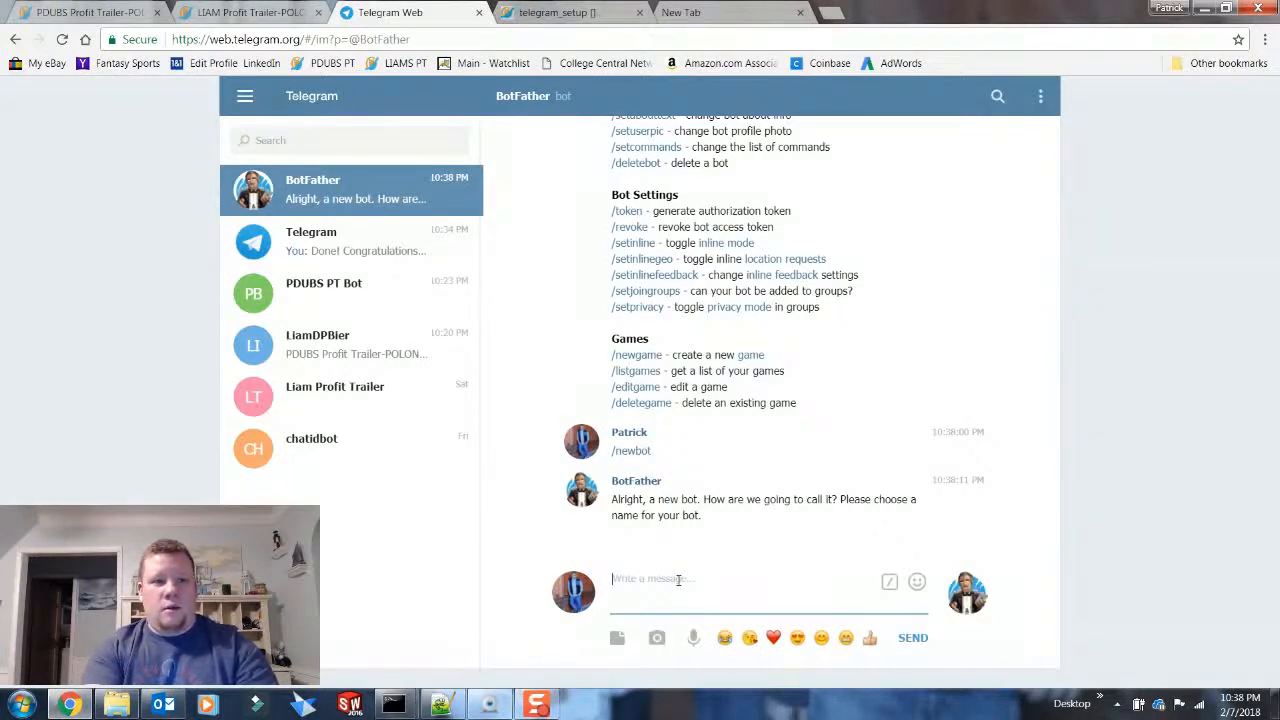
pyautogui.write('l')
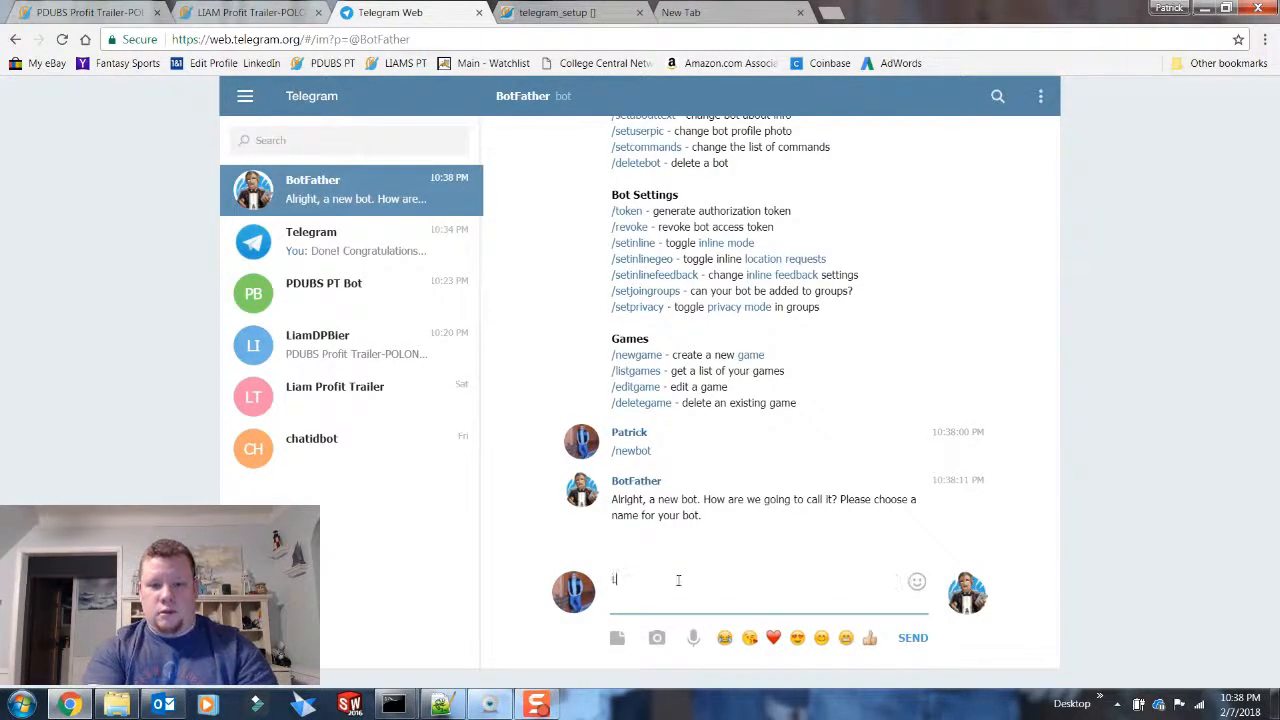
pyautogui.write('Liam')
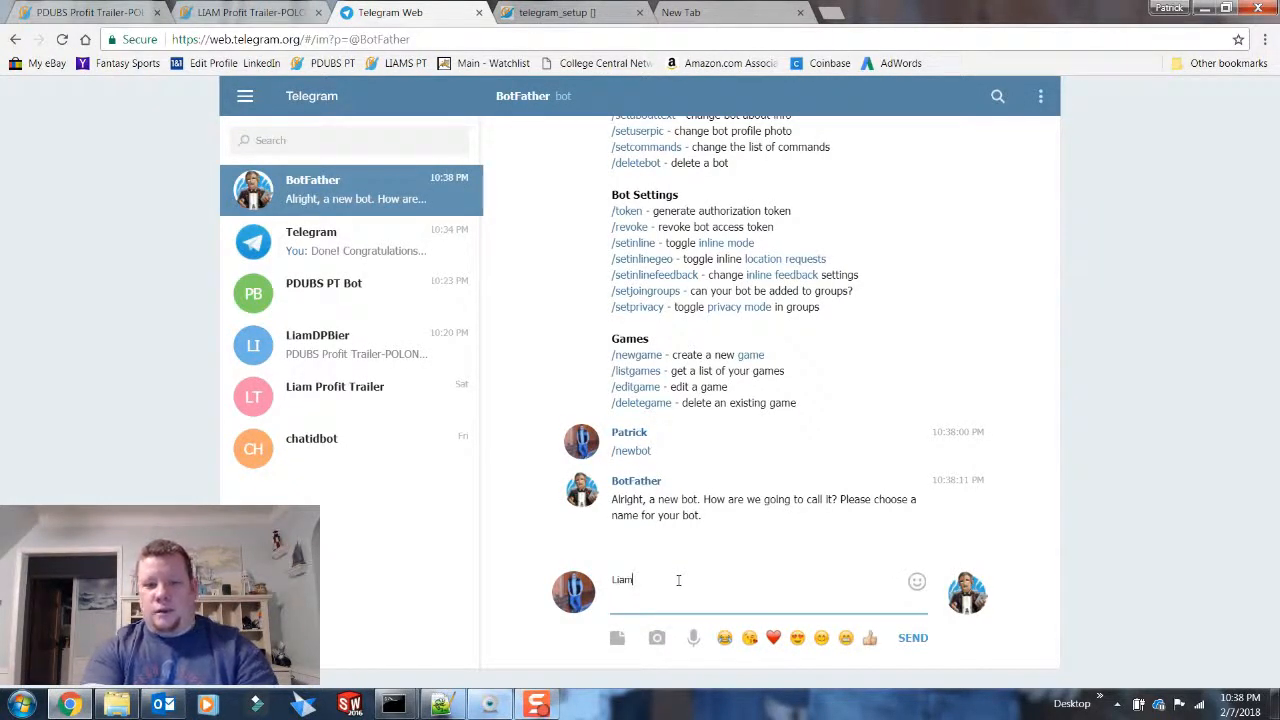
pyautogui.write('P')
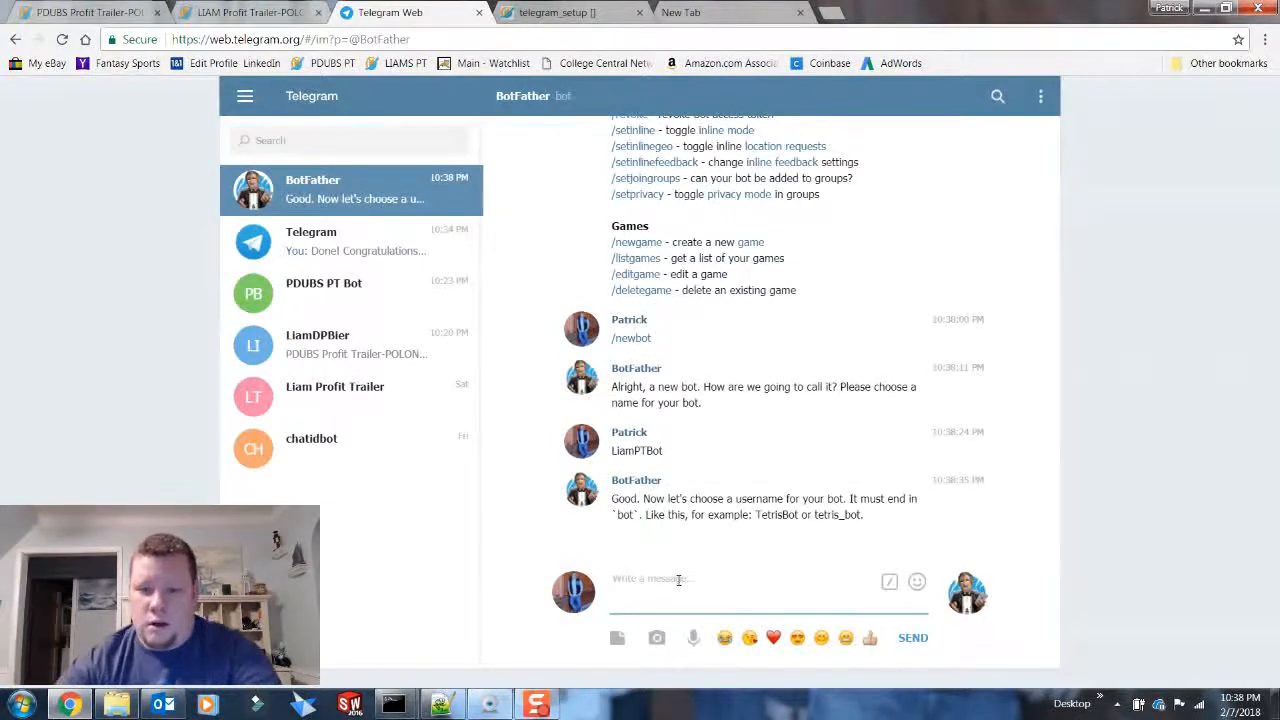
pyautogui.write('l')
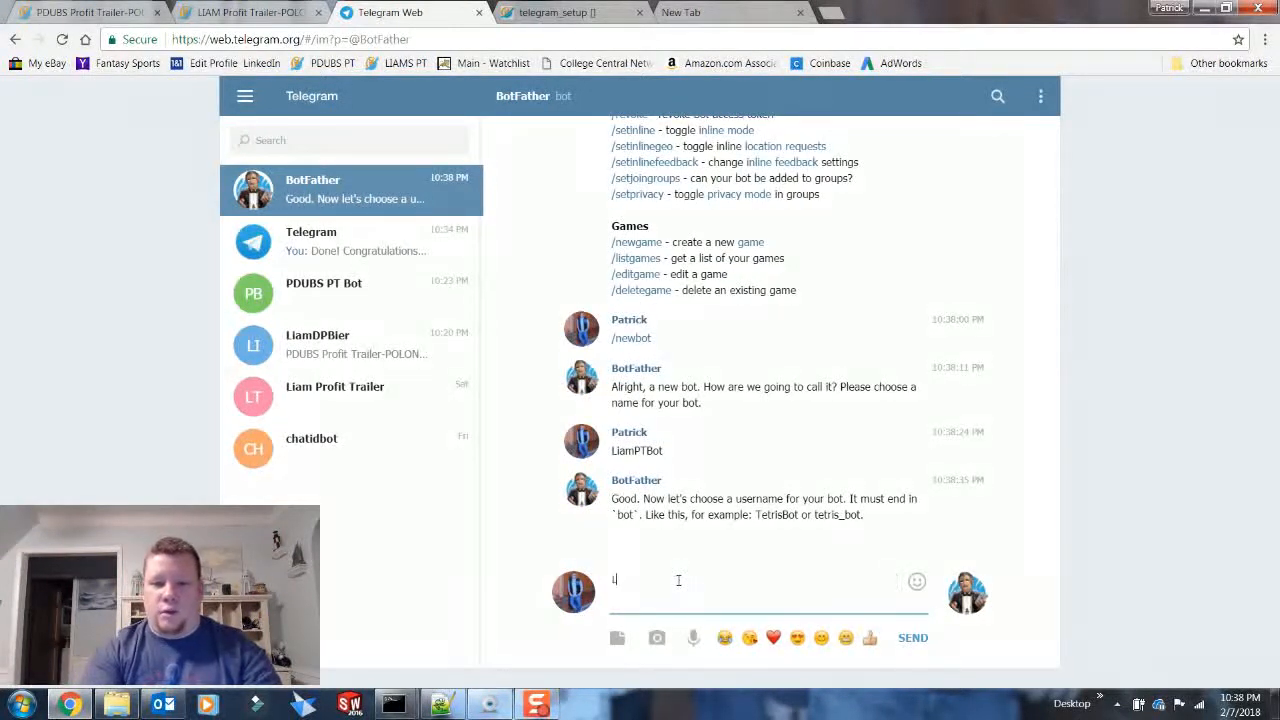
pyautogui.write('iamPTBot')
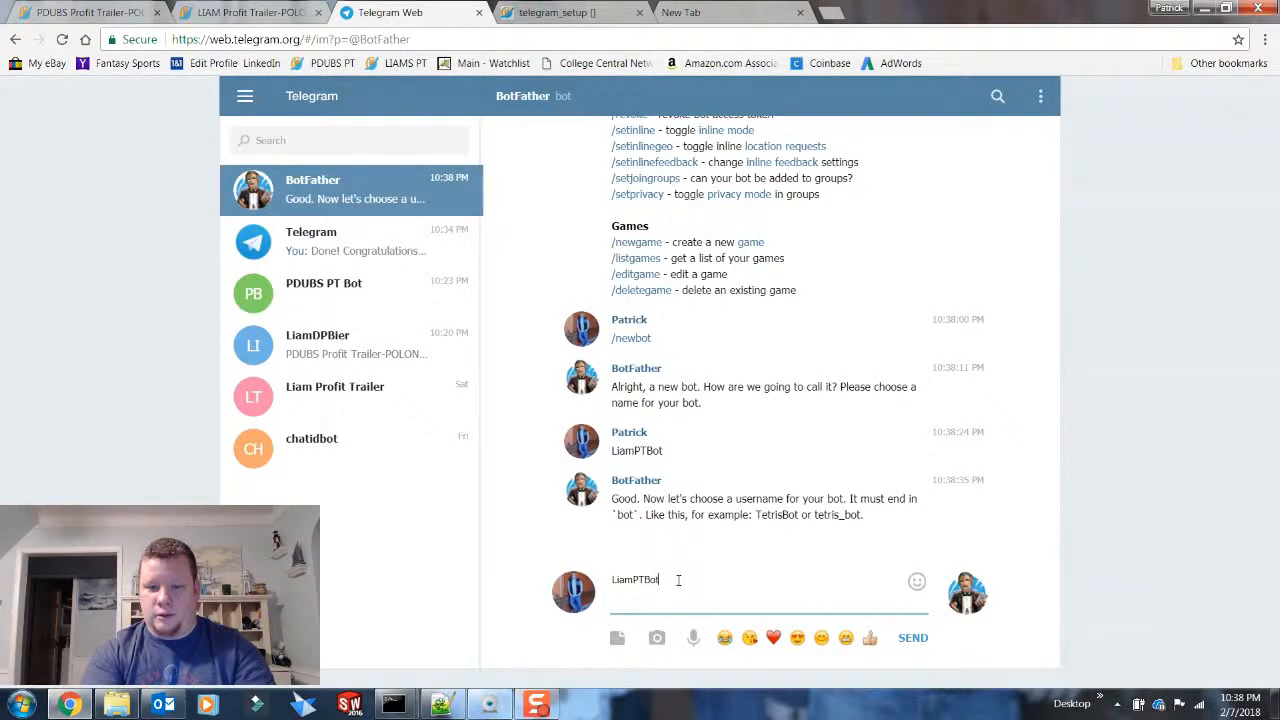
pyautogui.click(912, 636)
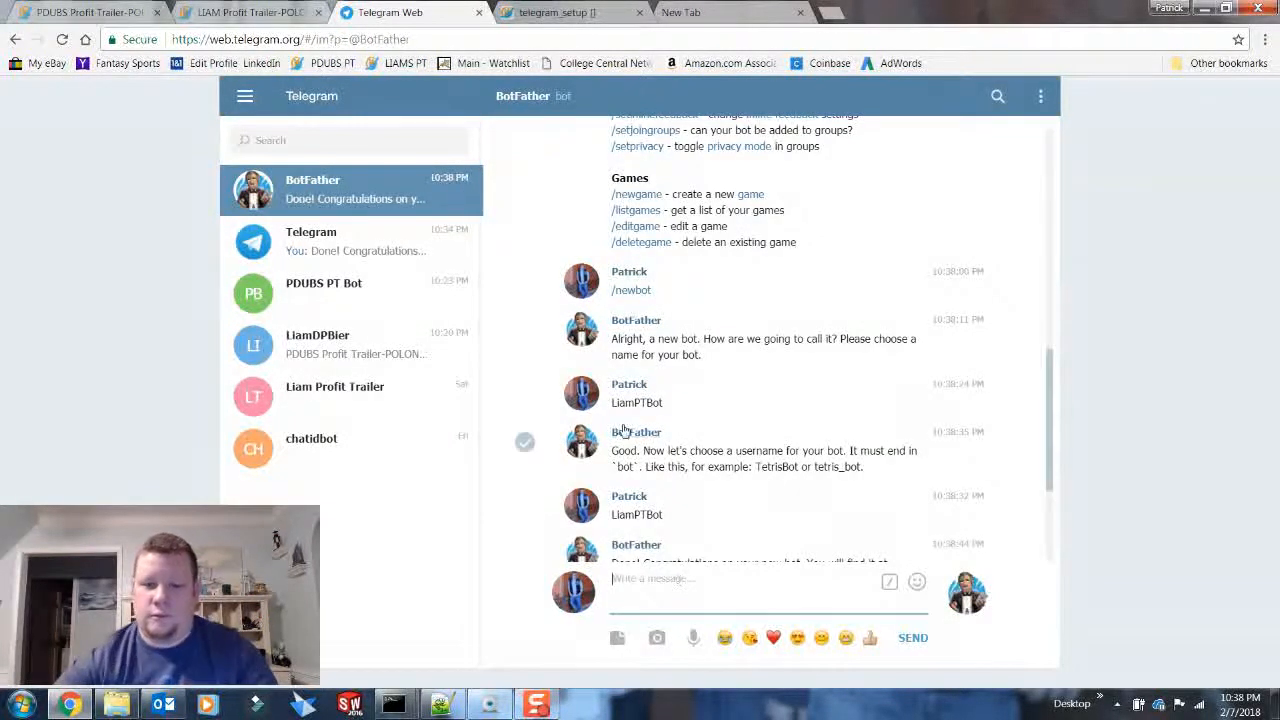
pyautogui.scroll(-3)
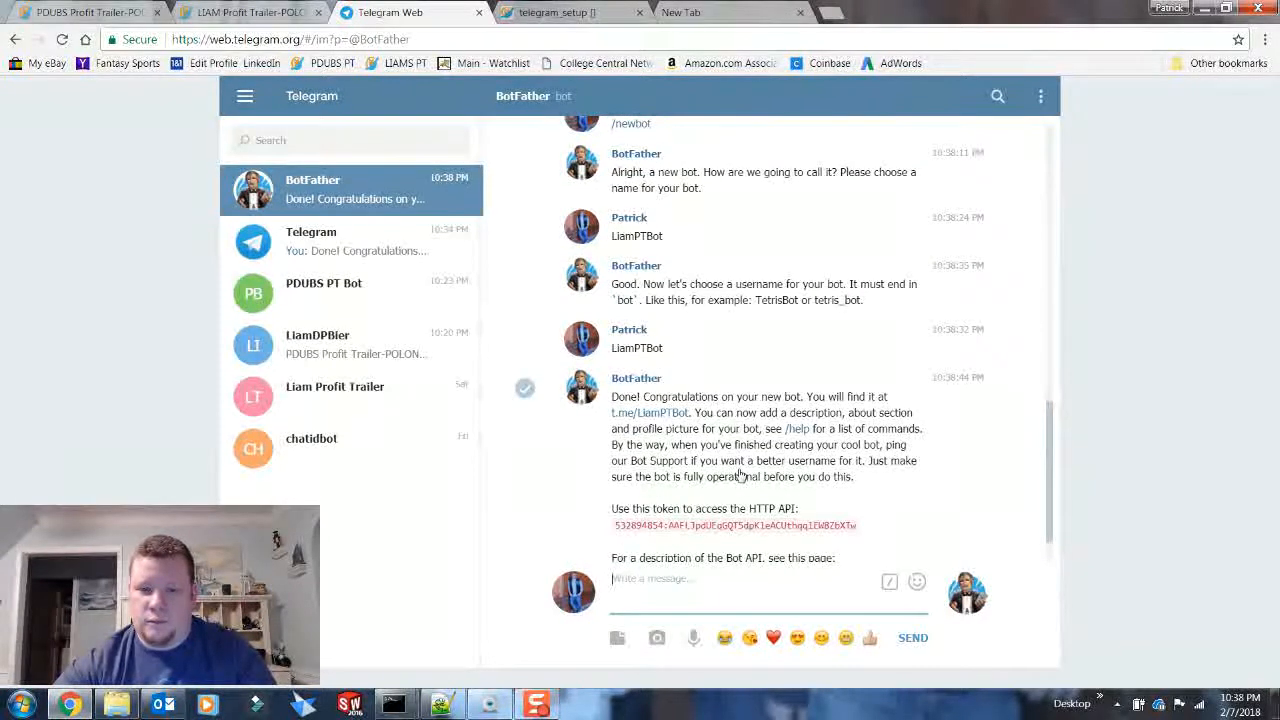
pyautogui.scroll(-3)
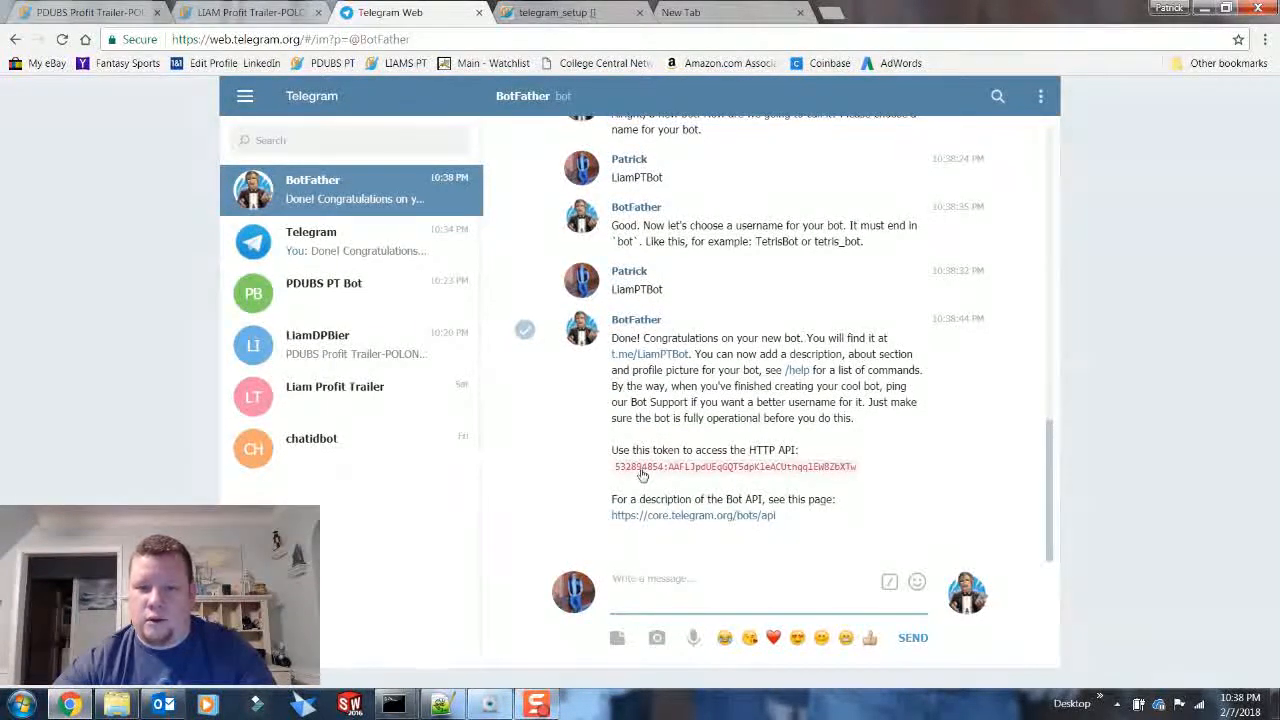
pyautogui.doubleClick(638, 468)
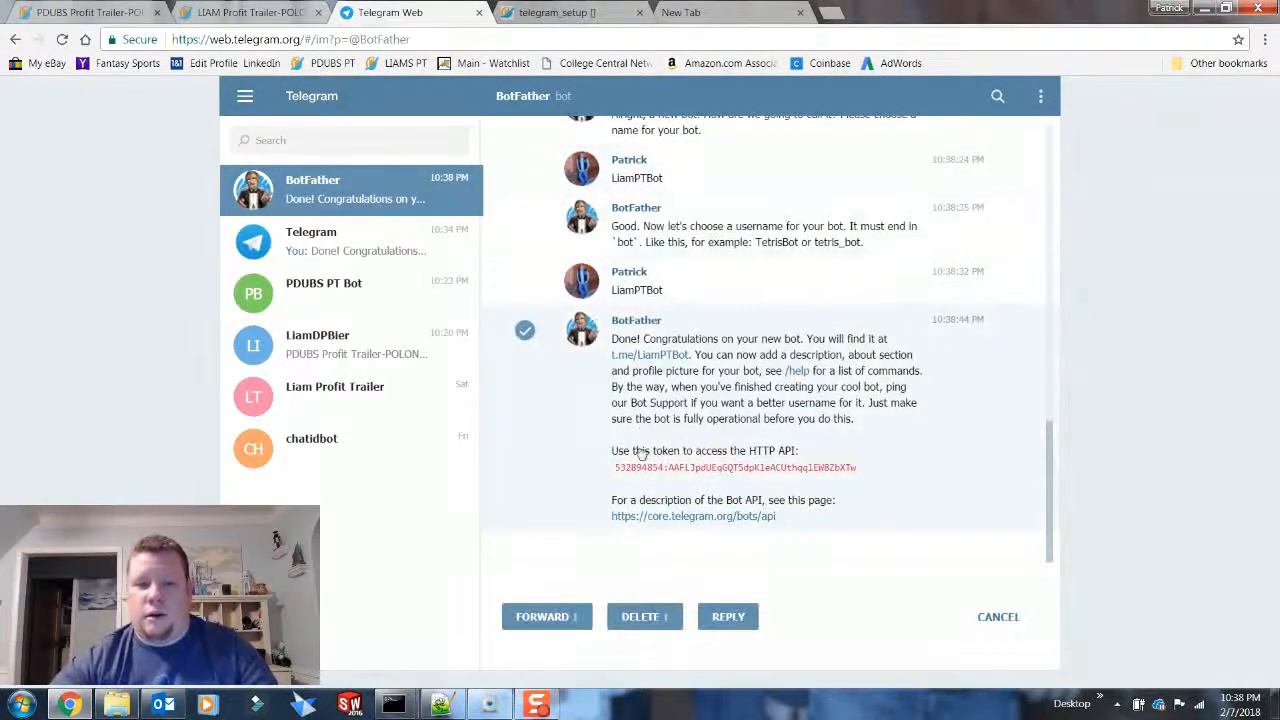
pyautogui.click(556, 12)
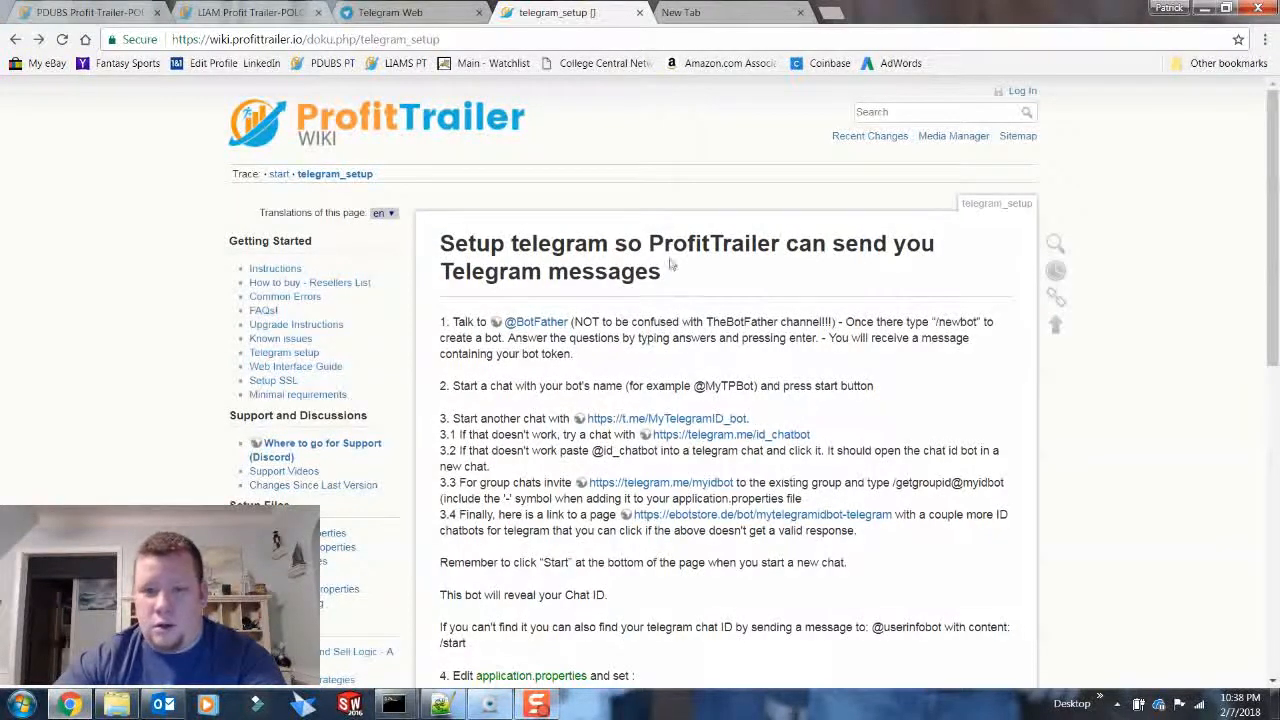
pyautogui.click(390, 12)
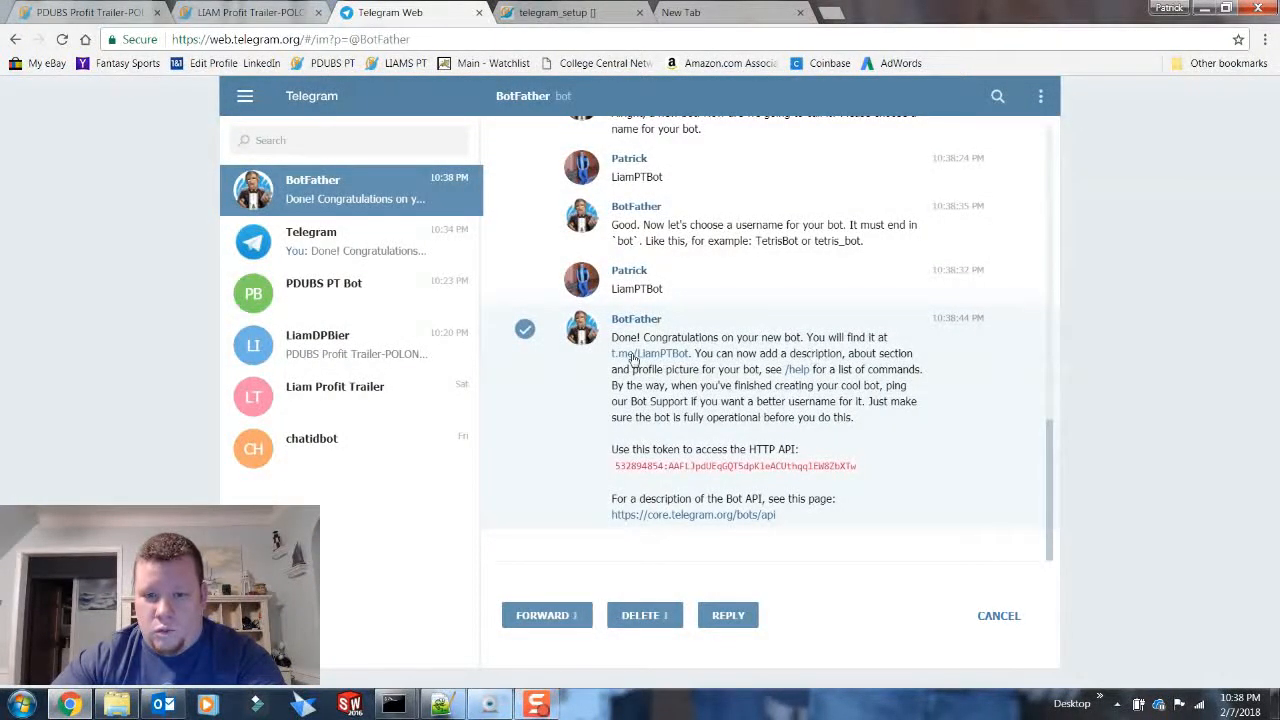
# - Start a chat with the new LiamPTBot via its t.me link, then return to the guide
pyautogui.click(998, 616)
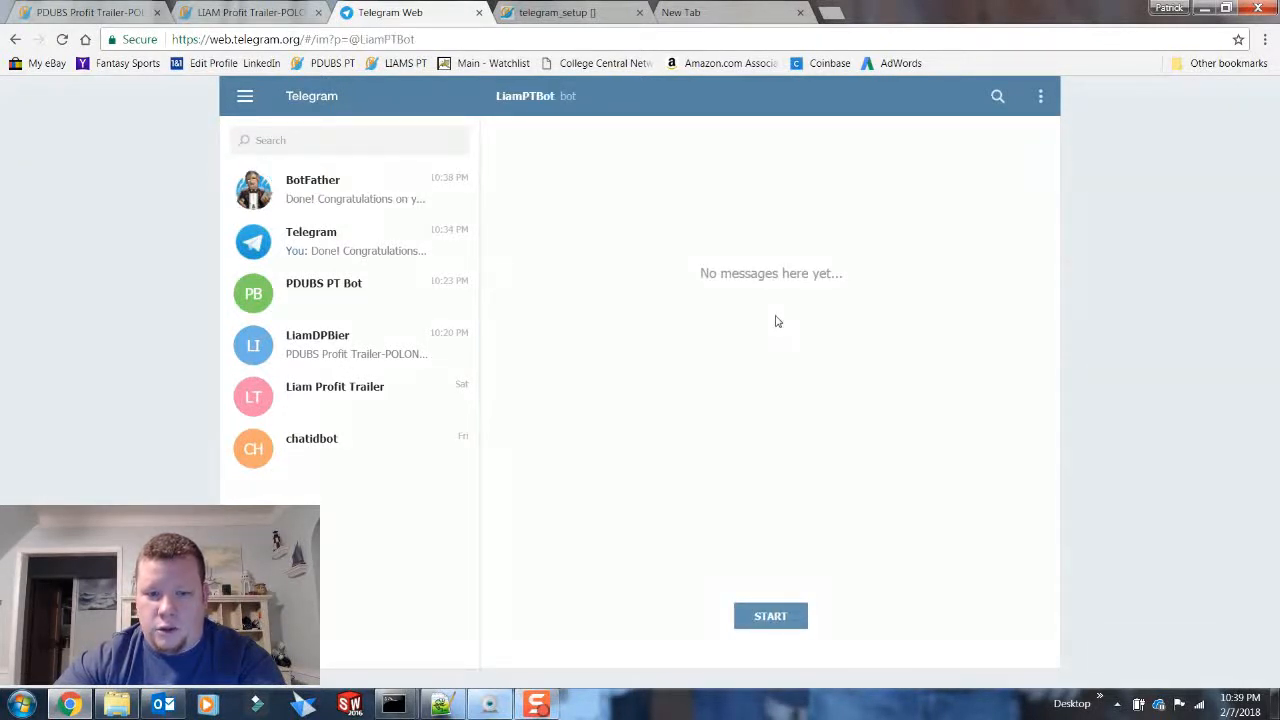
pyautogui.moveTo(430, 360)
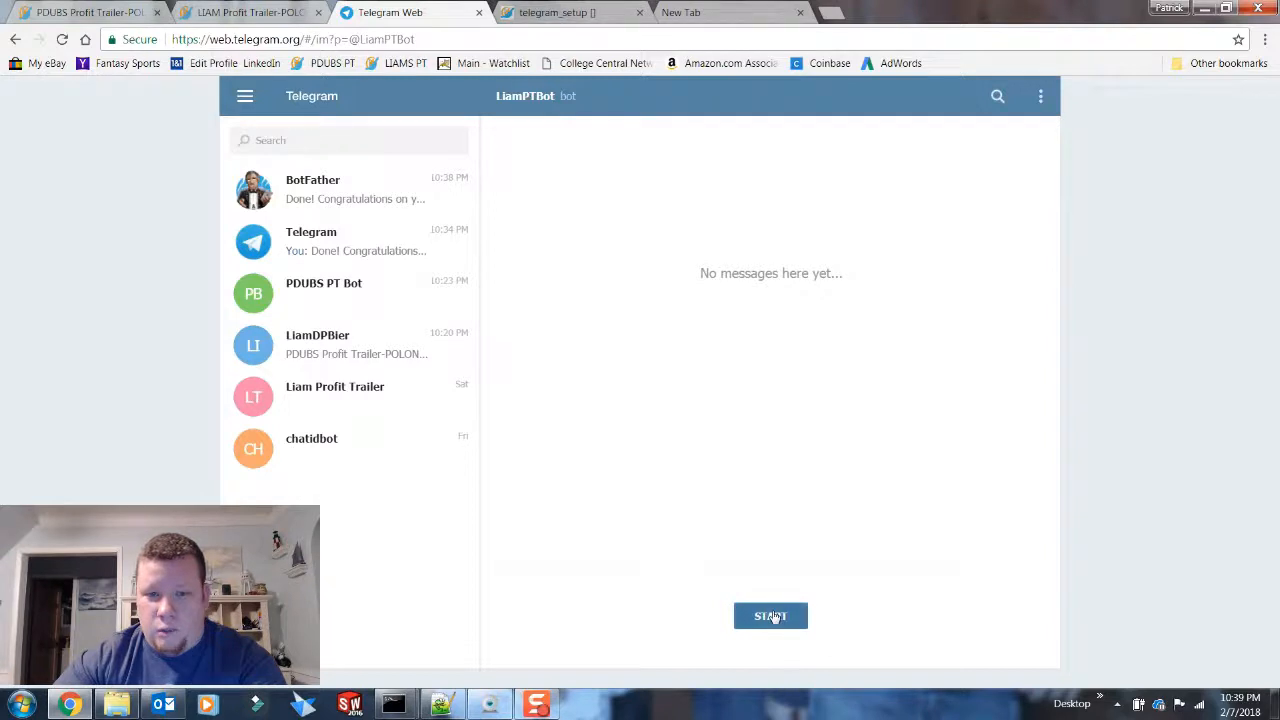
pyautogui.click(770, 616)
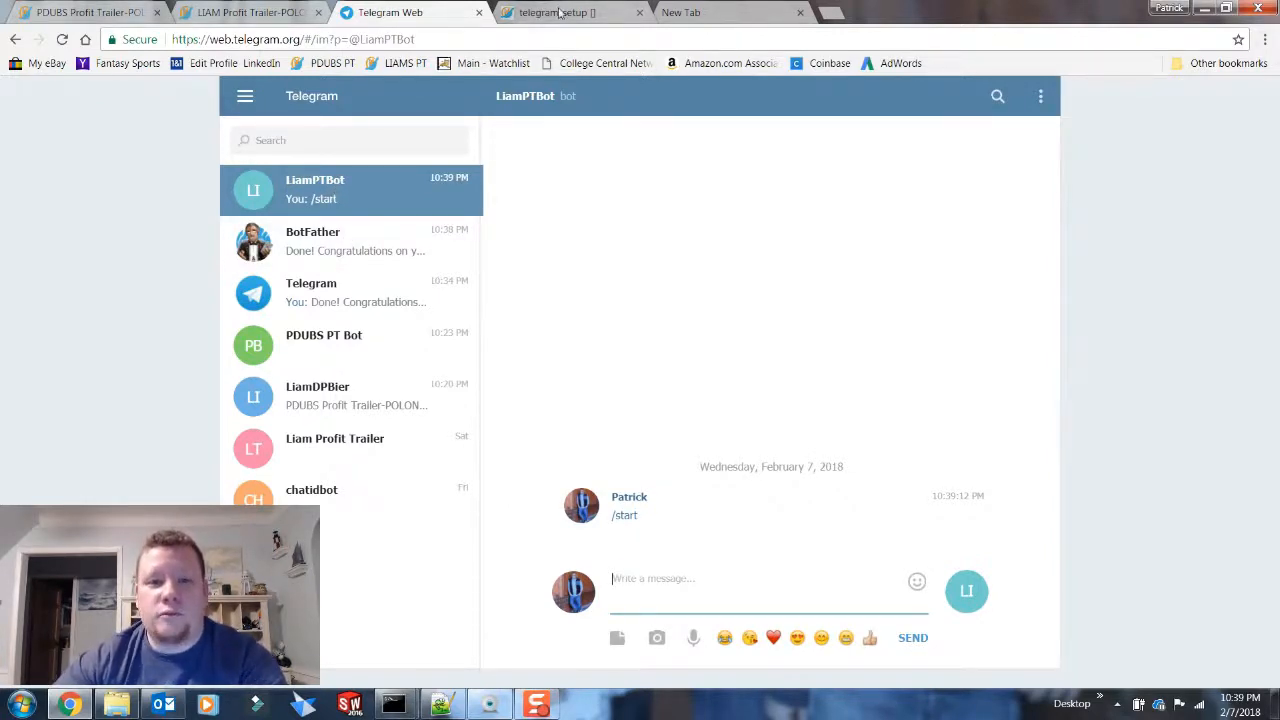
pyautogui.click(560, 12)
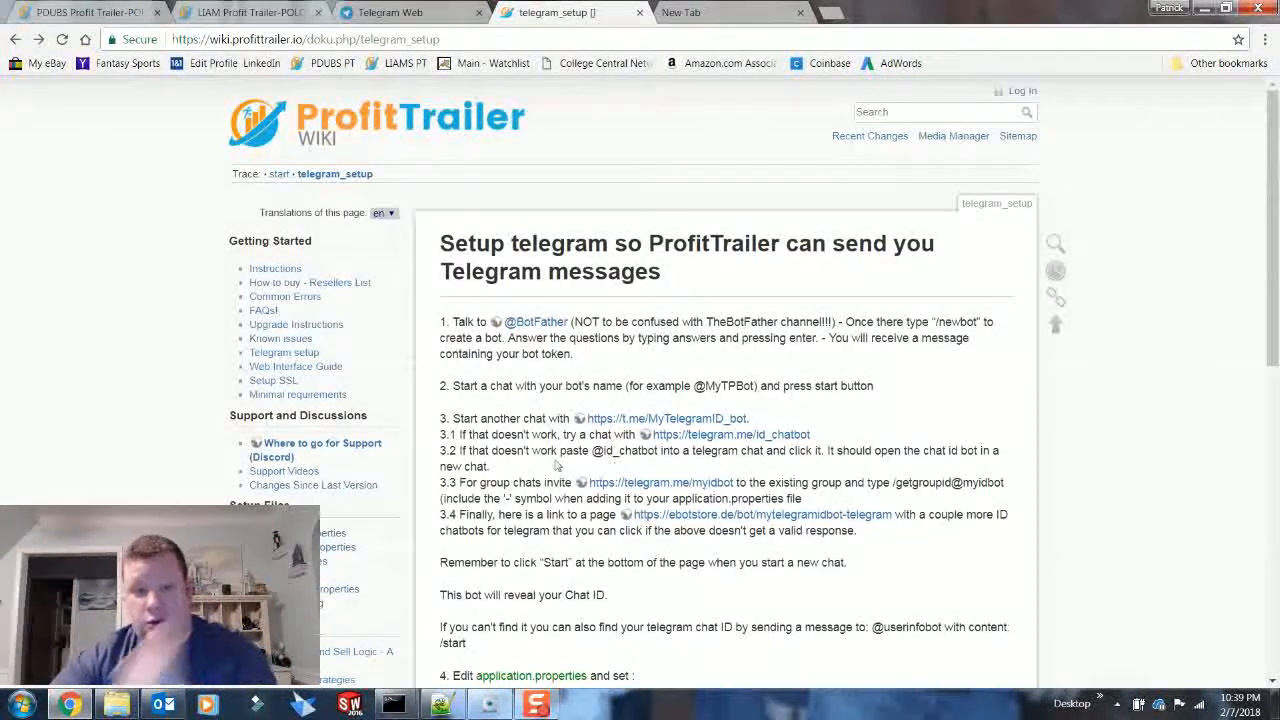
pyautogui.moveTo(668, 418)
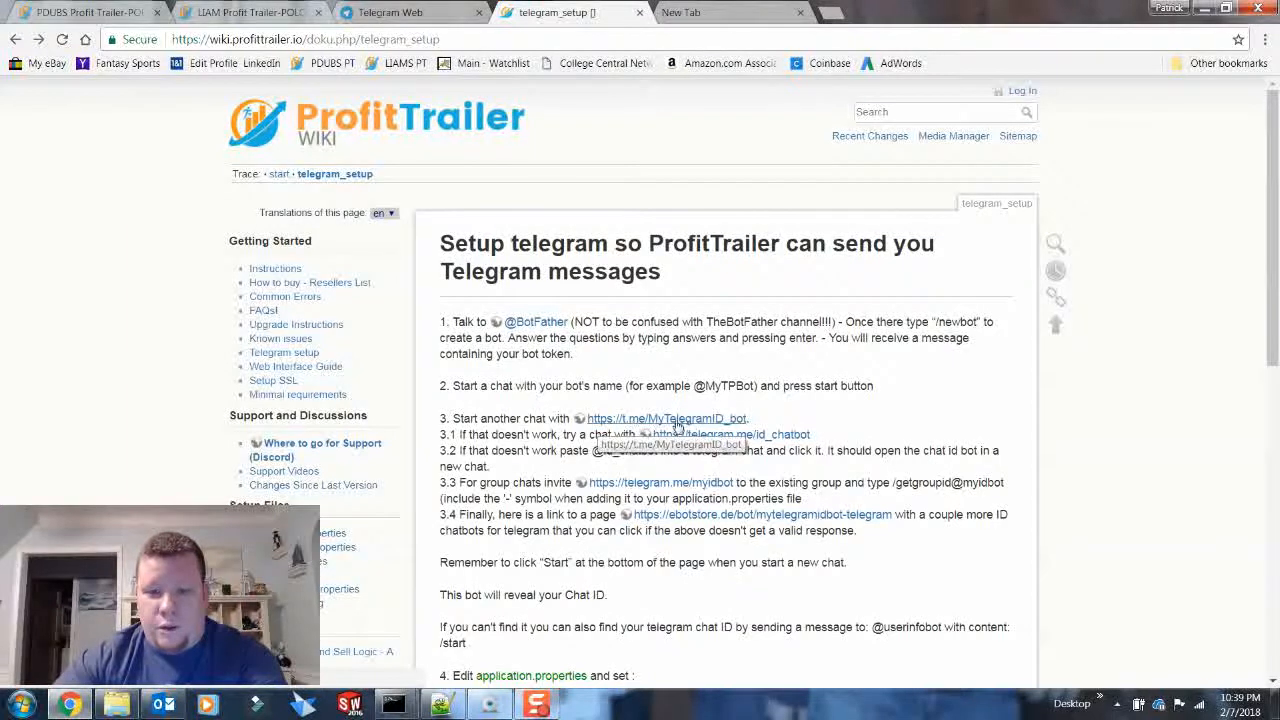
pyautogui.moveTo(730, 434)
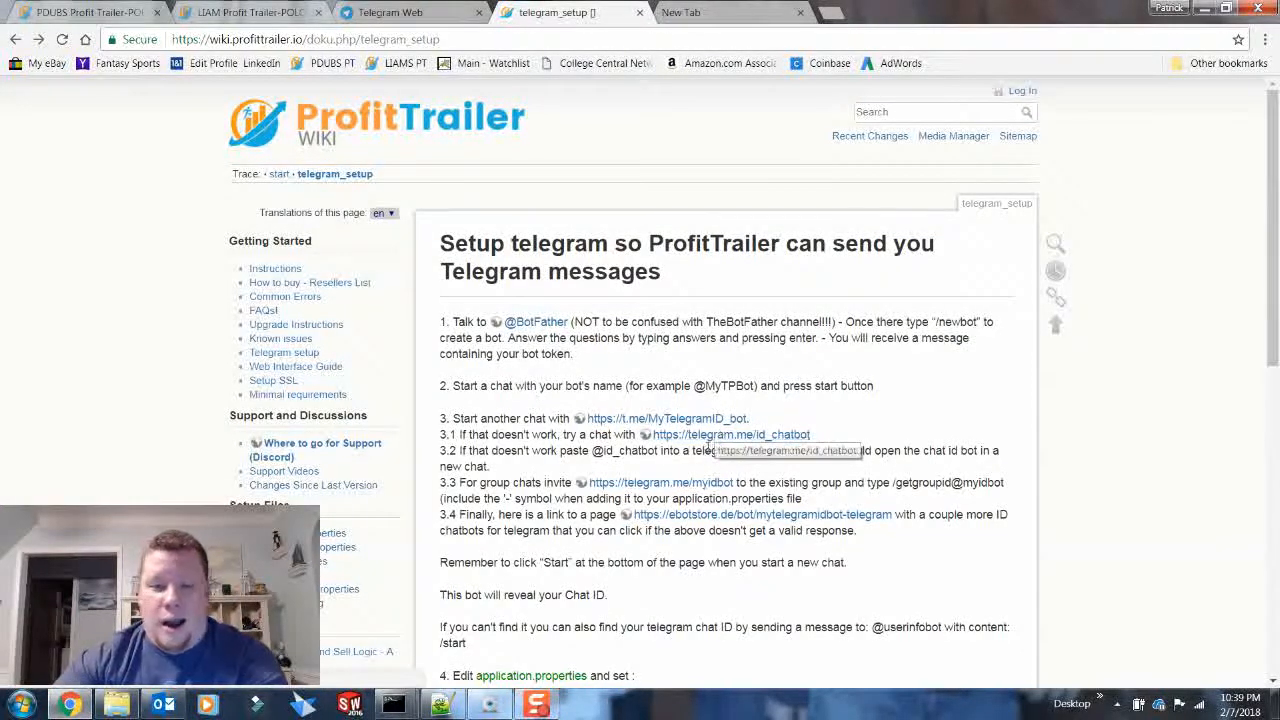
pyautogui.moveTo(524, 468)
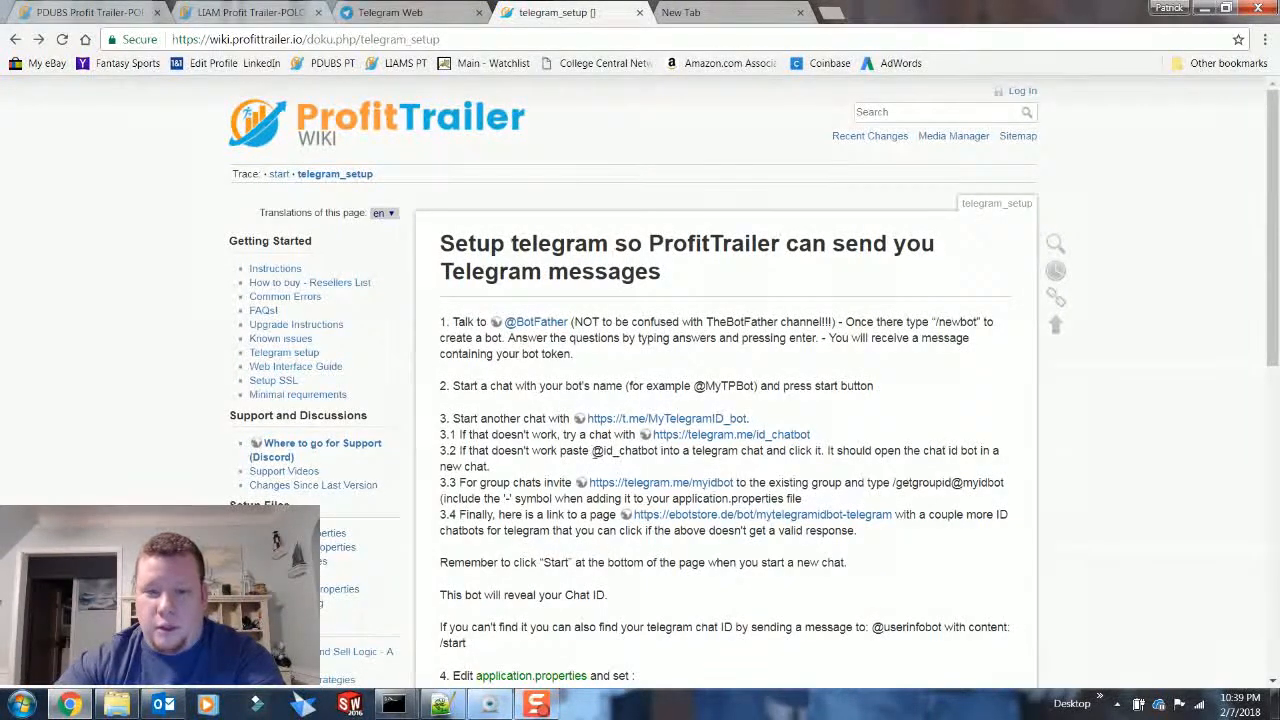
pyautogui.doubleClick(622, 450)
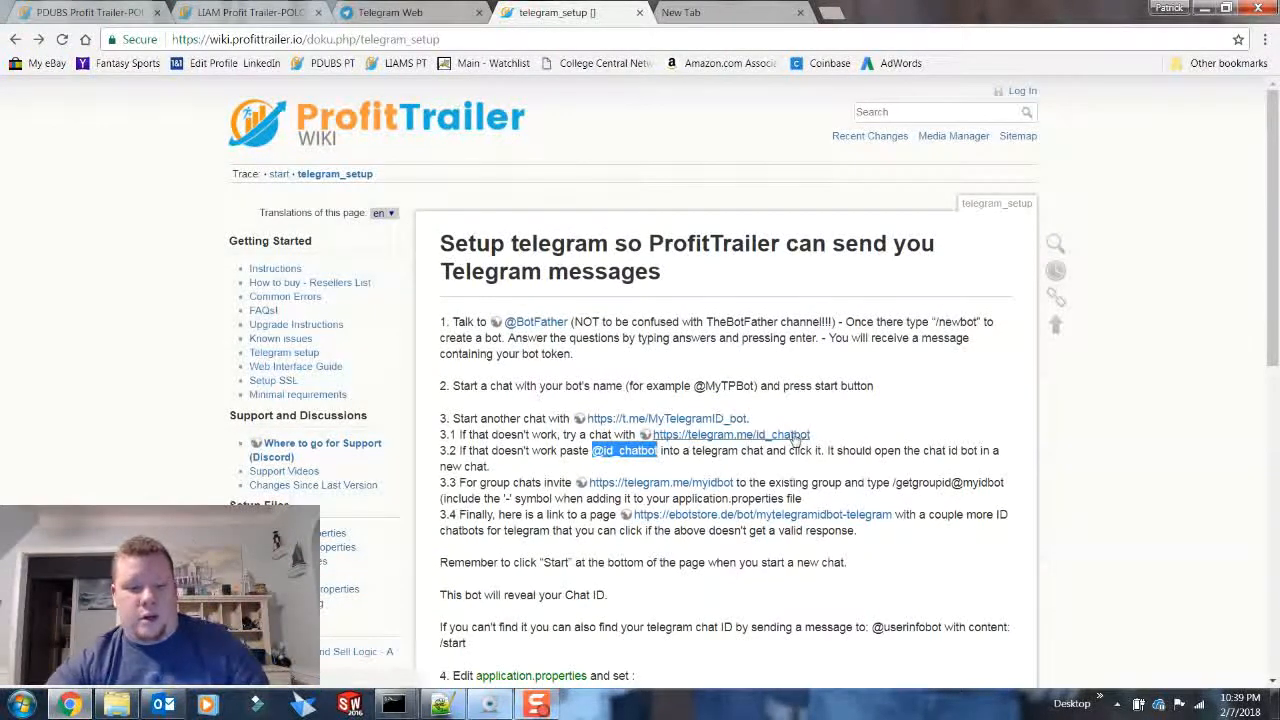
pyautogui.click(388, 12)
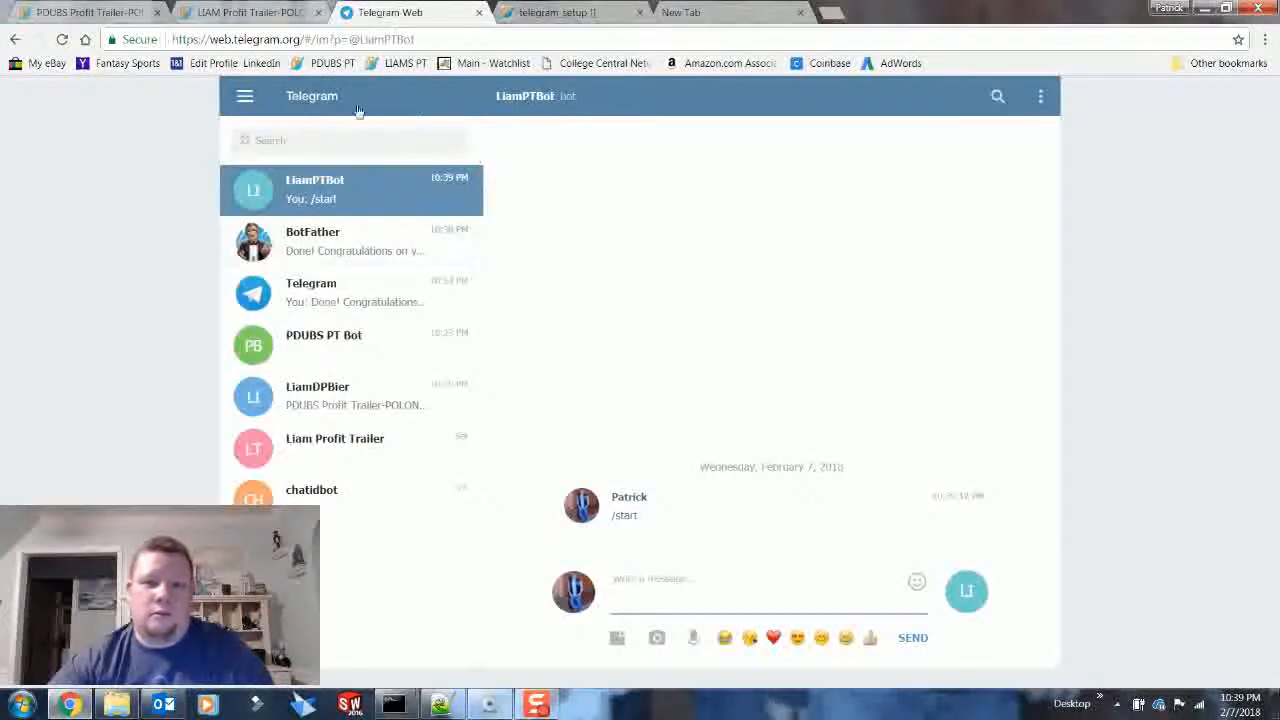
pyautogui.write('@id_chatbot')
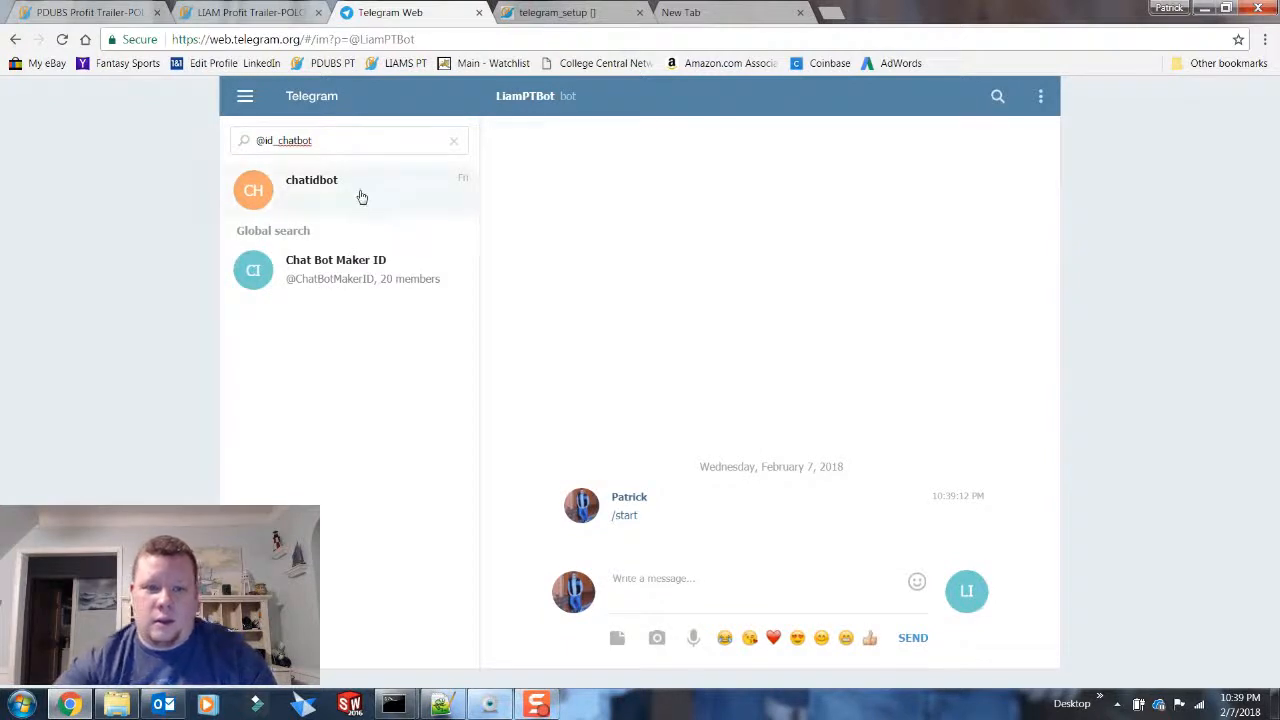
# - Start chatidbot, copy the chat ID number it returns, then return to the guide
pyautogui.click(312, 188)
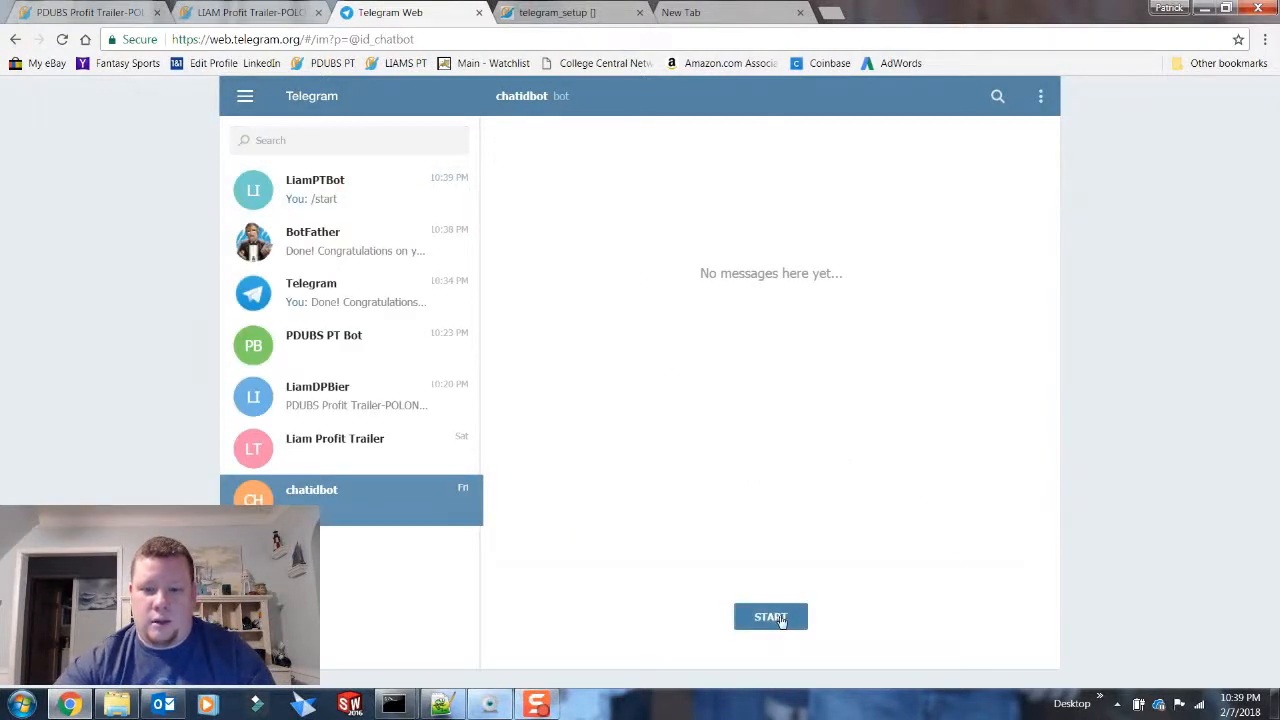
pyautogui.click(770, 616)
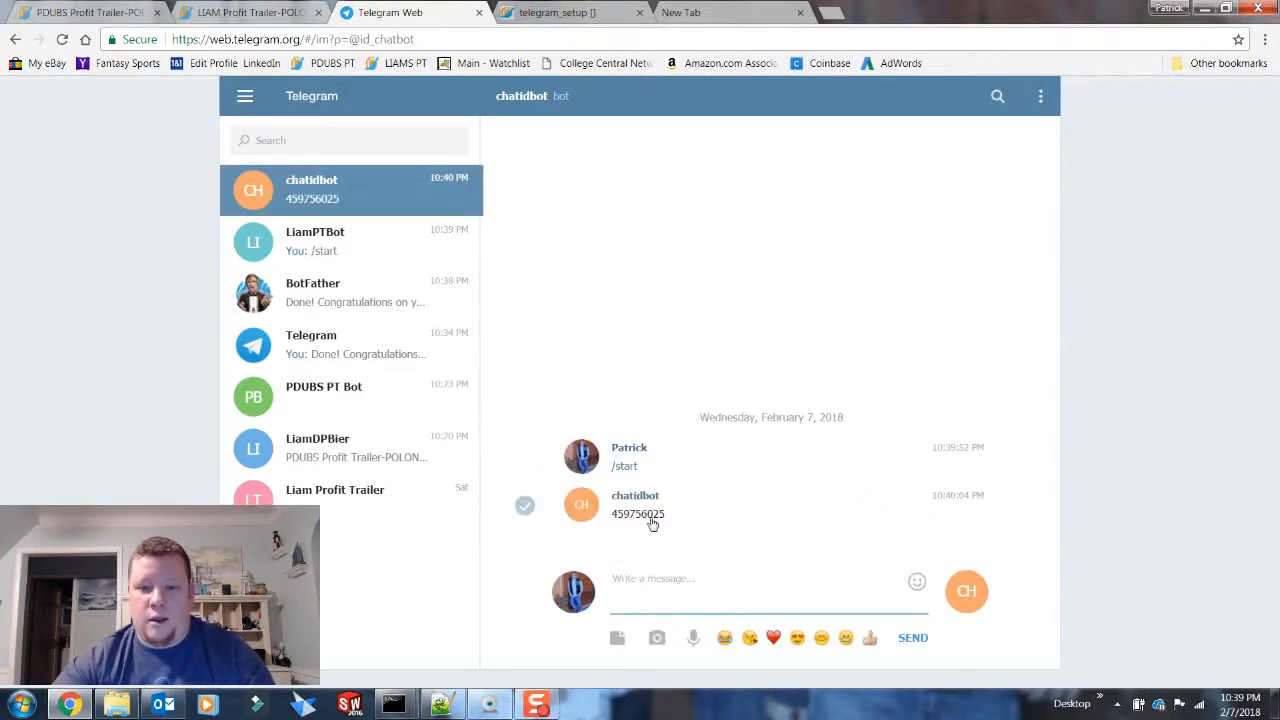
pyautogui.doubleClick(636, 512)
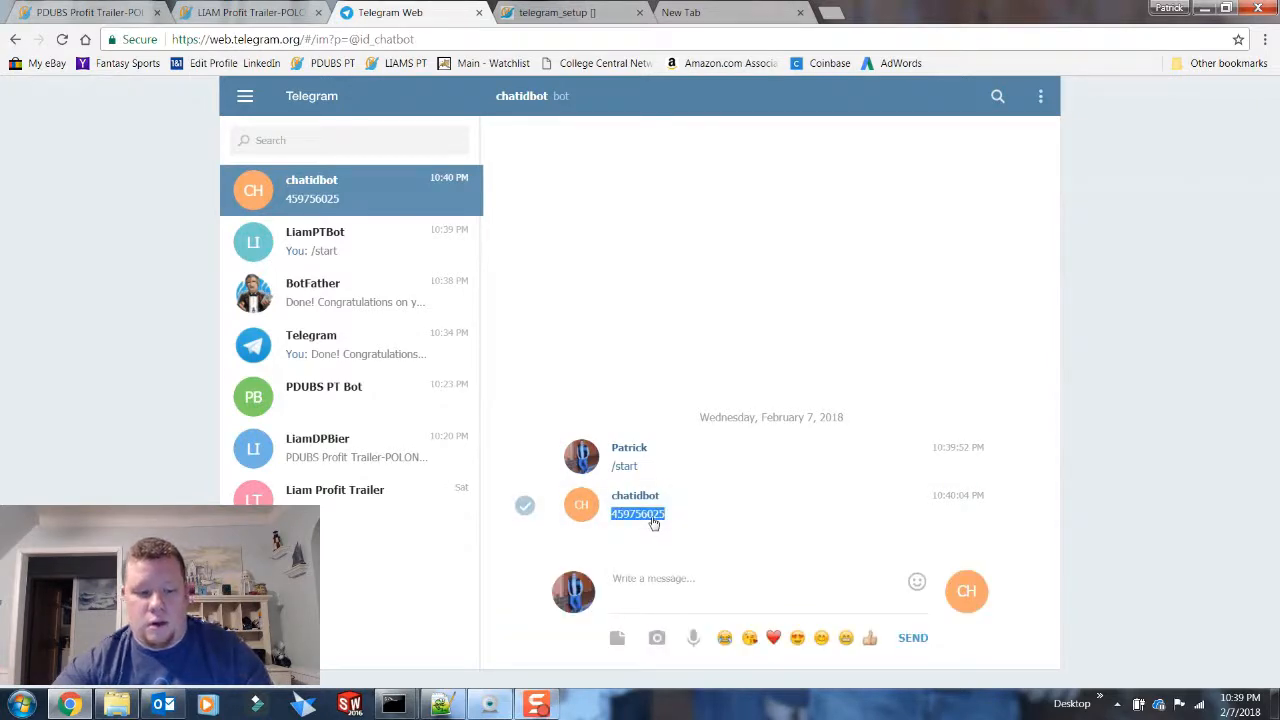
pyautogui.moveTo(644, 206)
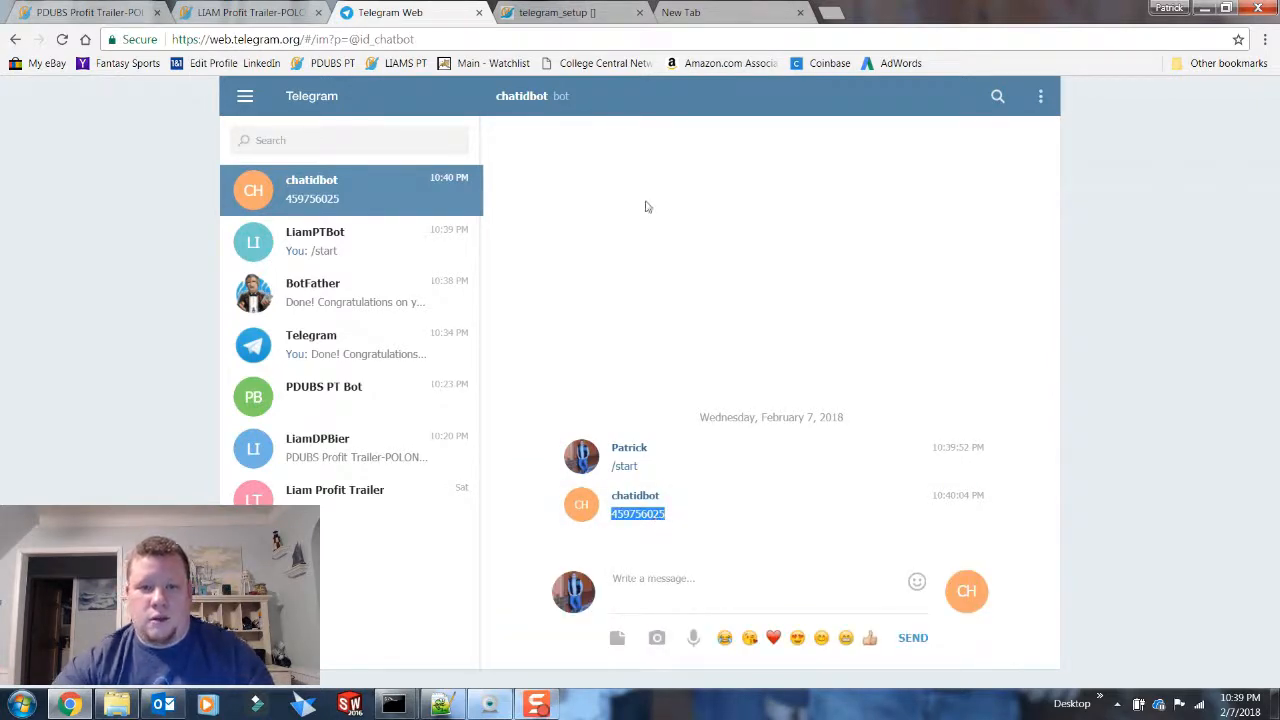
pyautogui.click(570, 12)
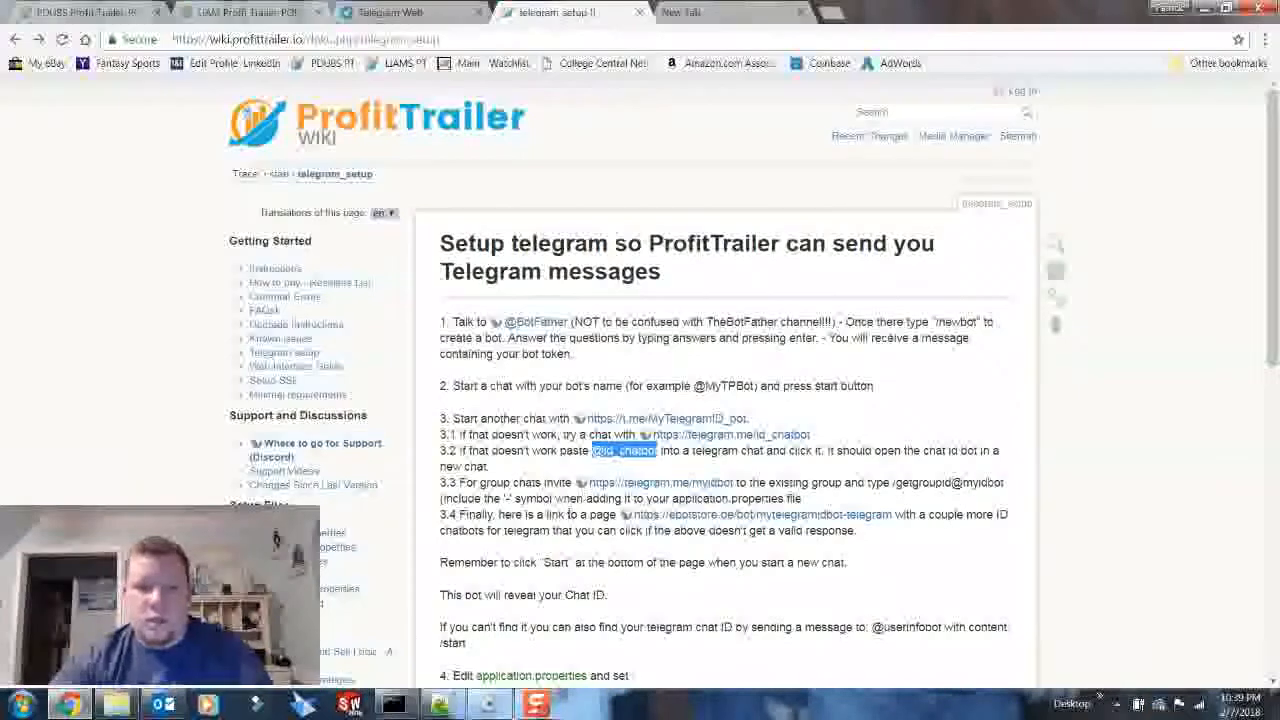
# - Read down to step 4 (telegram.botToken, telegram.chatId) and bring up the ProfitTrailer - LIAM folder
pyautogui.scroll(-3)
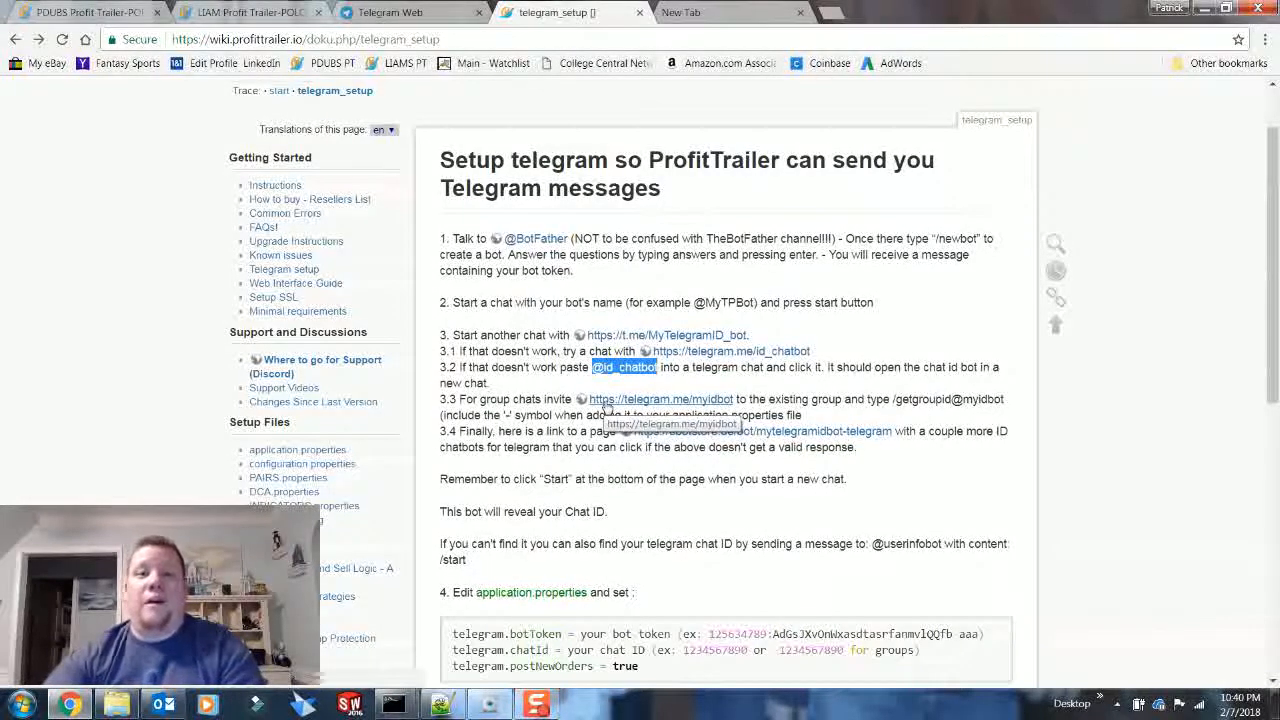
pyautogui.scroll(-3)
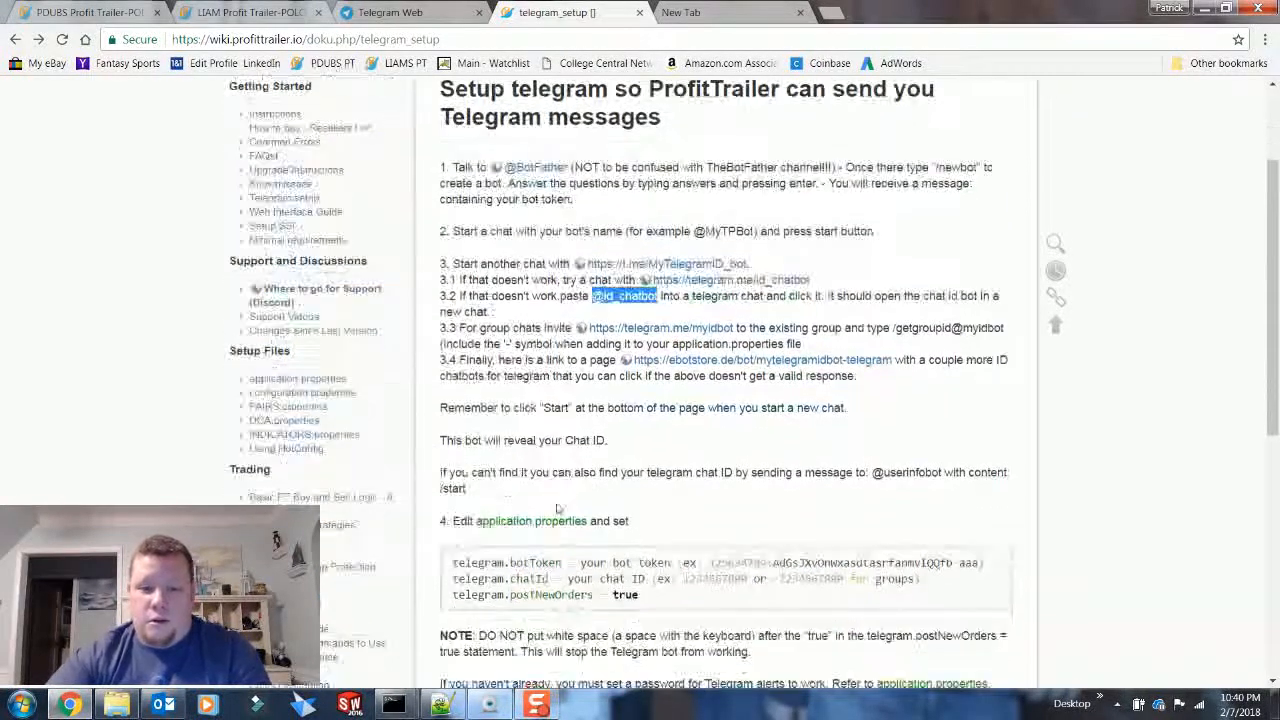
pyautogui.scroll(-3)
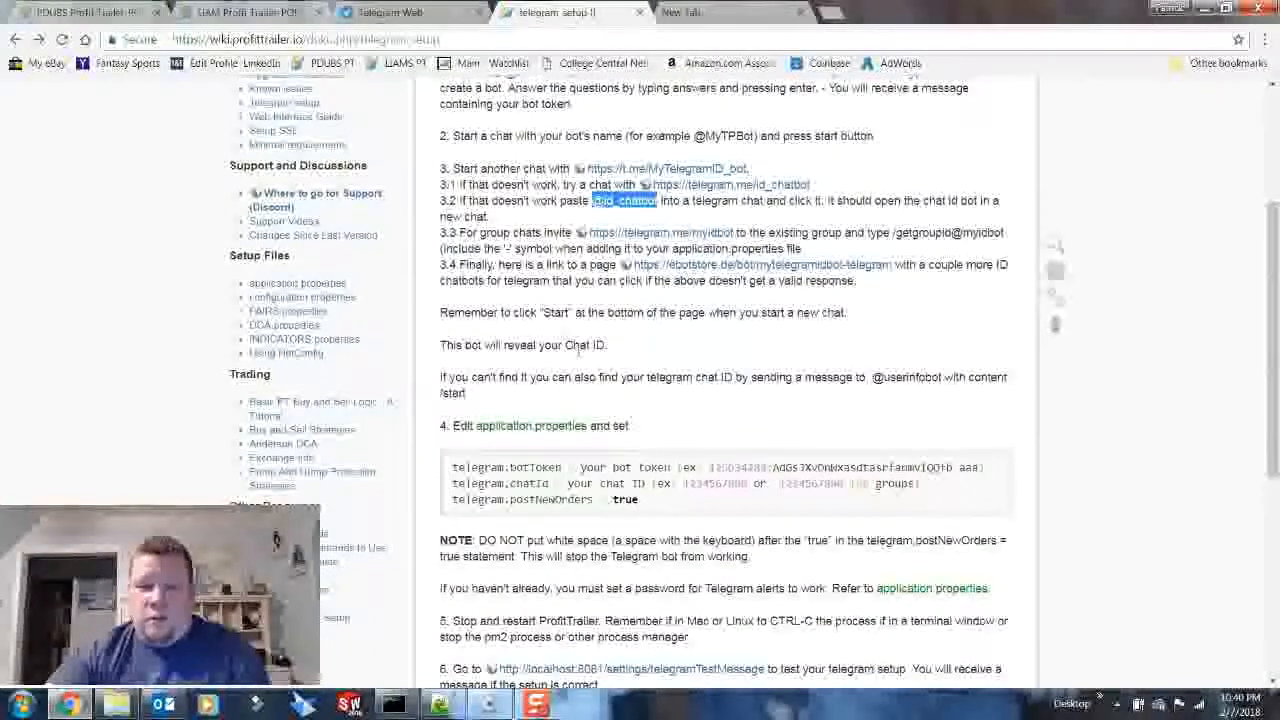
pyautogui.scroll(-3)
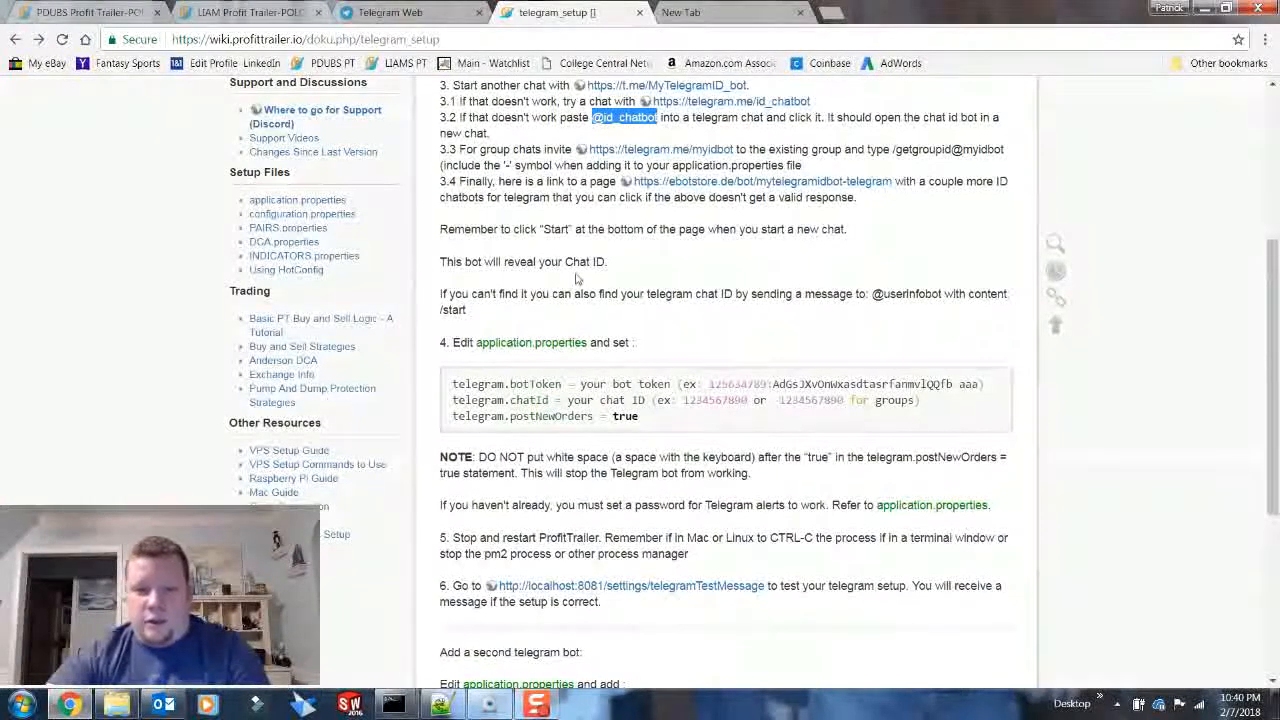
pyautogui.moveTo(532, 342)
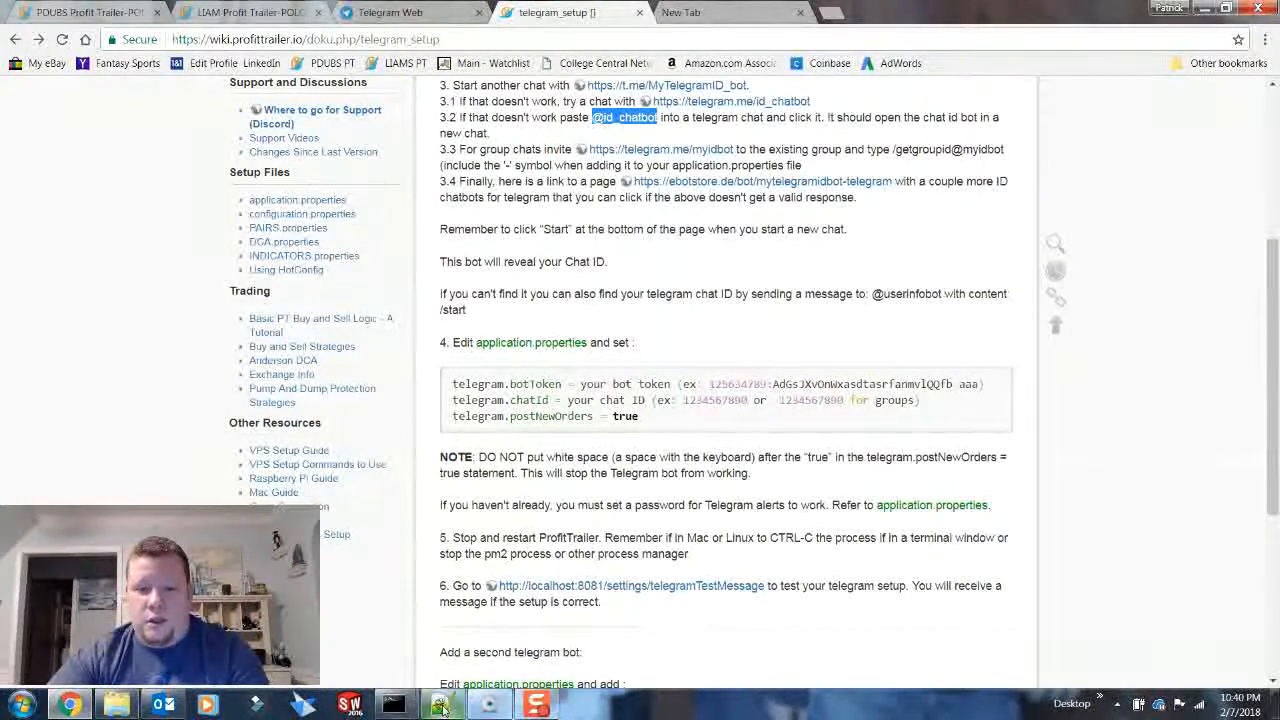
pyautogui.click(440, 704)
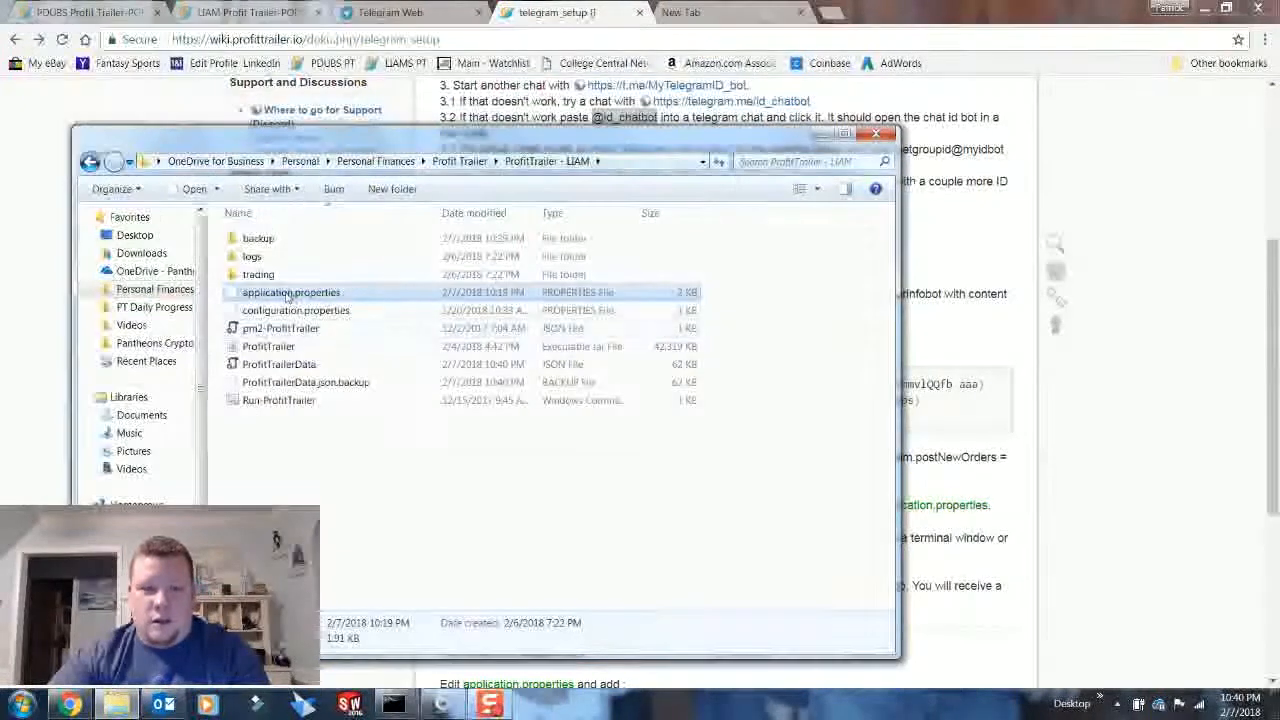
# - Edit application.properties in Notepad++ and paste the copied chat ID into telegram.chatId
pyautogui.rightClick(292, 292)
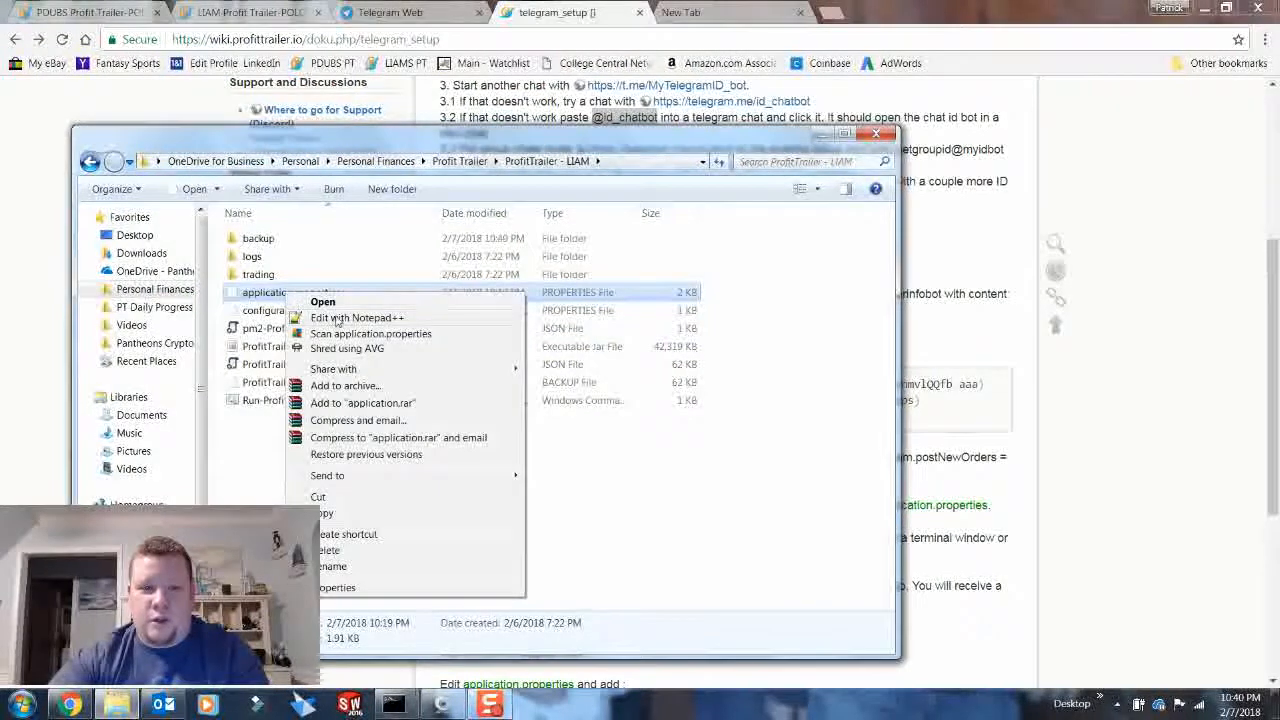
pyautogui.click(356, 316)
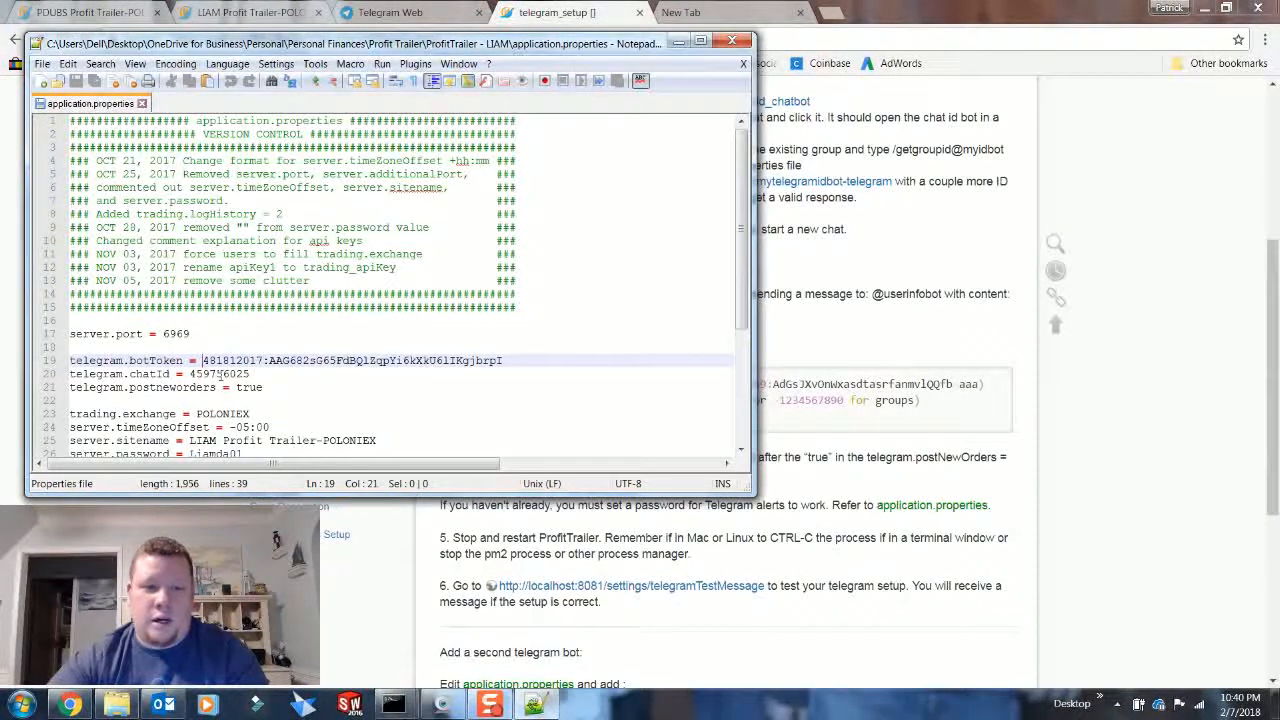
pyautogui.rightClick(210, 374)
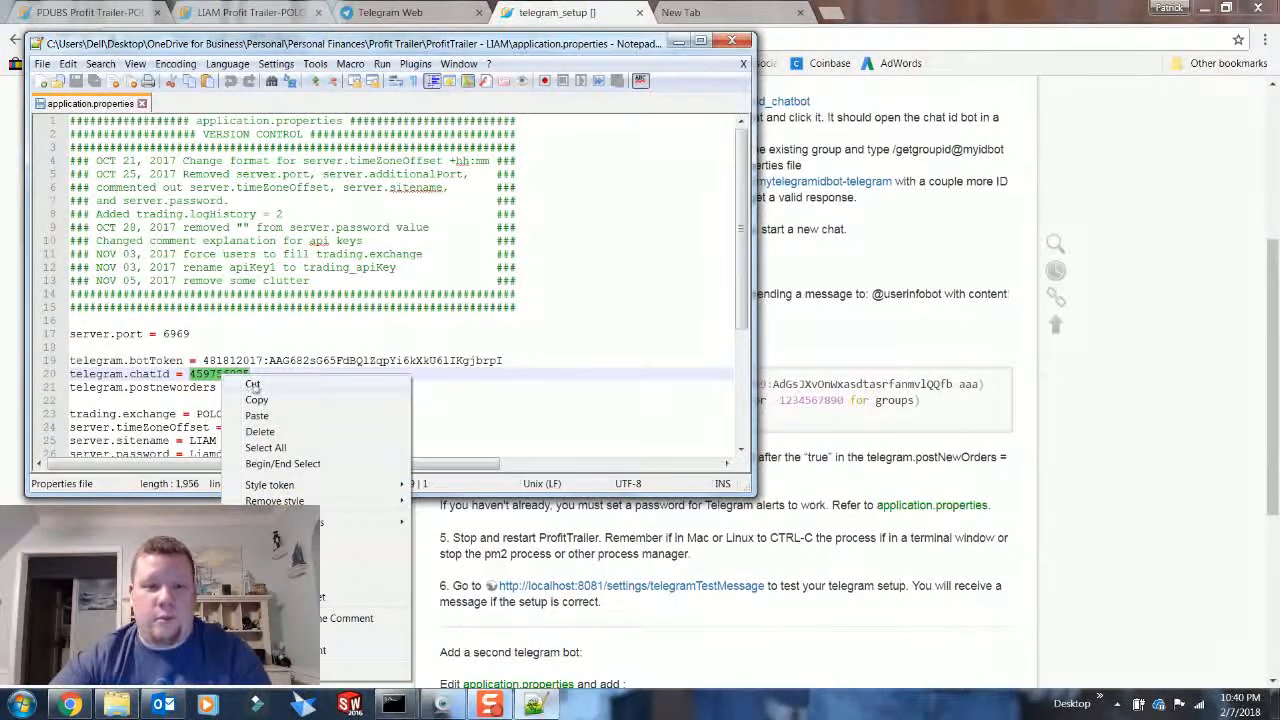
pyautogui.click(256, 414)
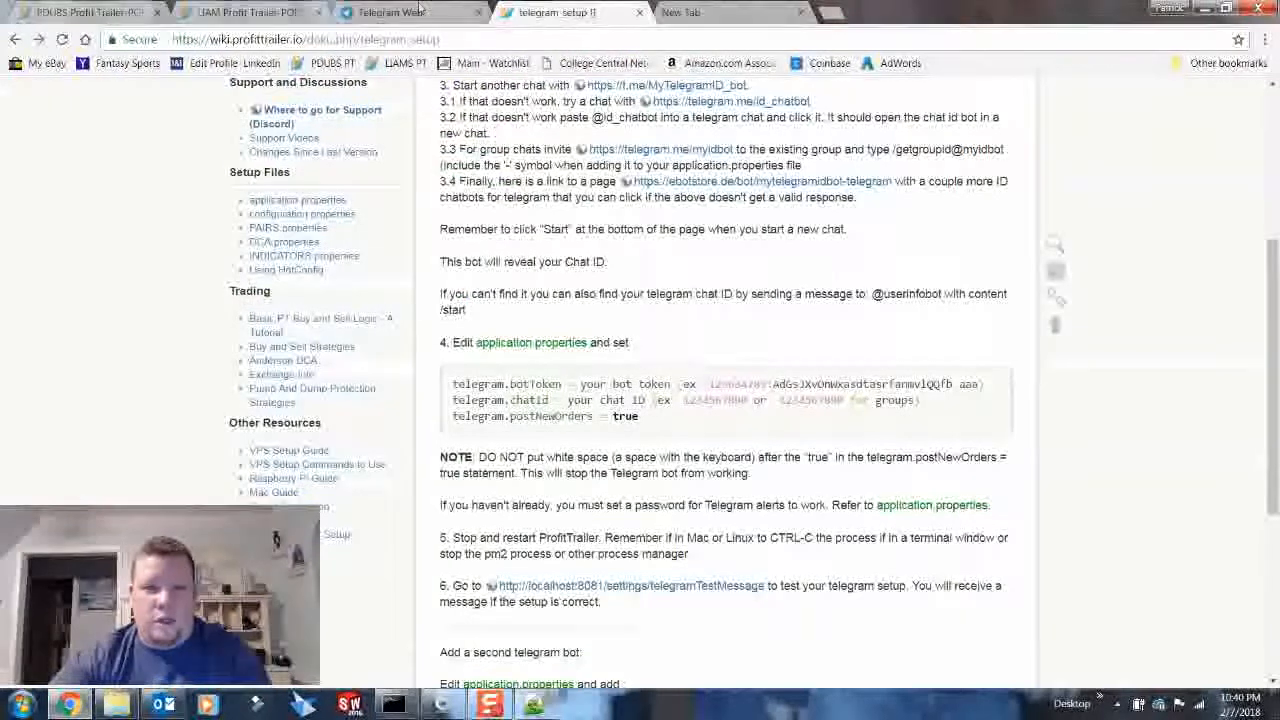
pyautogui.scroll(-3)
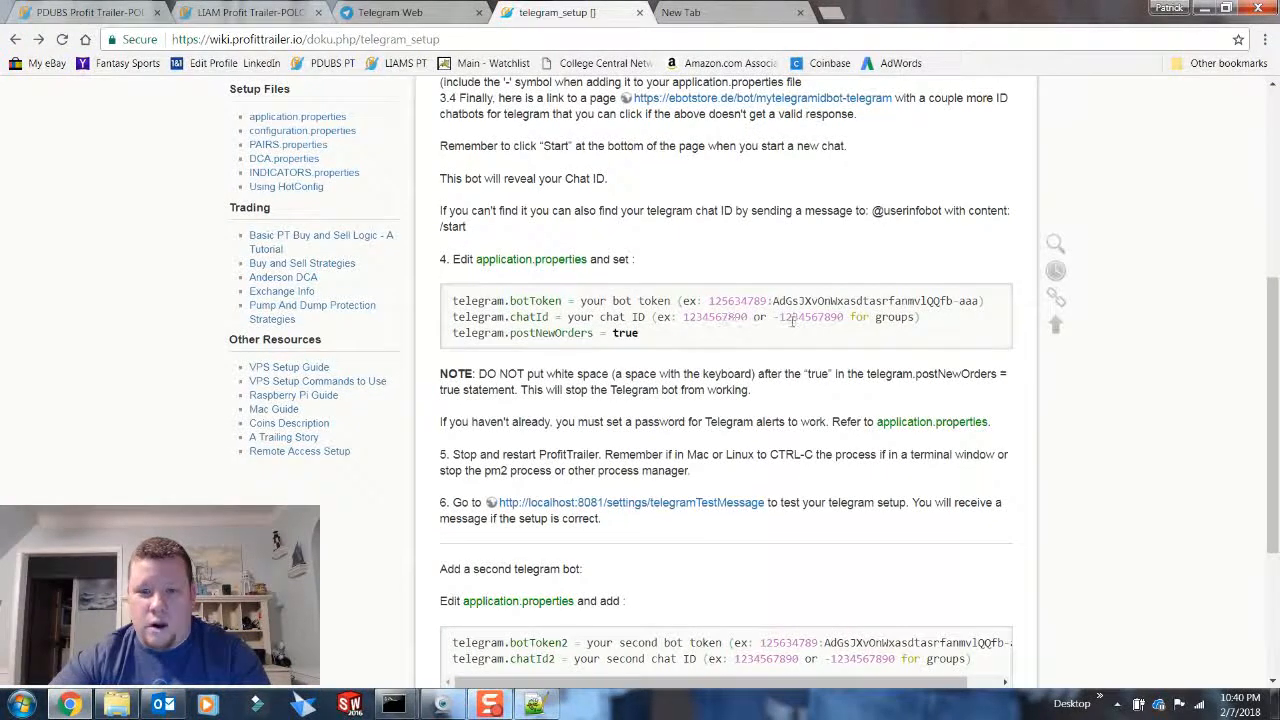
pyautogui.click(390, 12)
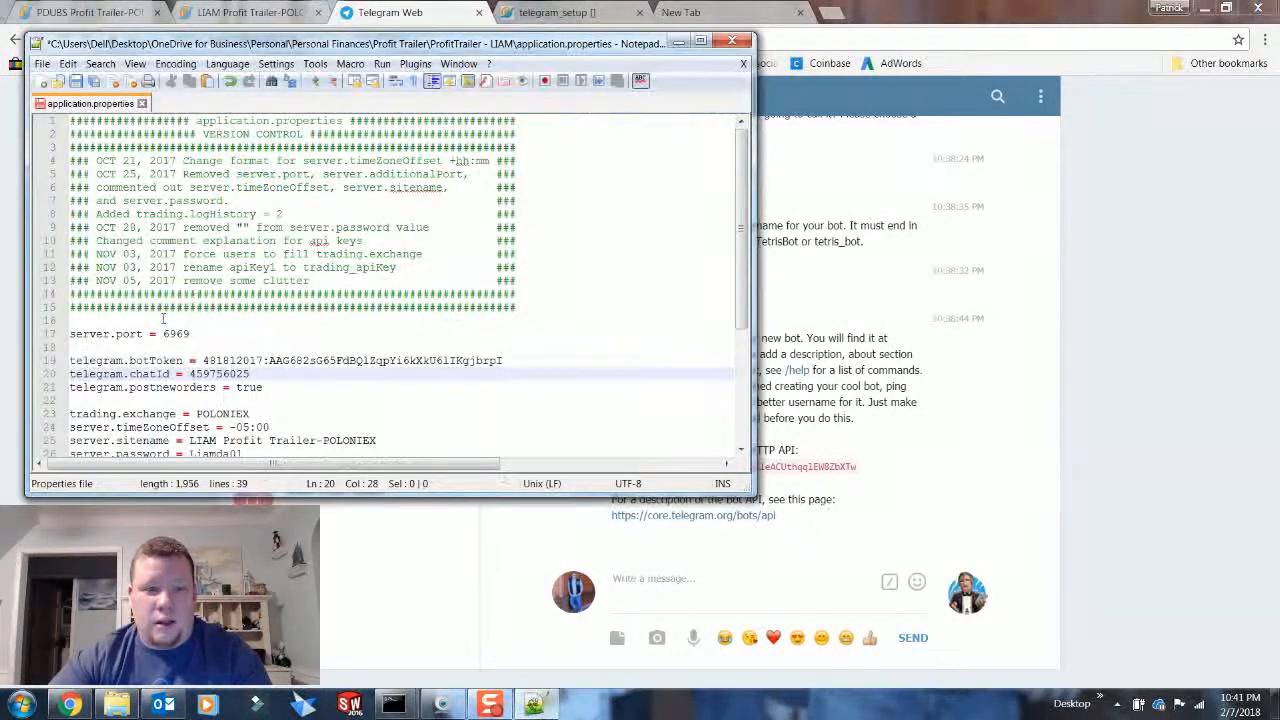
pyautogui.rightClick(218, 360)
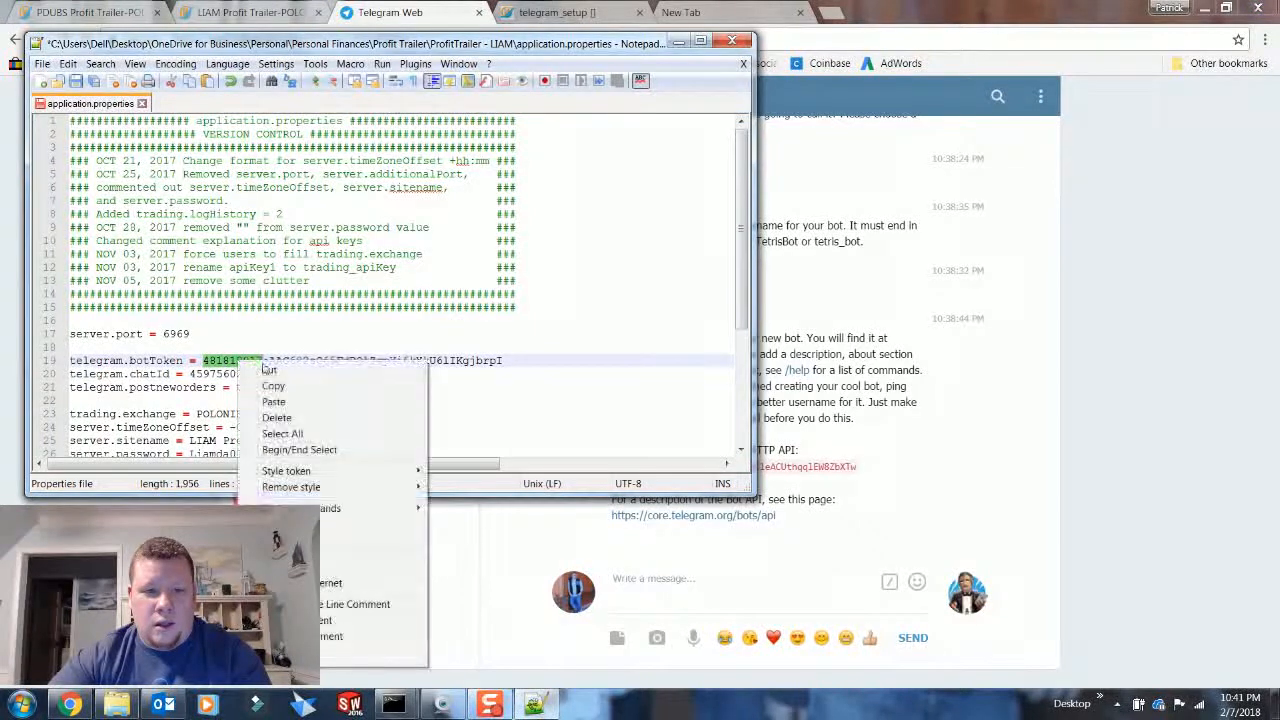
pyautogui.moveTo(272, 386)
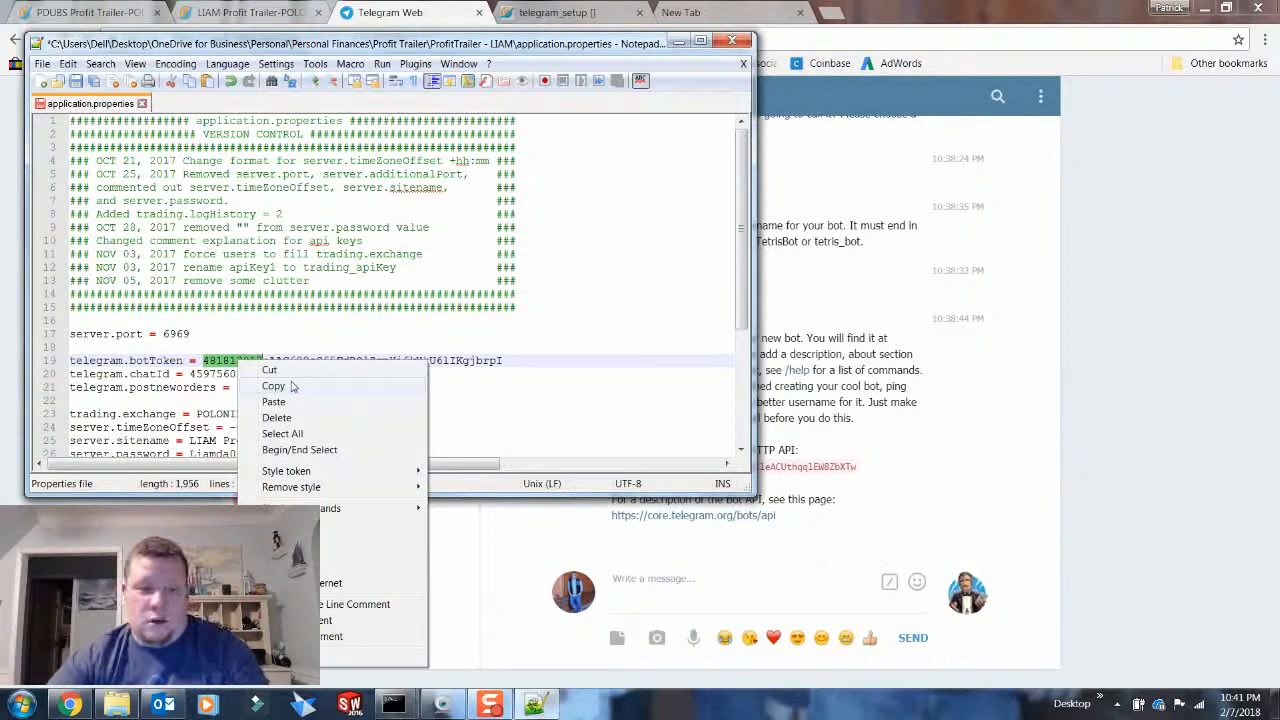
pyautogui.moveTo(290, 400)
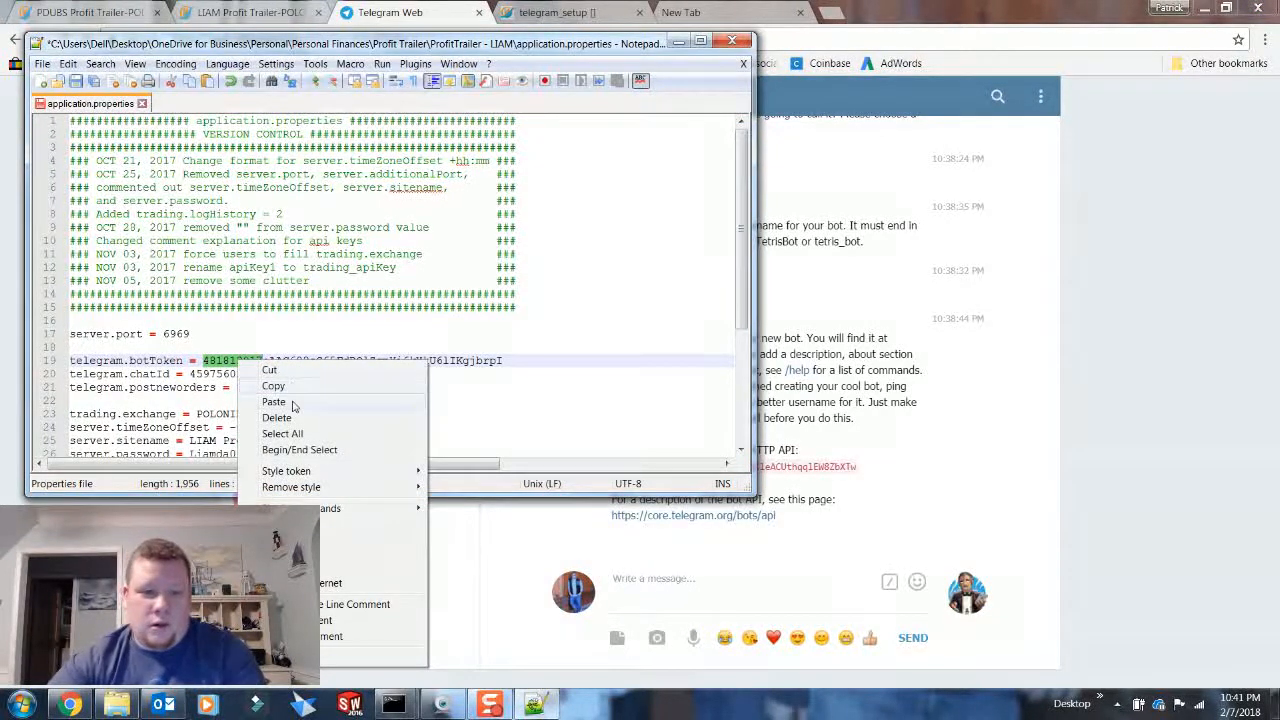
pyautogui.click(274, 400)
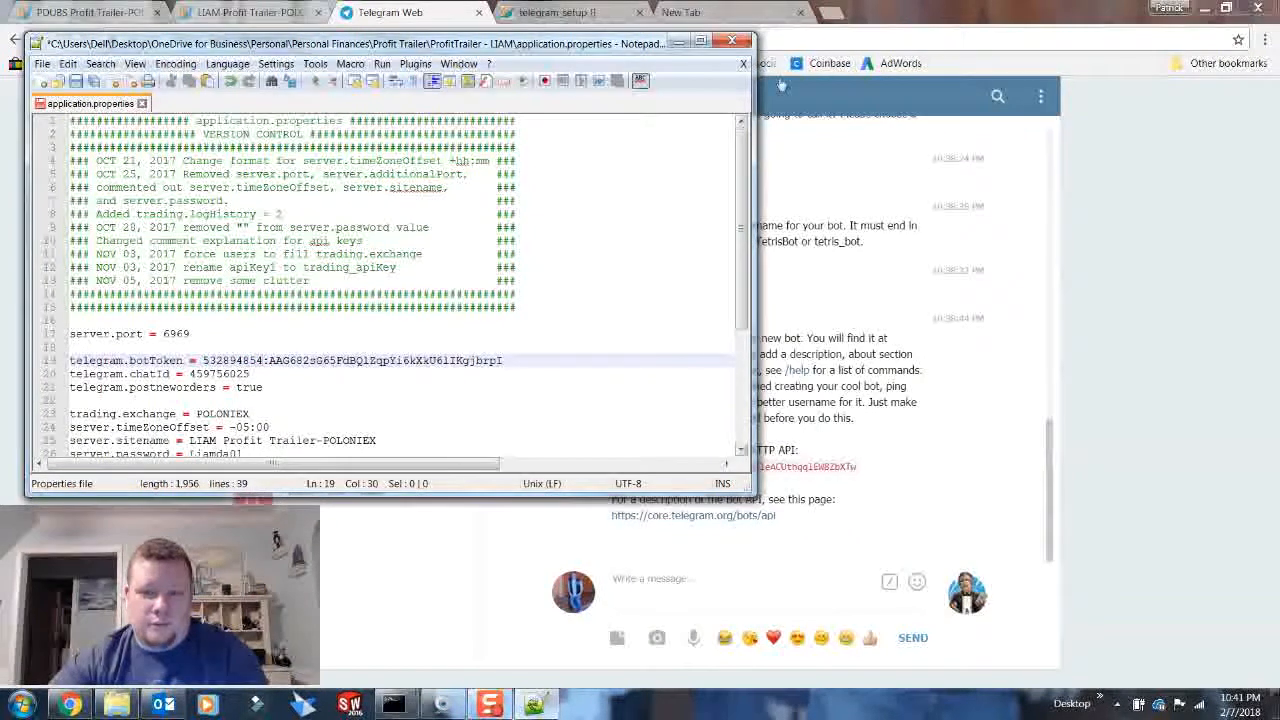
pyautogui.click(732, 40)
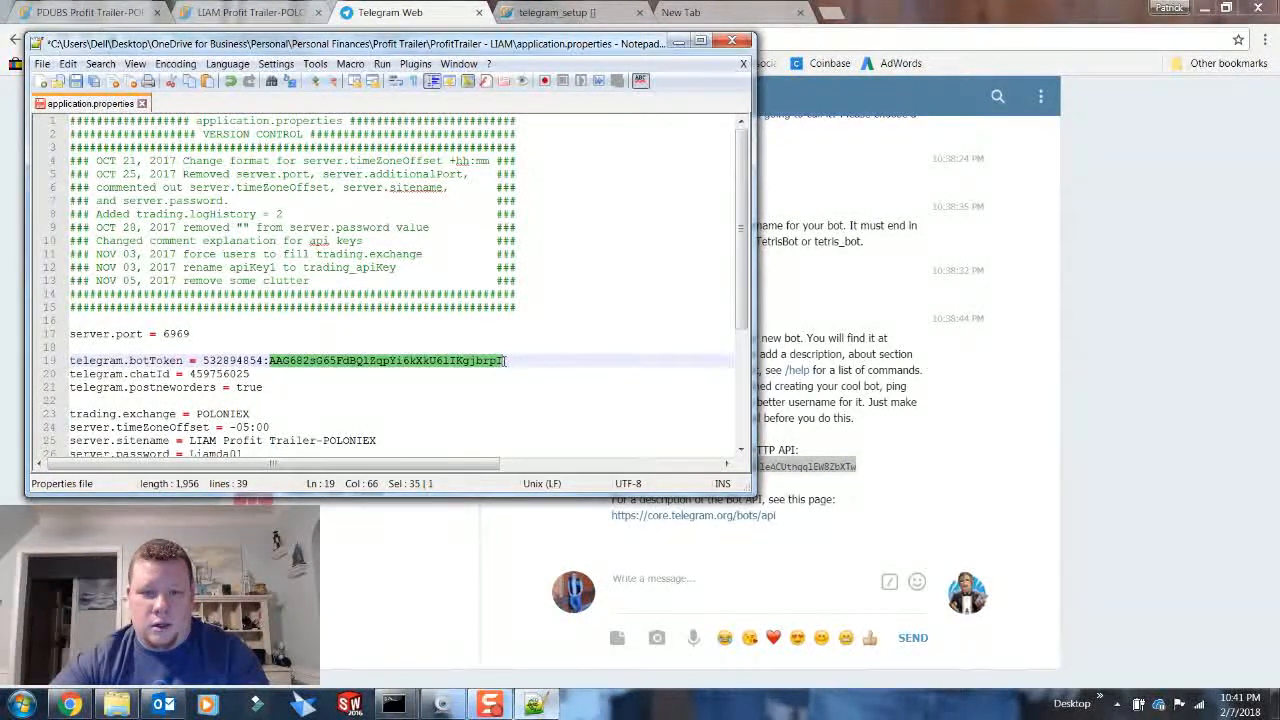
pyautogui.rightClick(490, 360)
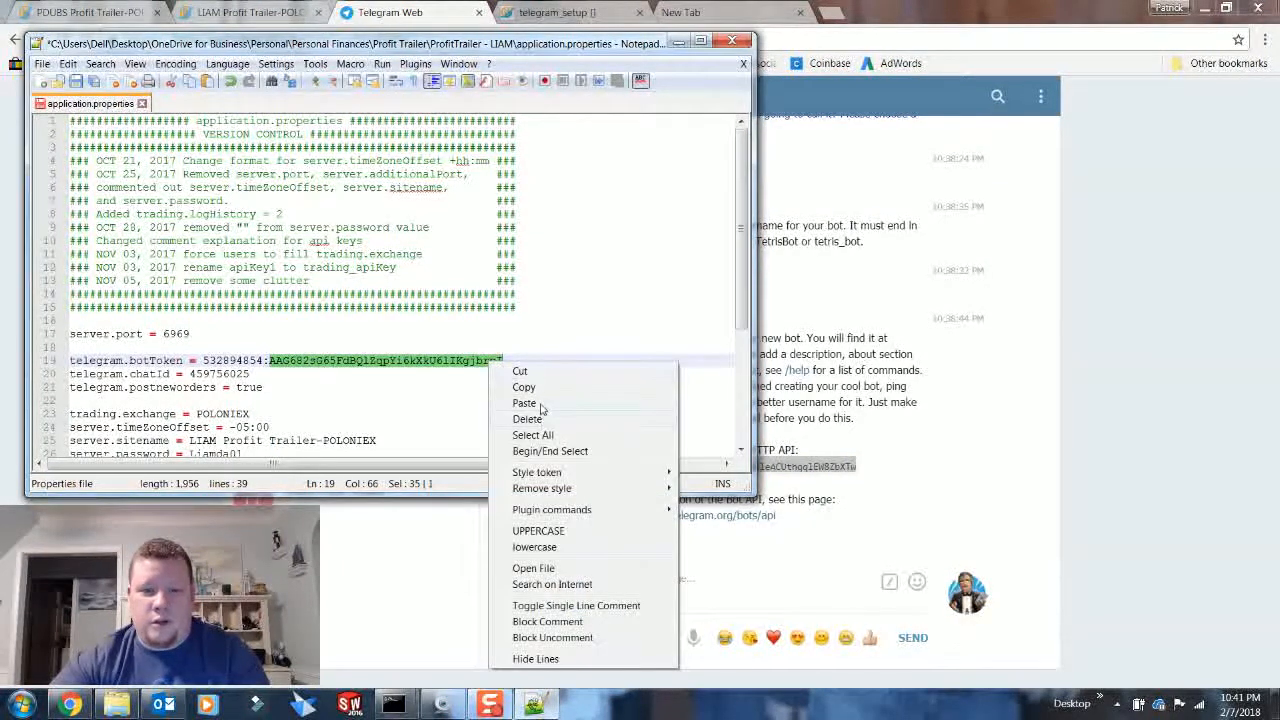
pyautogui.click(524, 404)
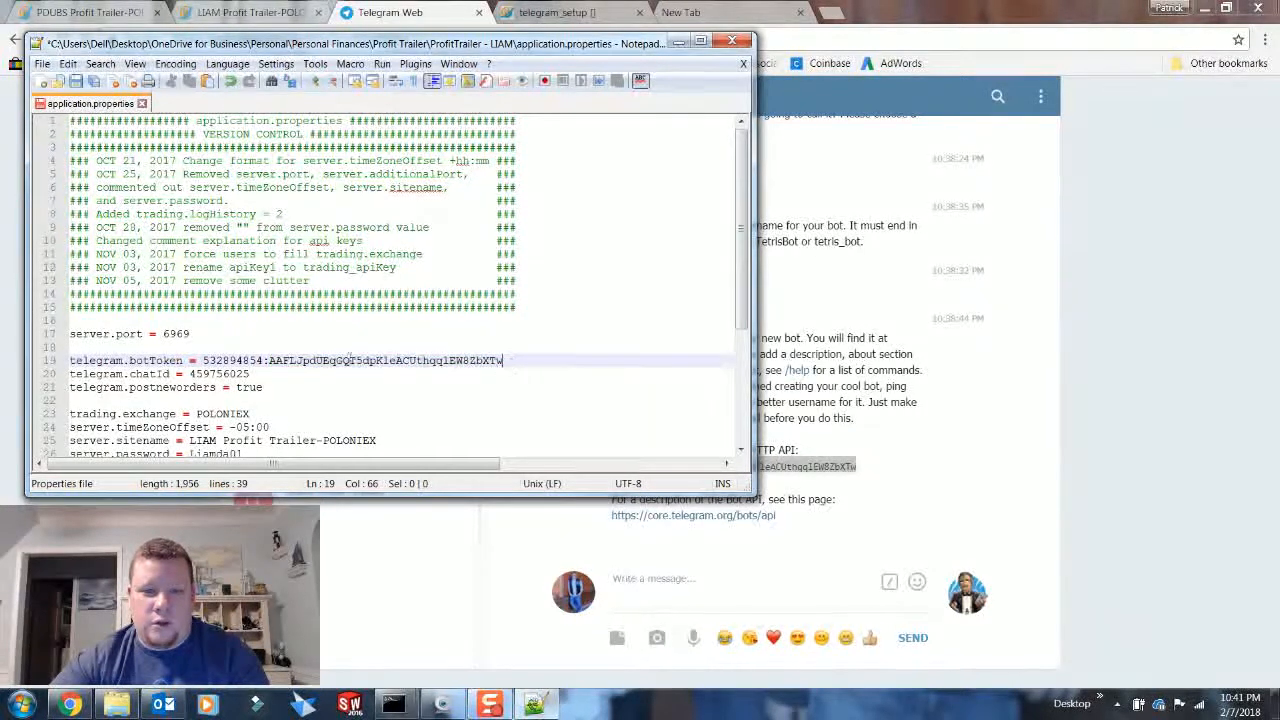
pyautogui.click(264, 360)
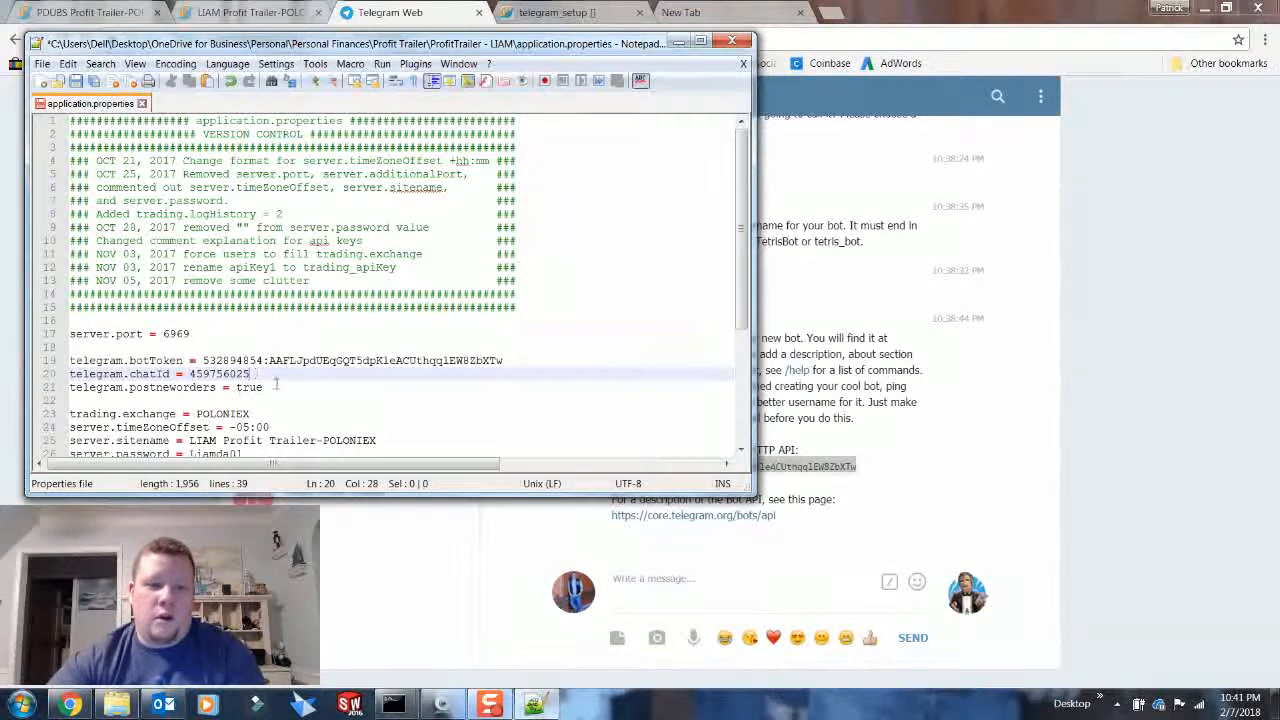
pyautogui.doubleClick(250, 388)
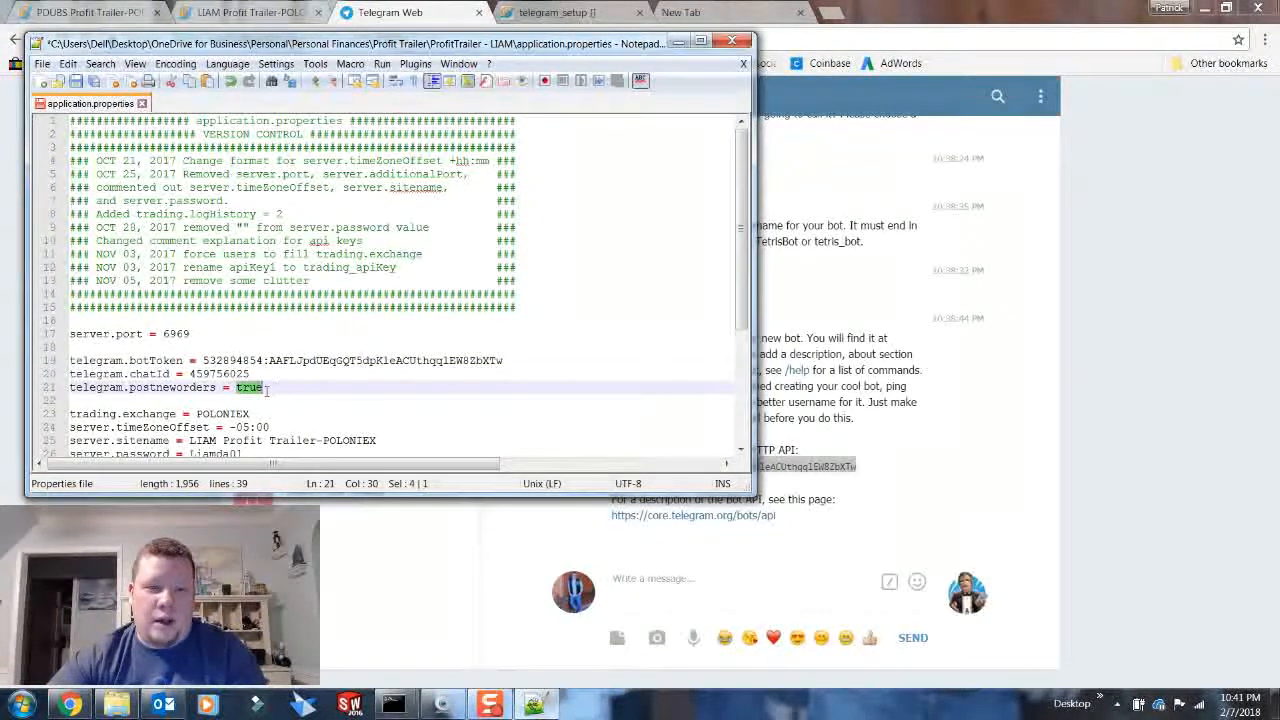
pyautogui.click(390, 370)
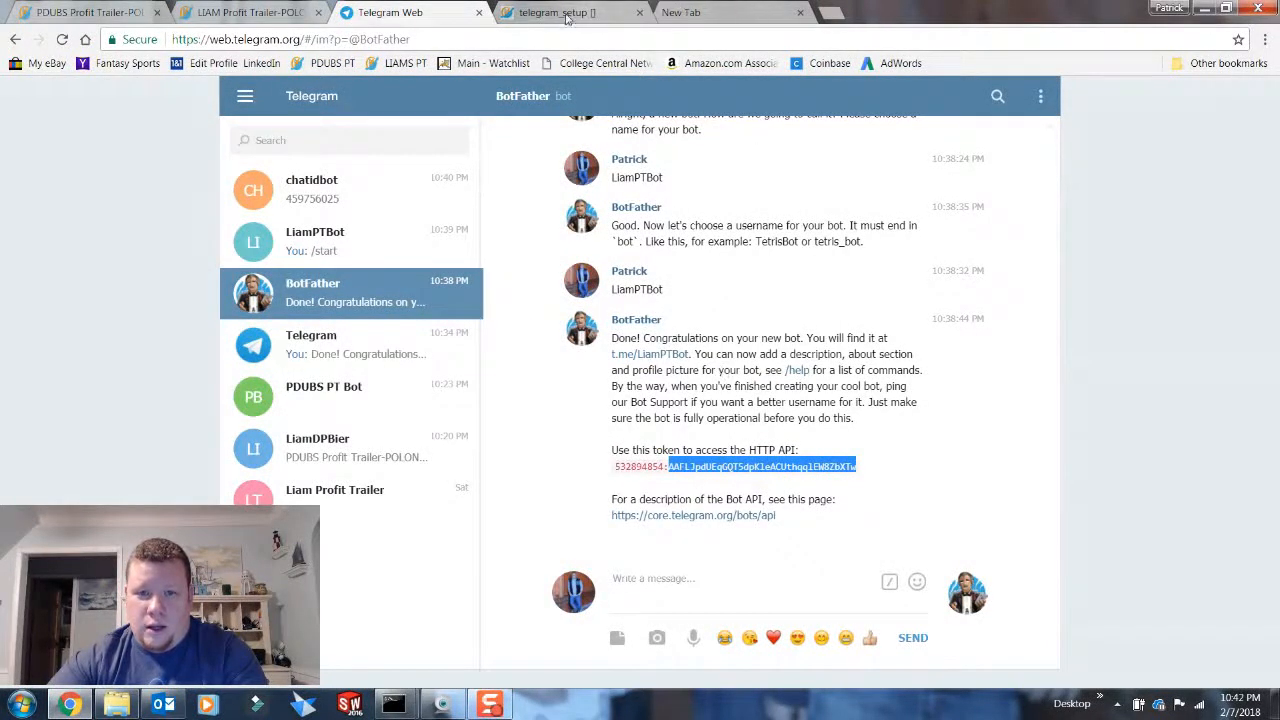
# - Copy the localhost test message link address from step 6 of the wiki
pyautogui.click(560, 12)
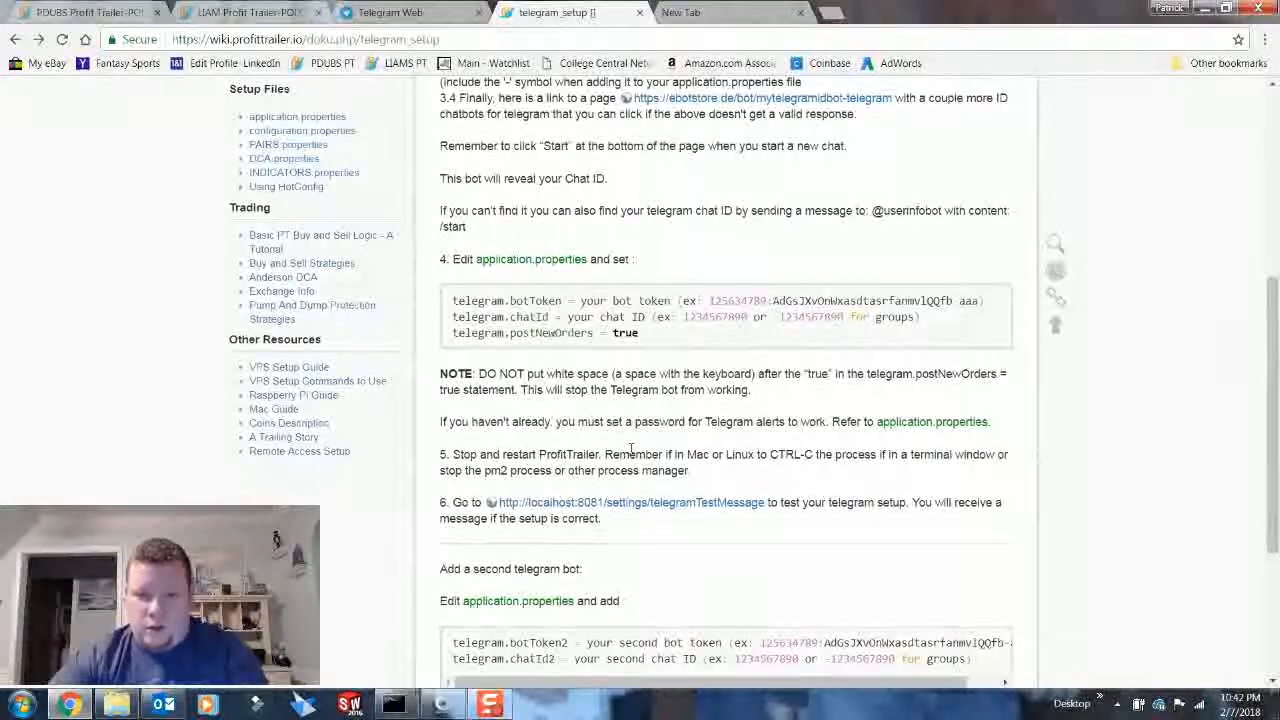
pyautogui.scroll(-3)
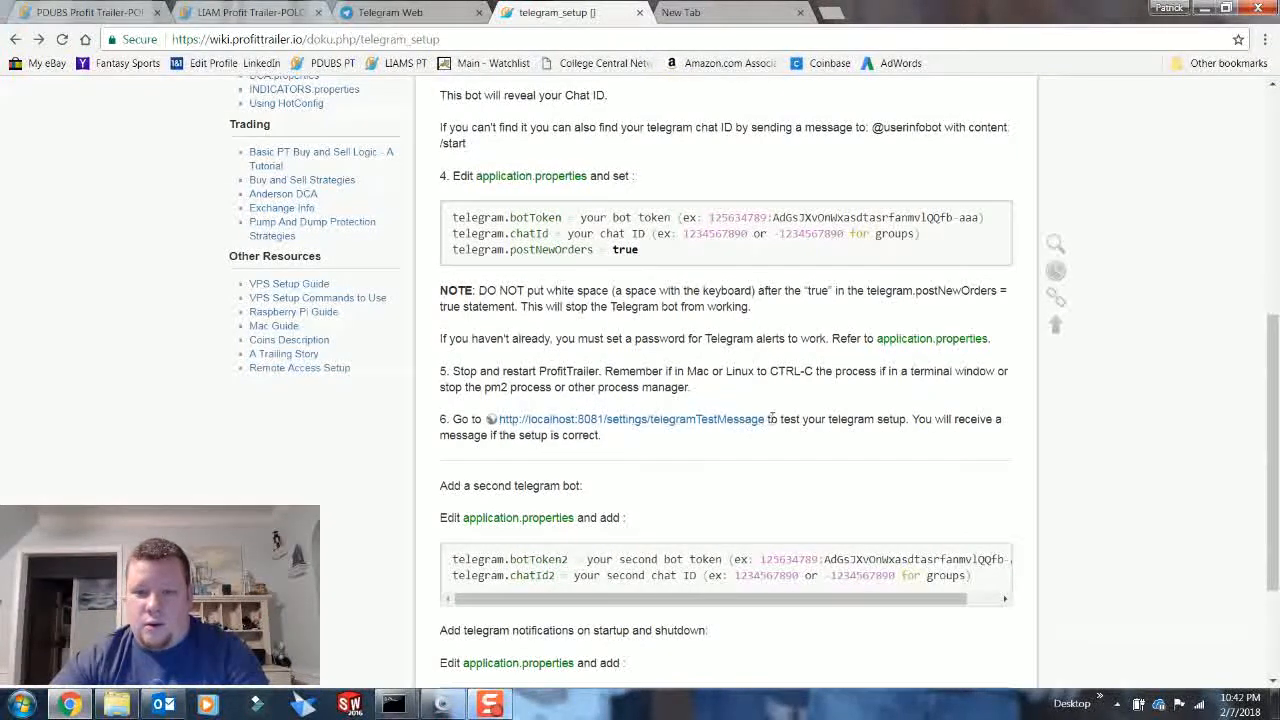
pyautogui.rightClick(630, 420)
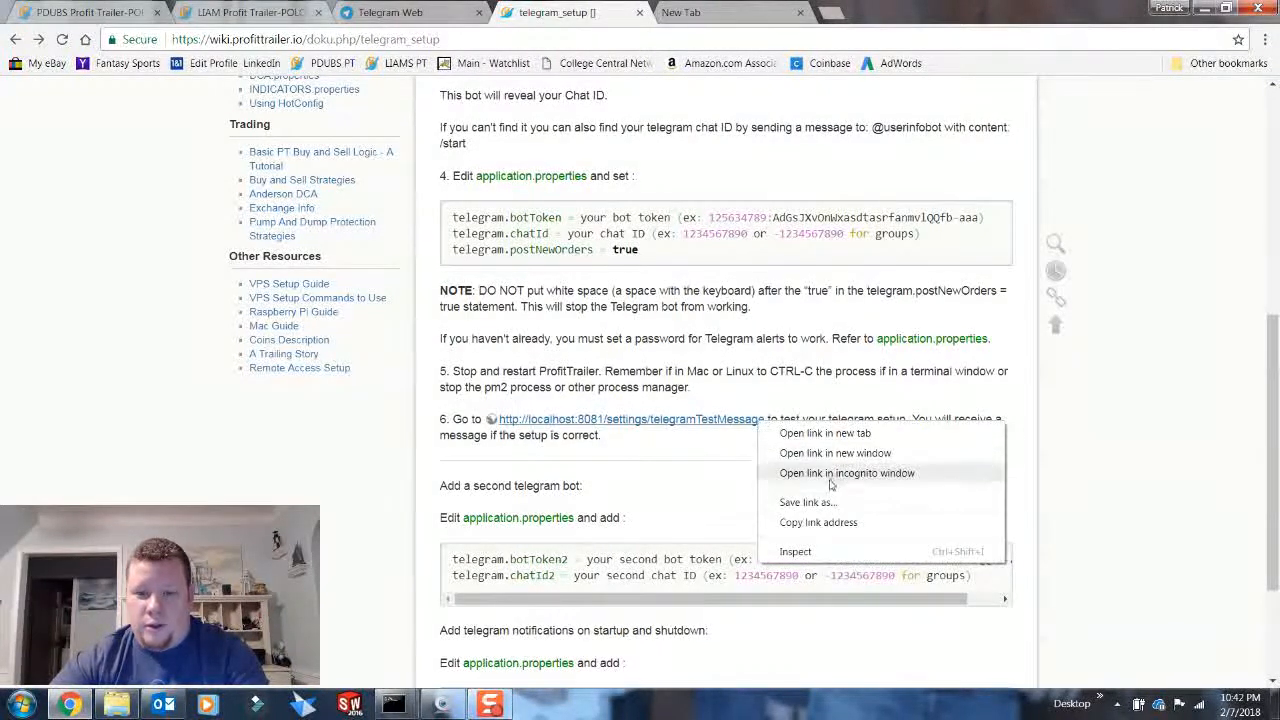
pyautogui.click(590, 412)
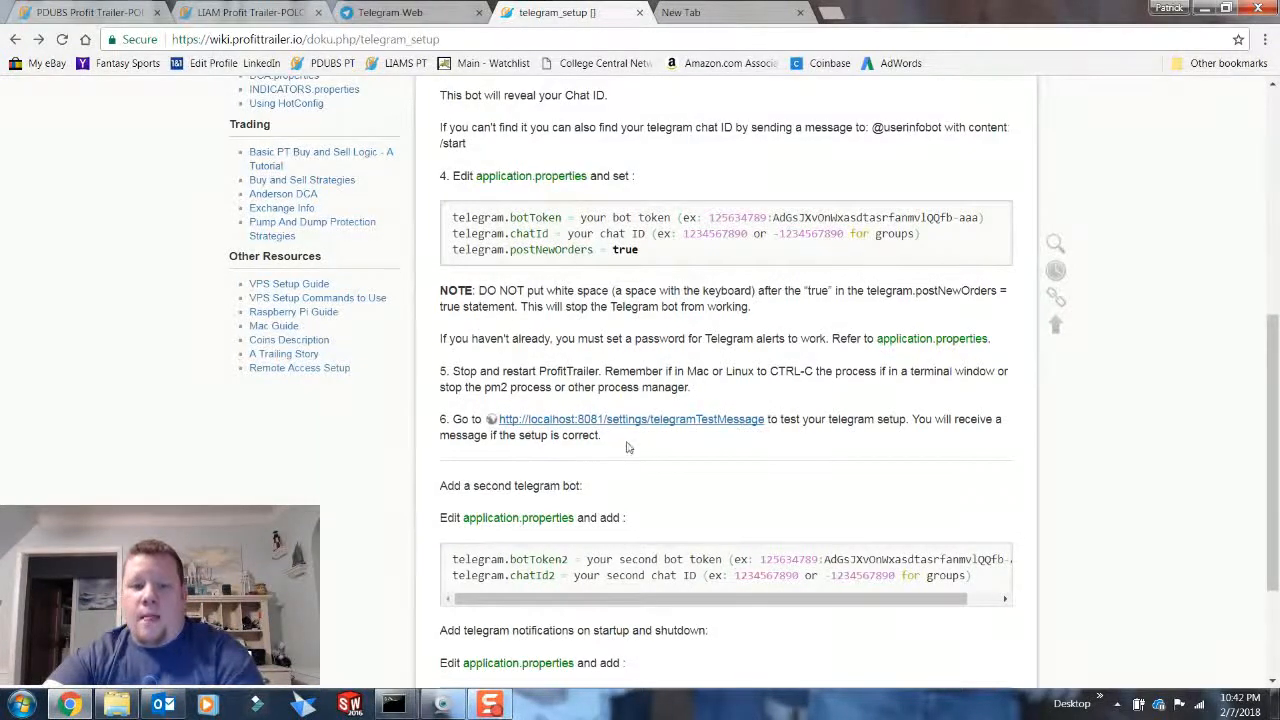
pyautogui.moveTo(588, 428)
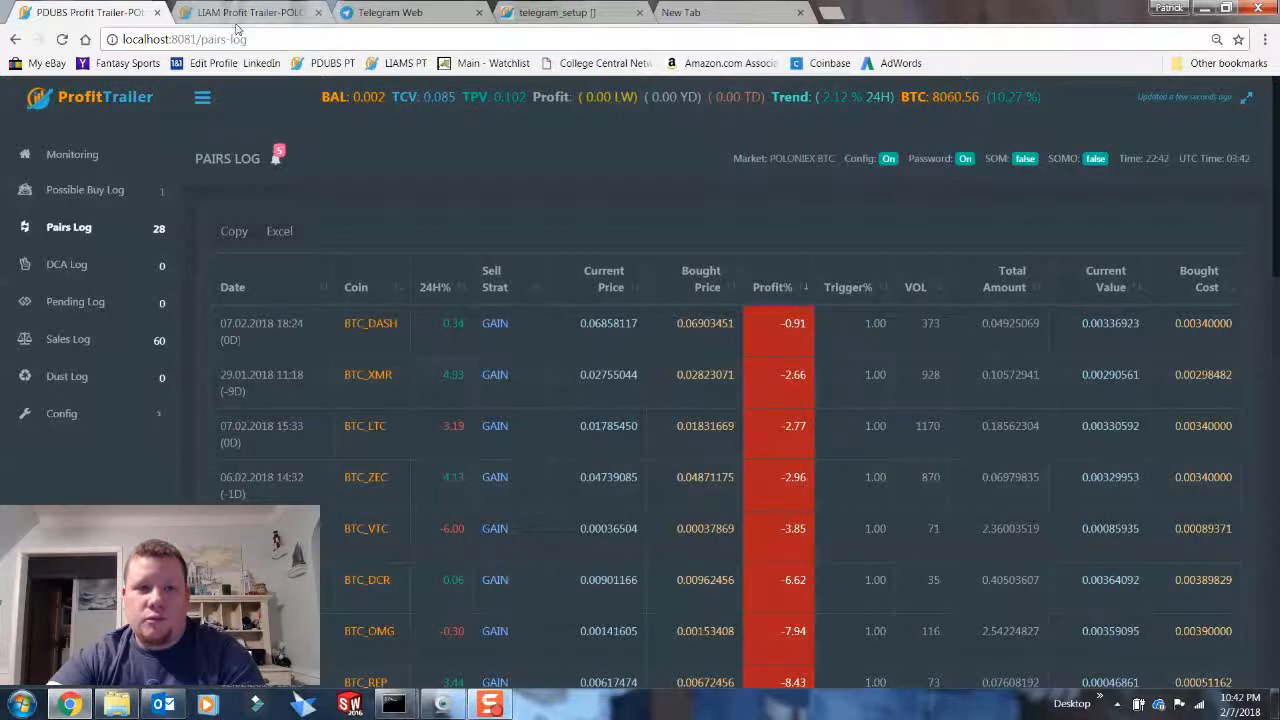
# - Load the pasted test-message address with the port corrected to 6969, then return to Telegram
pyautogui.click(250, 12)
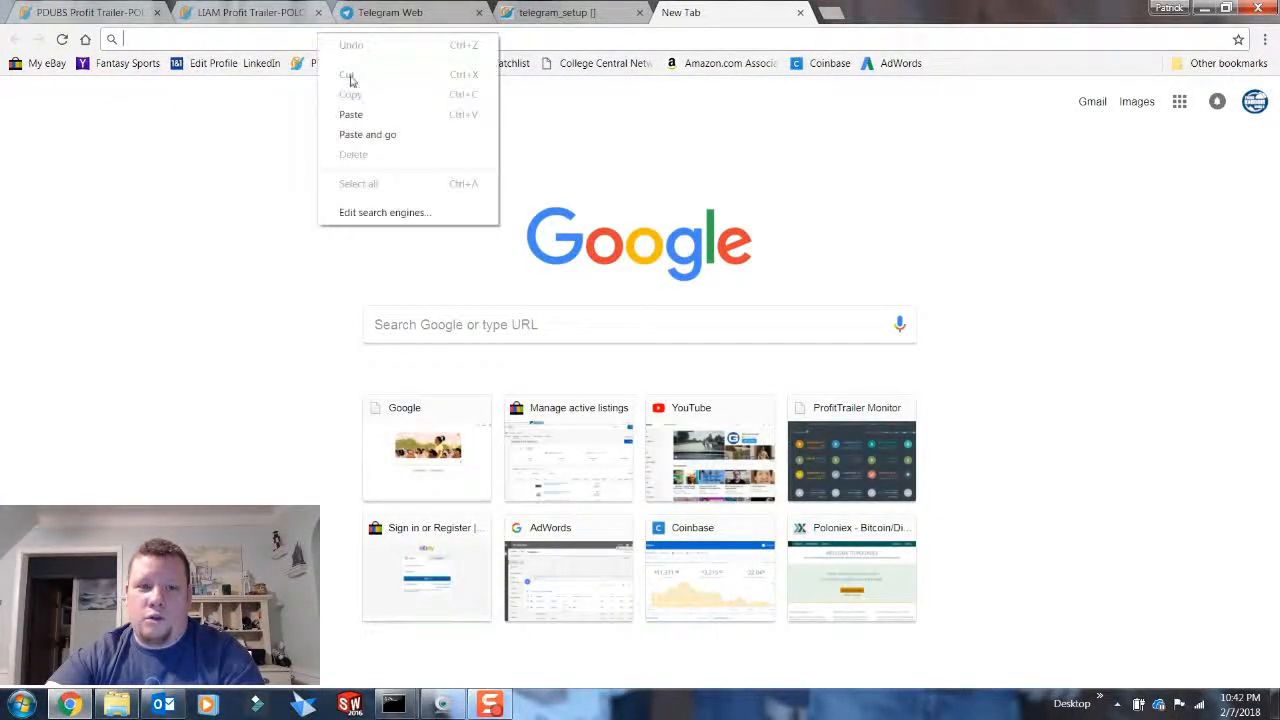
pyautogui.click(368, 134)
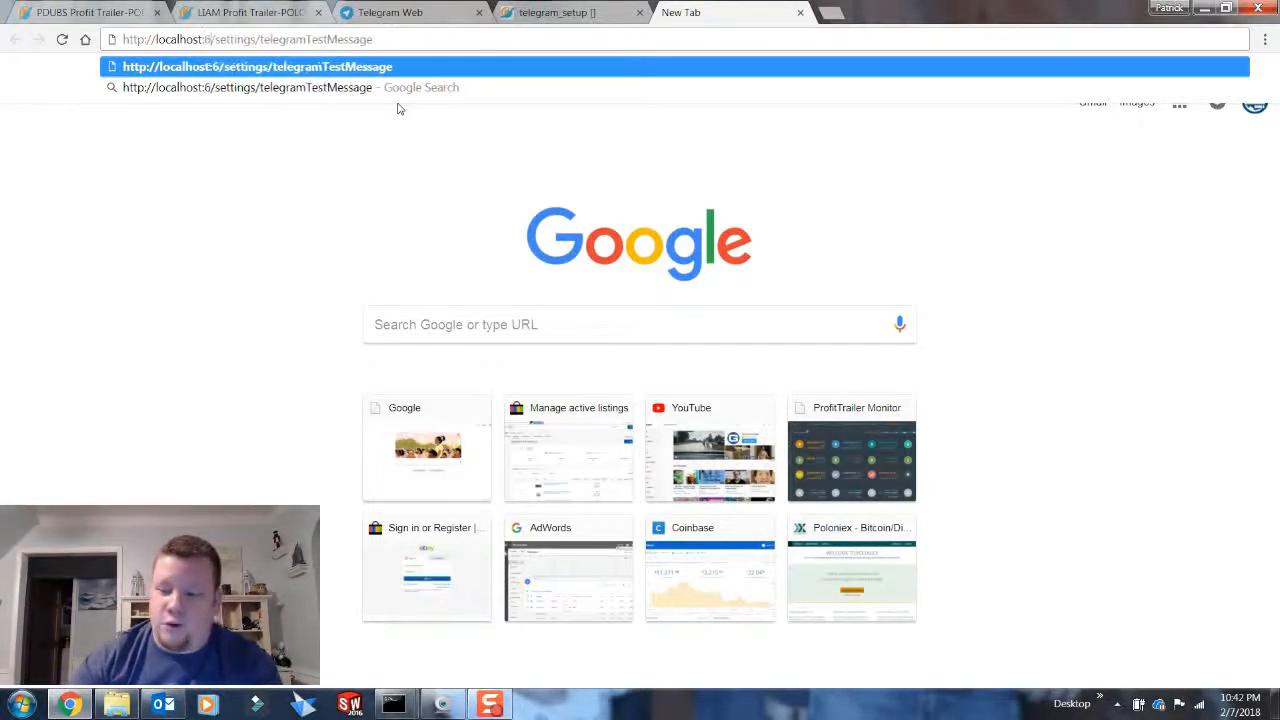
pyautogui.write('969/monitoring')
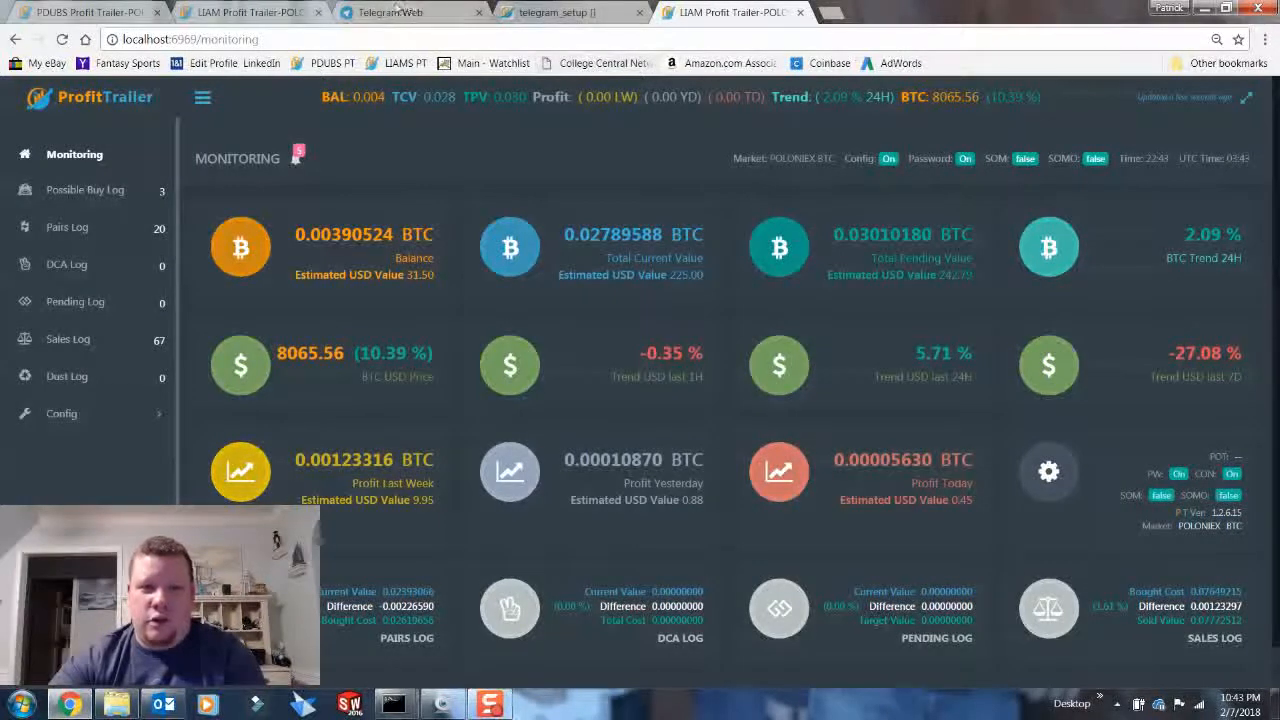
pyautogui.click(384, 12)
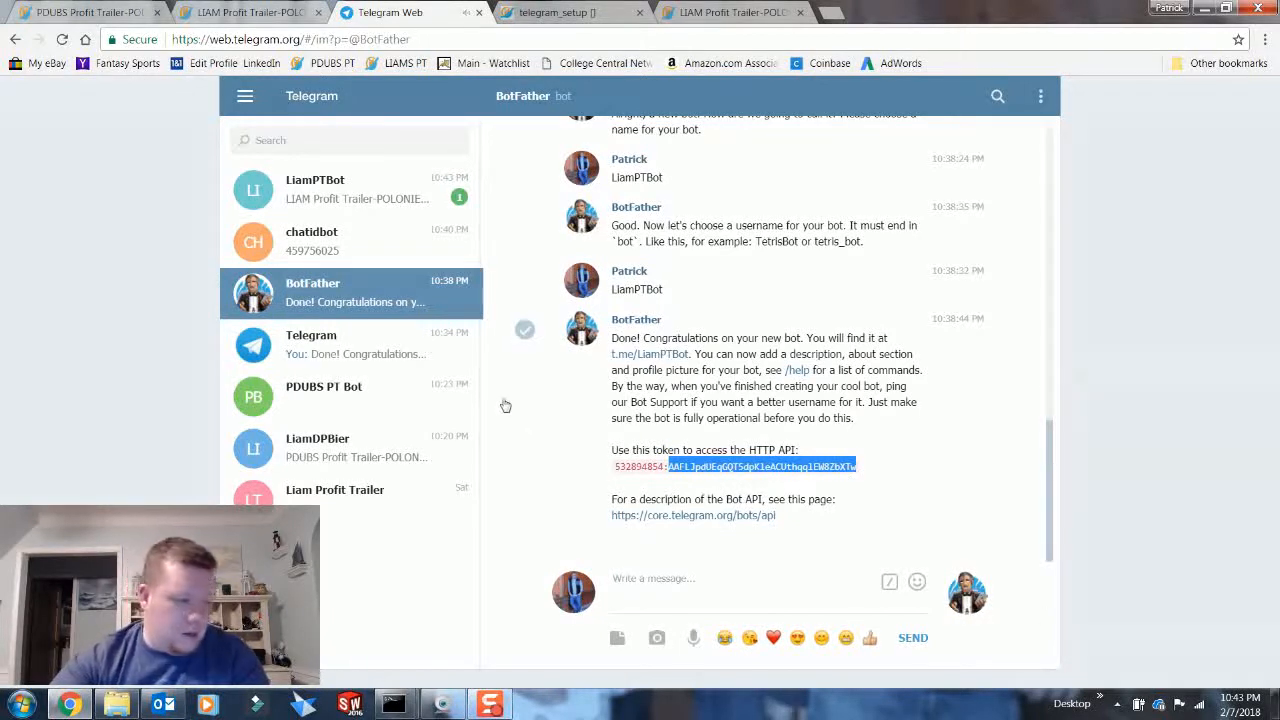
pyautogui.moveTo(380, 344)
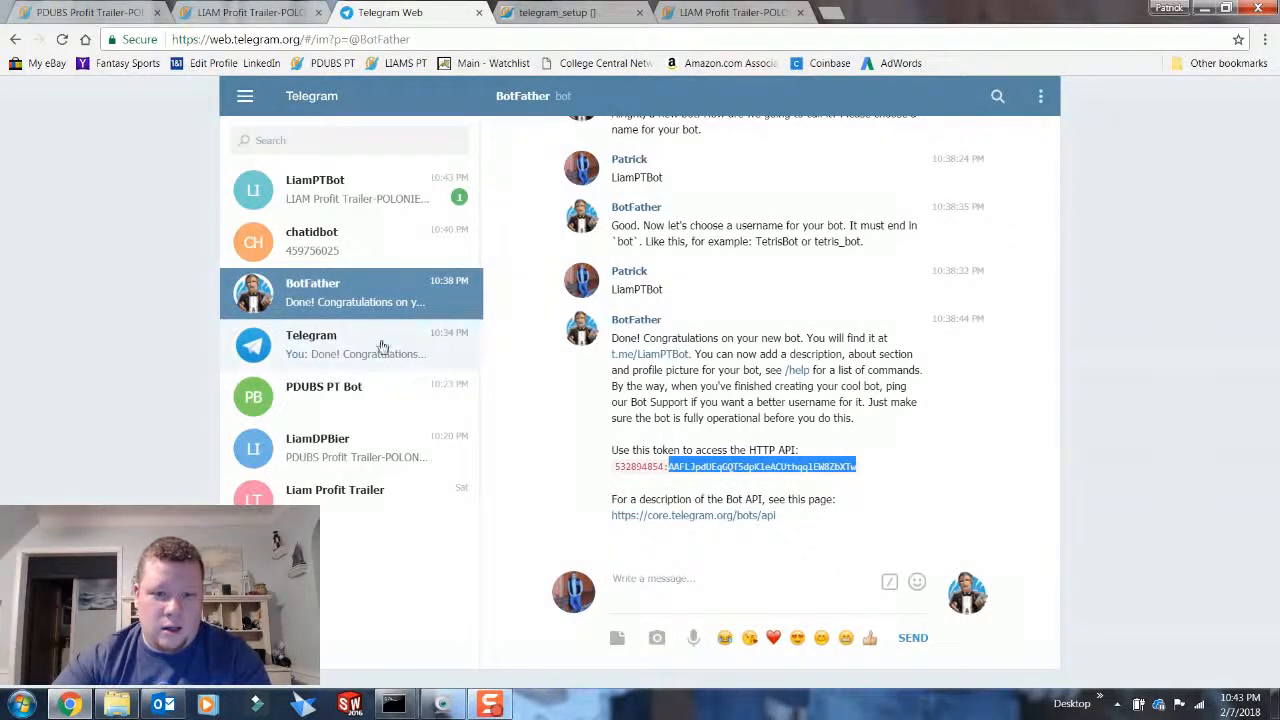
pyautogui.moveTo(378, 478)
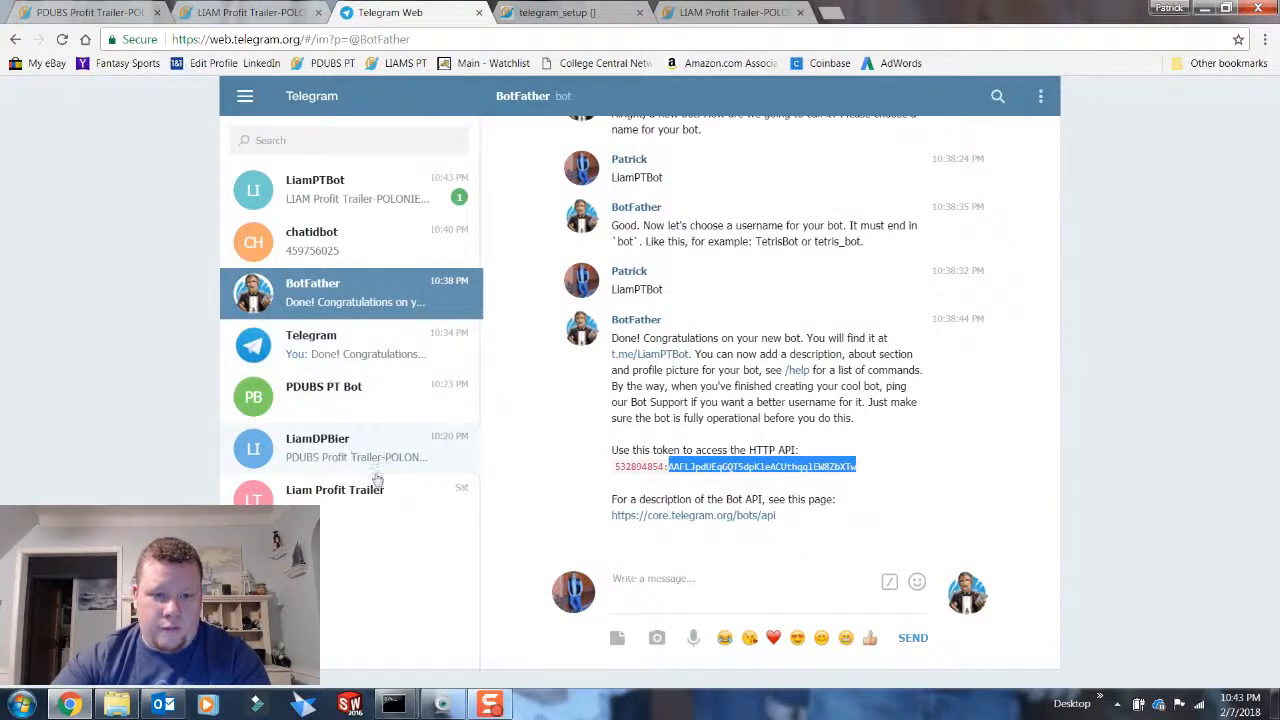
# - Read the bot's 'telegram is setup correctly' message in LiamPTBot's chat, then return to ProfitTrailer
pyautogui.click(350, 190)
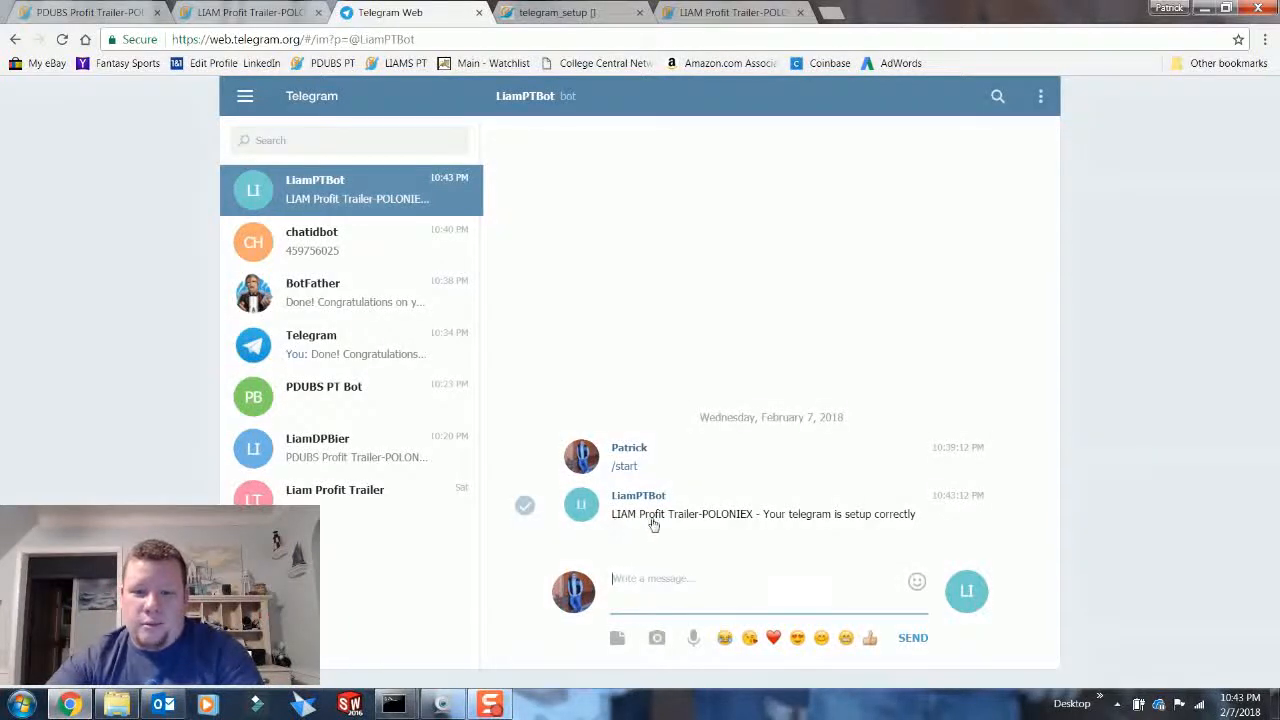
pyautogui.moveTo(810, 520)
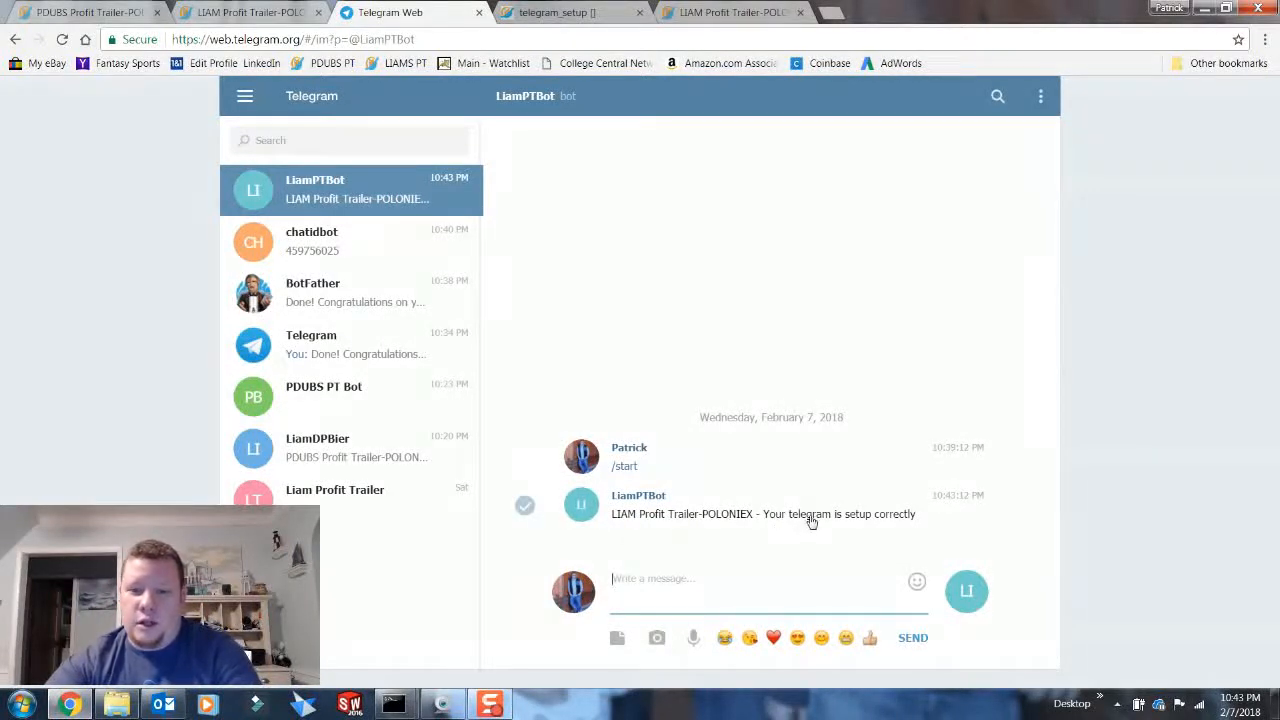
pyautogui.moveTo(884, 522)
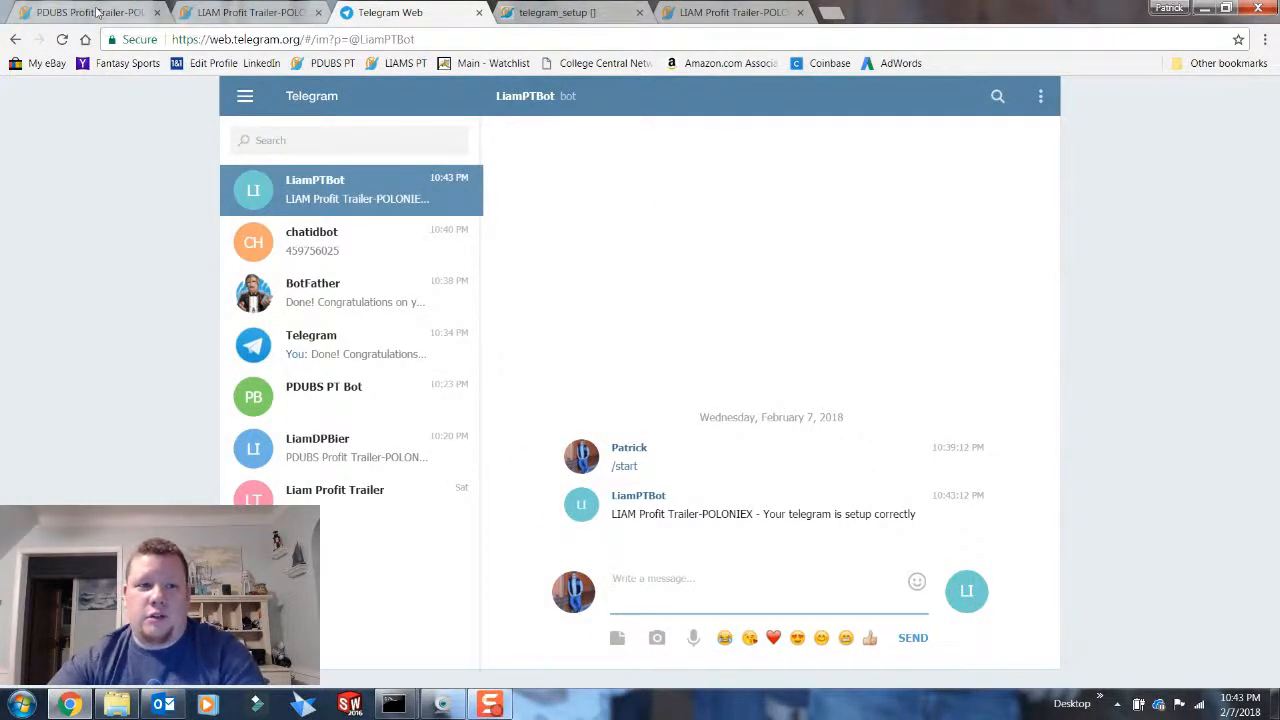
pyautogui.click(84, 12)
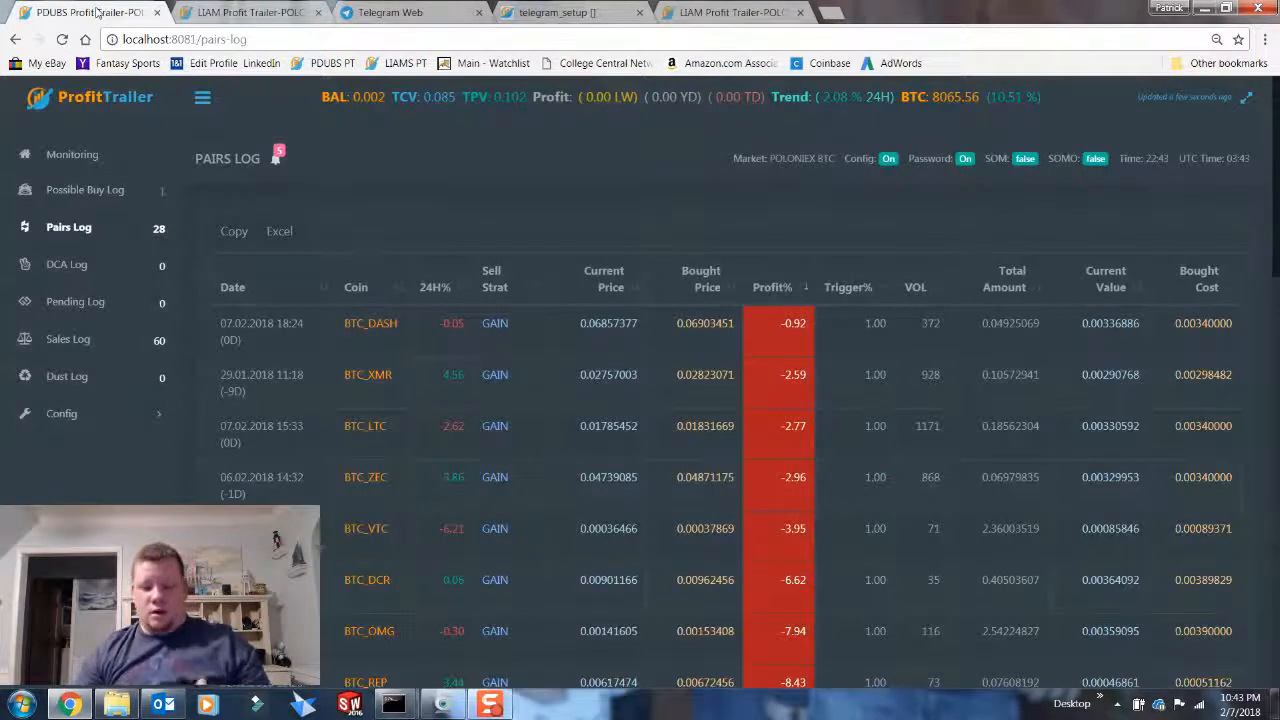